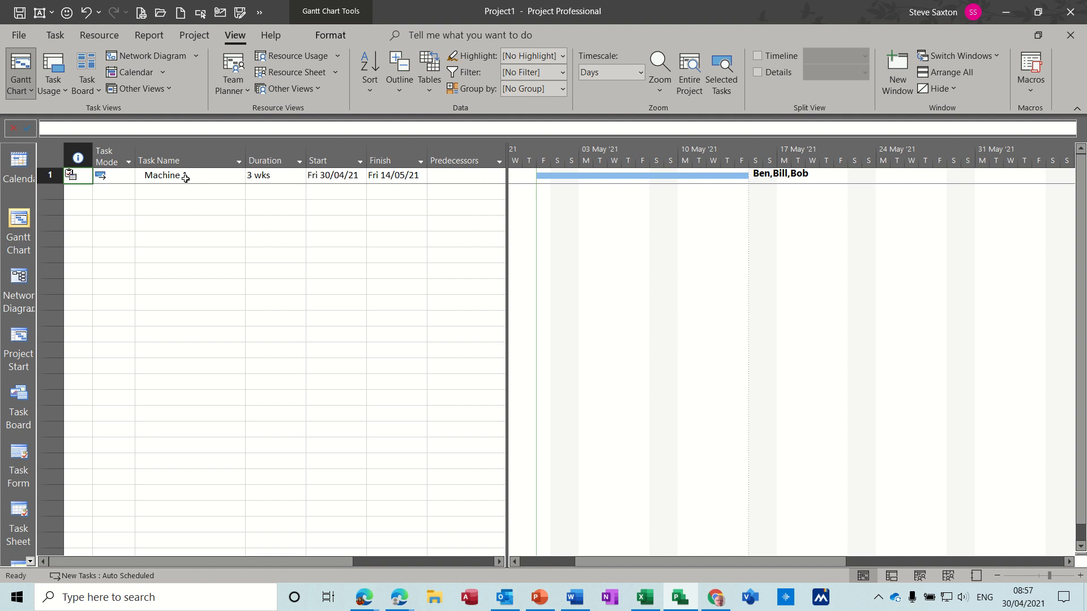
- Complete the task name as 'Machine 1'
{"action": "type", "text": "1"}
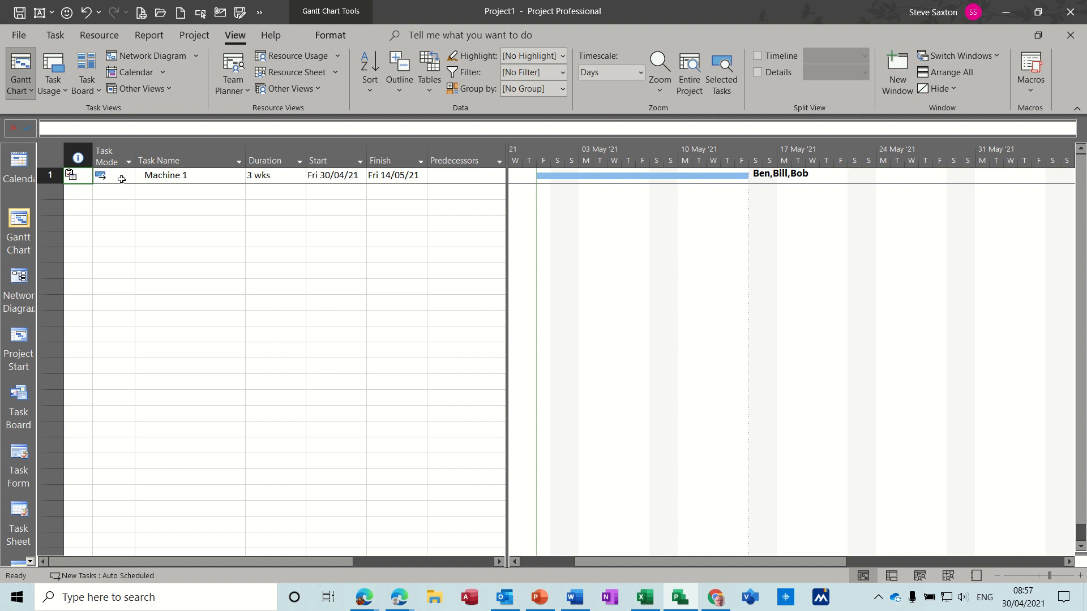
{"action": "mouse_move", "coordinate": [71, 174]}
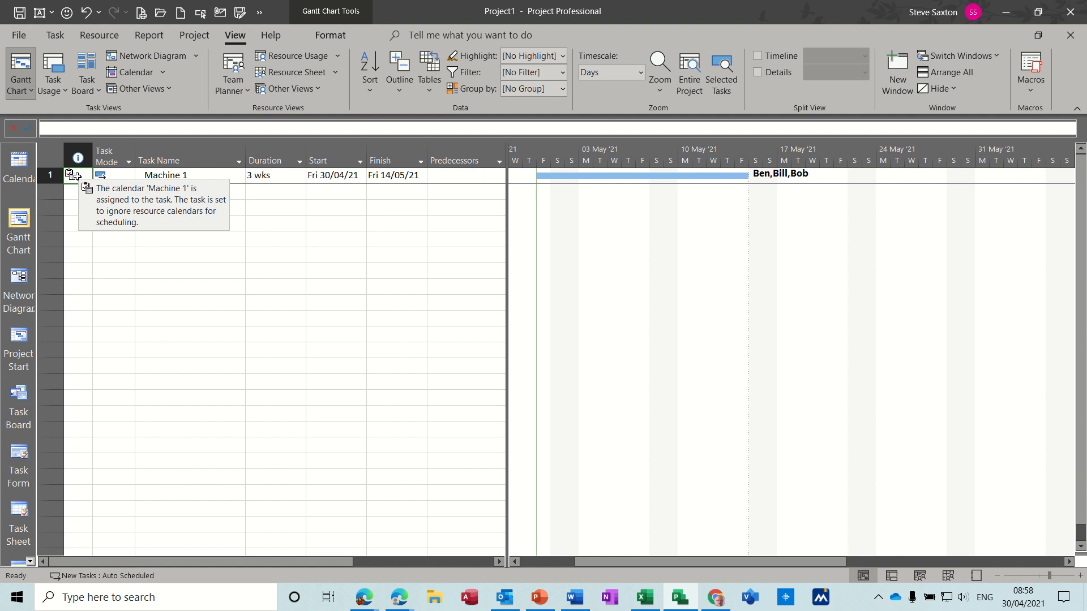
{"action": "mouse_move", "coordinate": [780, 188]}
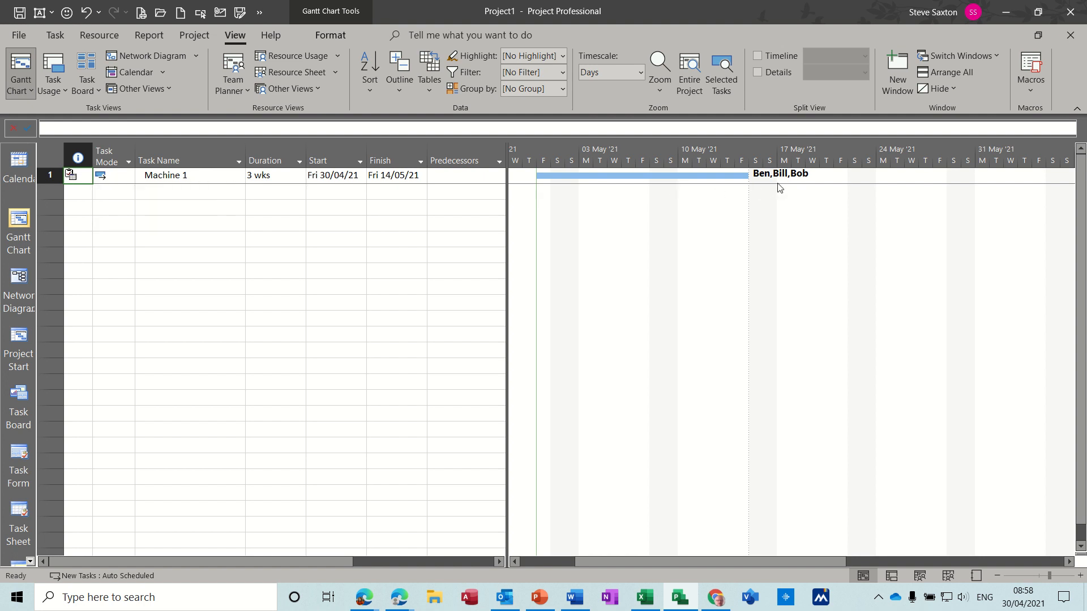
{"action": "mouse_move", "coordinate": [782, 183]}
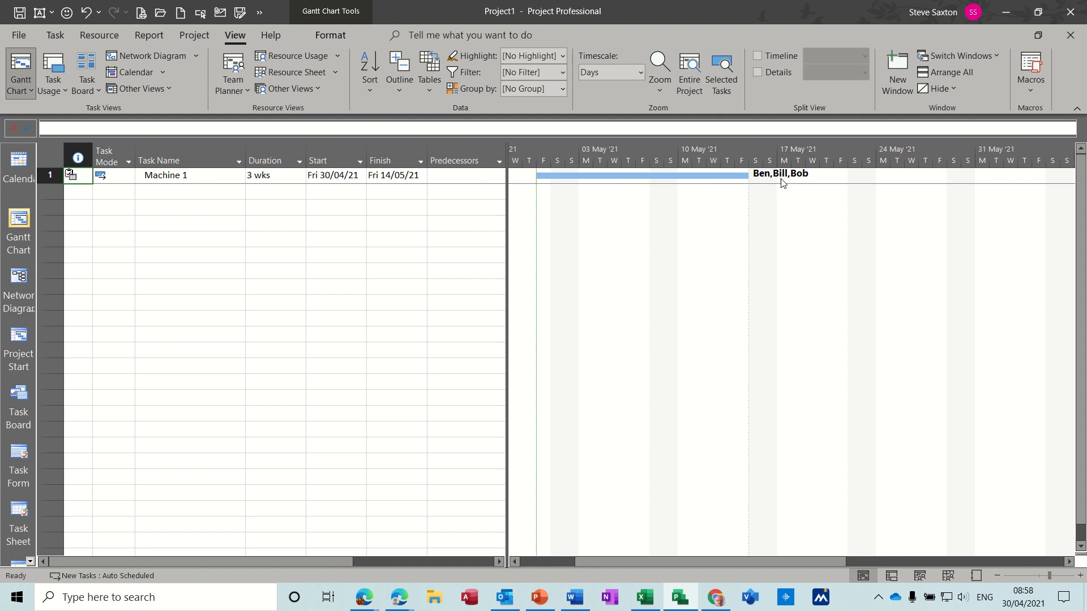
{"action": "mouse_move", "coordinate": [612, 200]}
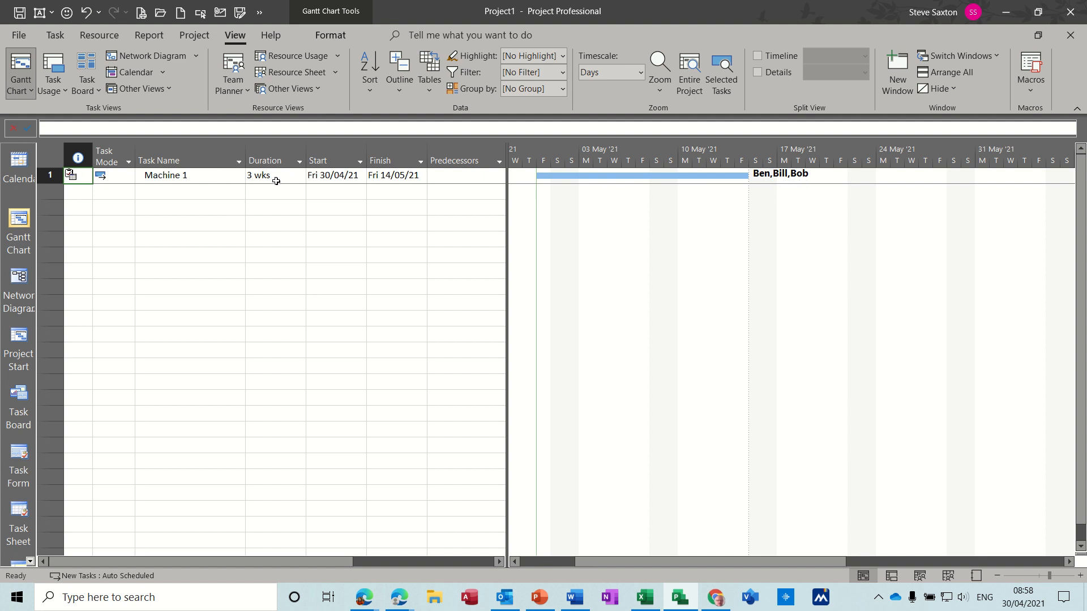
{"action": "mouse_move", "coordinate": [460, 352]}
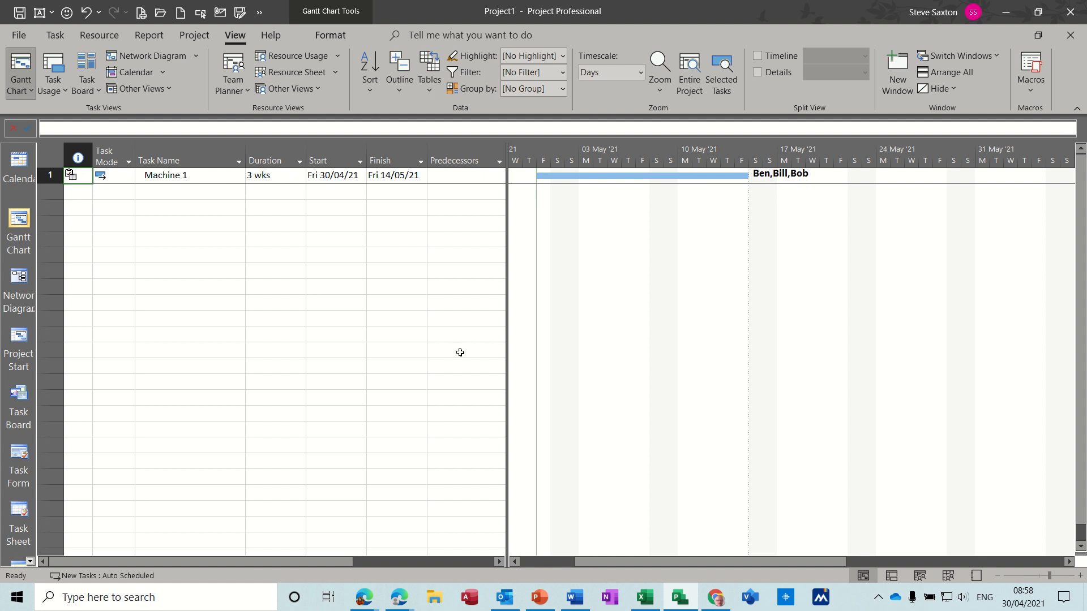
{"action": "mouse_move", "coordinate": [752, 92]}
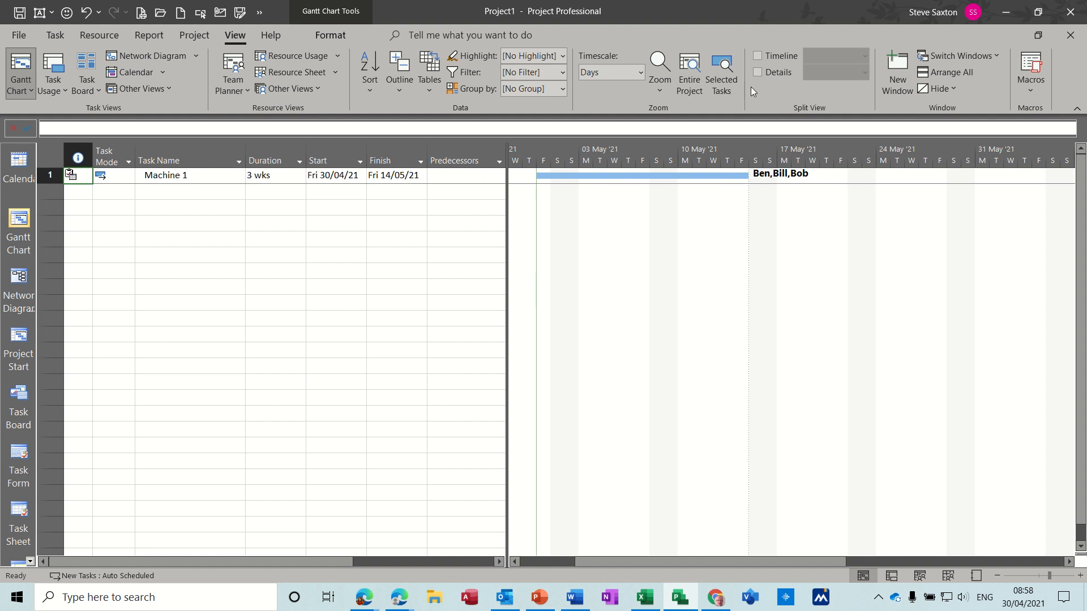
- Show a Task Usage details pane listing Bill, Ben and Bob at 40 hrs each
{"action": "left_click", "coordinate": [757, 72]}
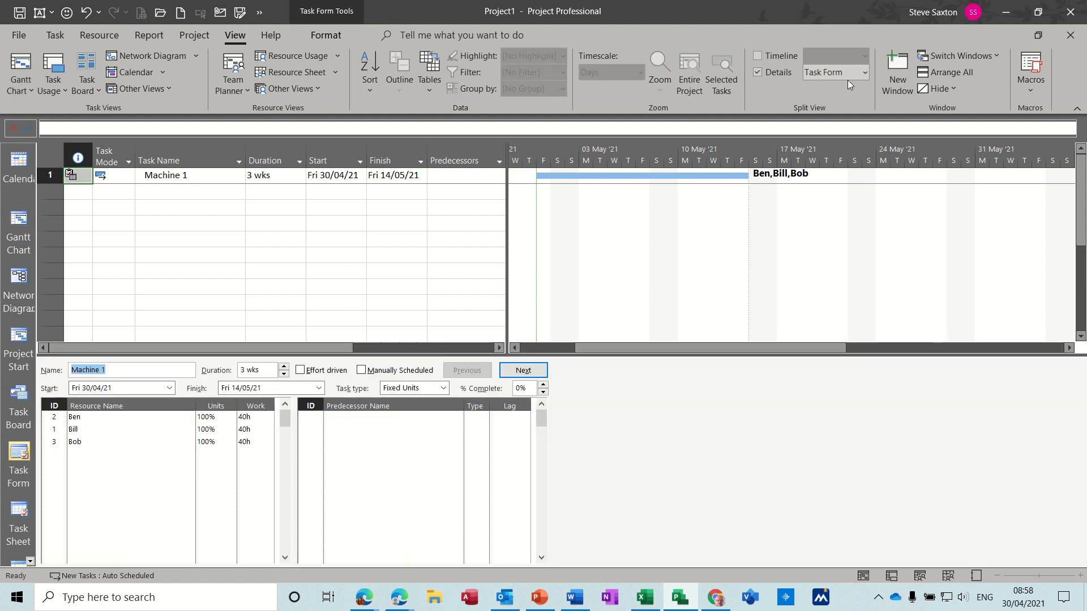
{"action": "left_click", "coordinate": [862, 73]}
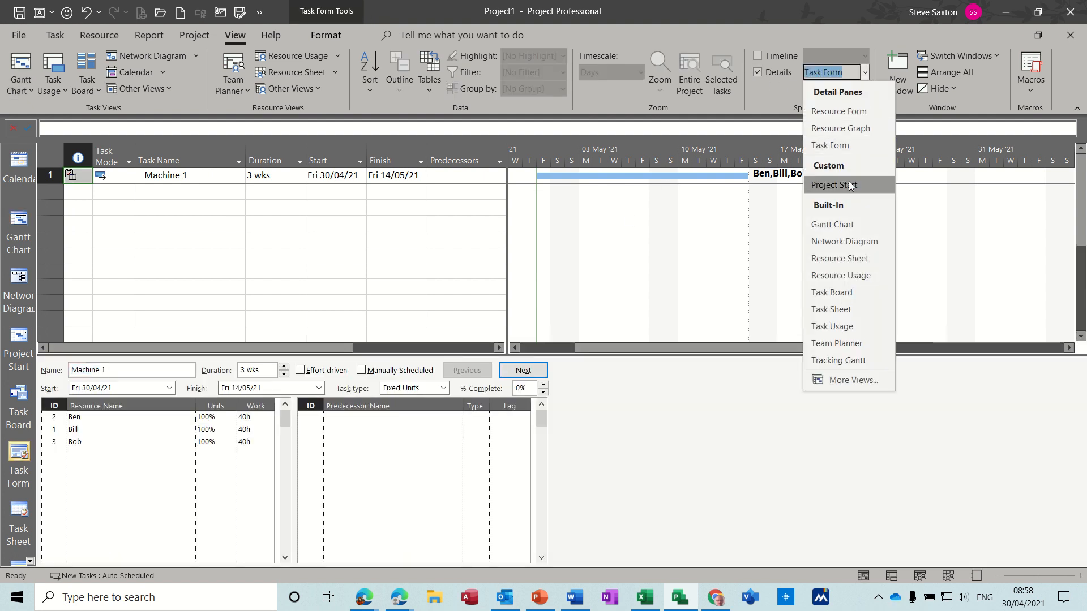
{"action": "mouse_move", "coordinate": [839, 326]}
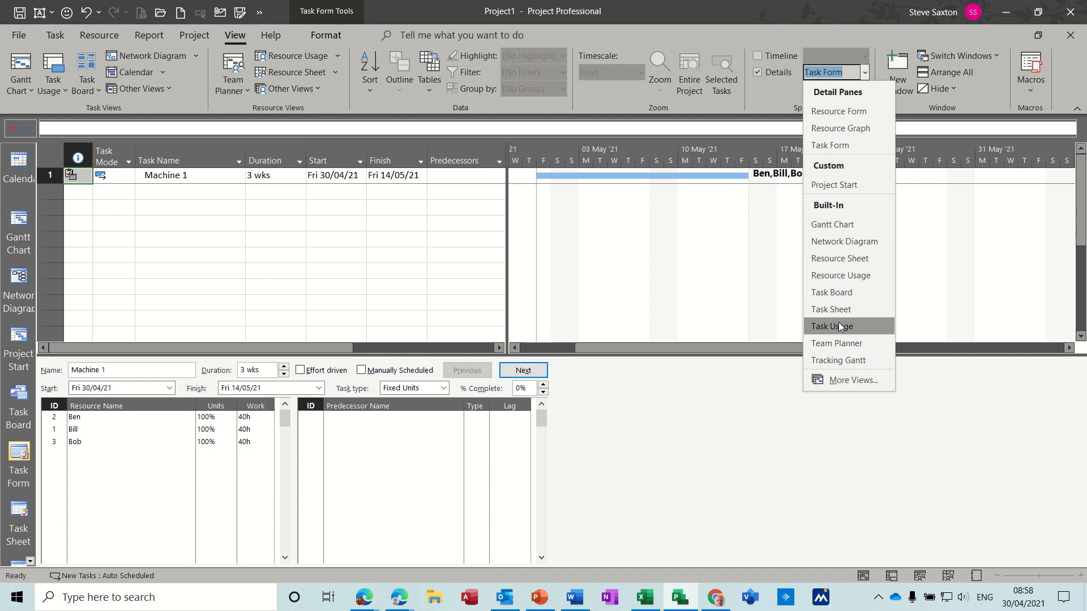
{"action": "left_click", "coordinate": [831, 326]}
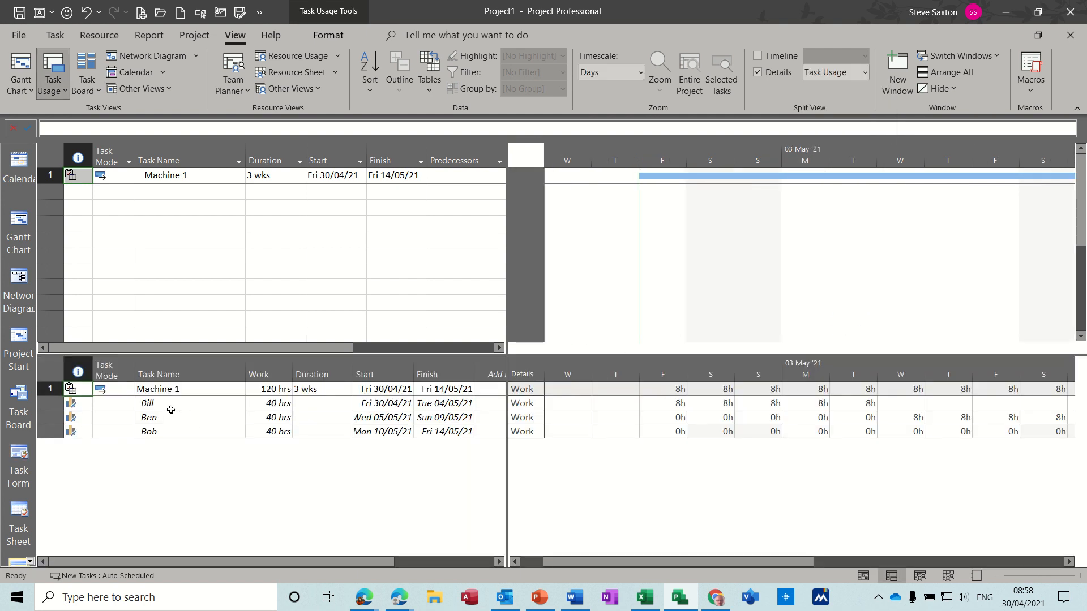
{"action": "mouse_move", "coordinate": [123, 415]}
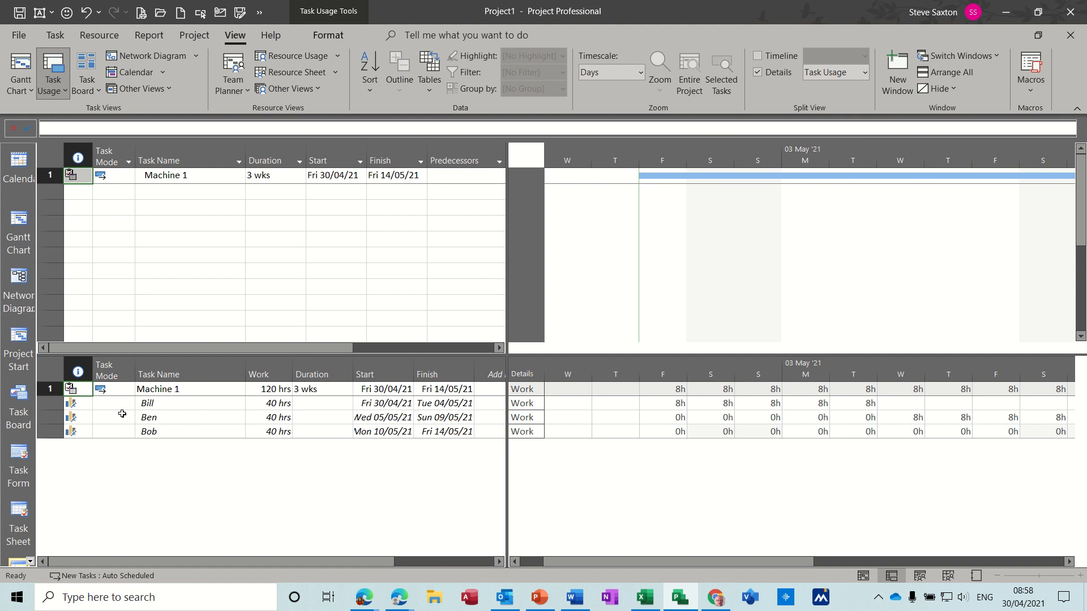
{"action": "mouse_move", "coordinate": [73, 403]}
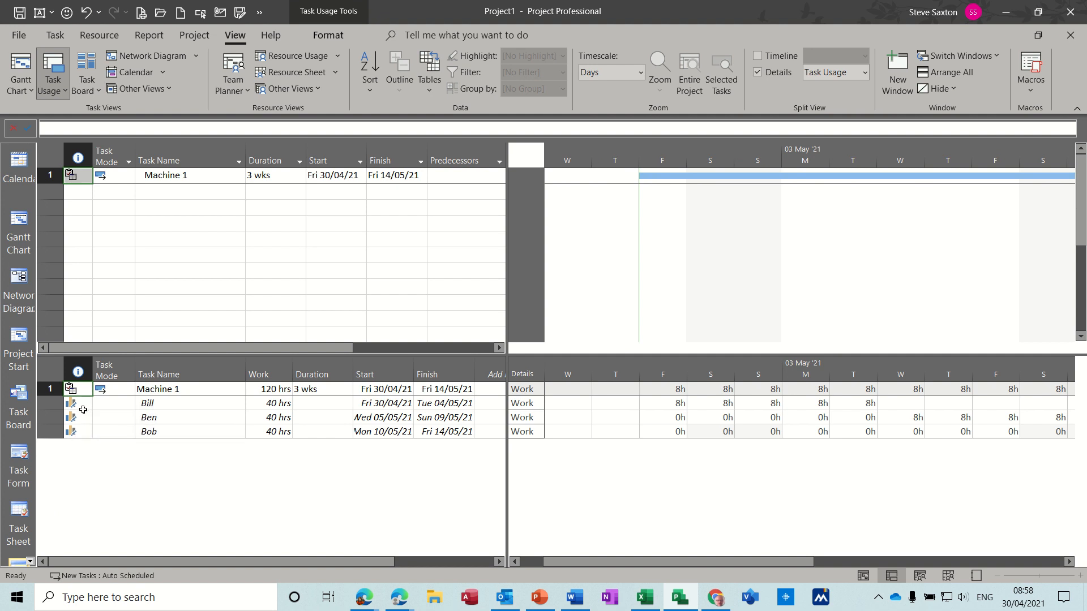
{"action": "mouse_move", "coordinate": [654, 409]}
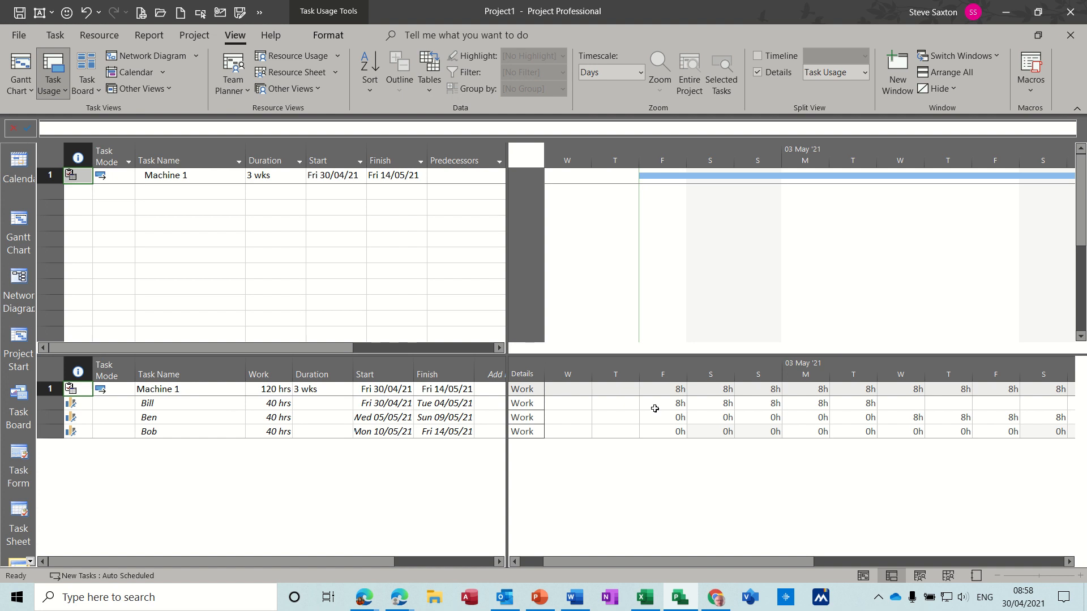
{"action": "mouse_move", "coordinate": [724, 414]}
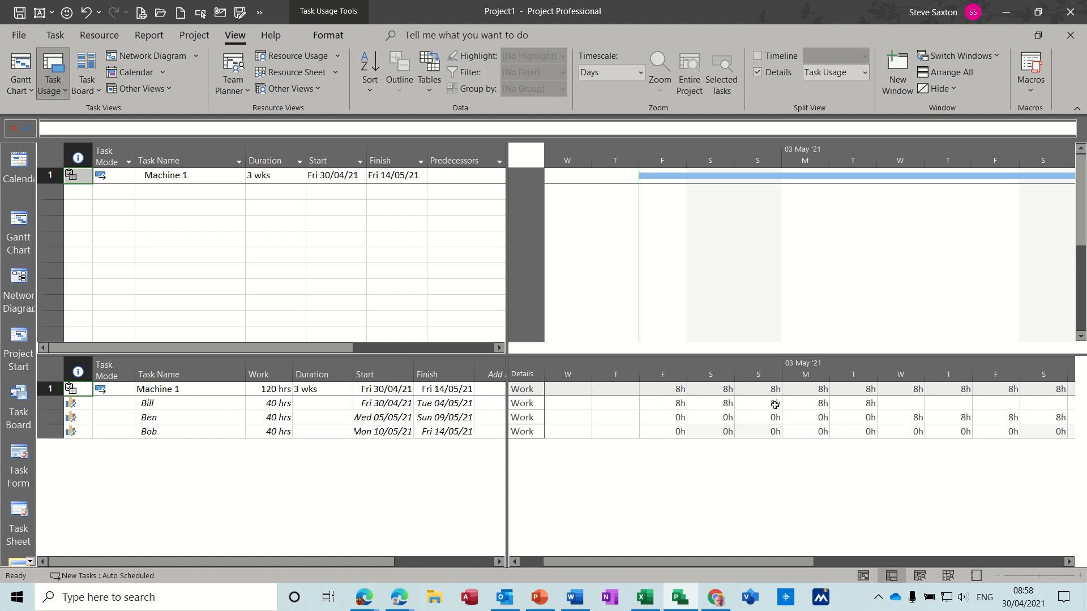
{"action": "mouse_move", "coordinate": [873, 407]}
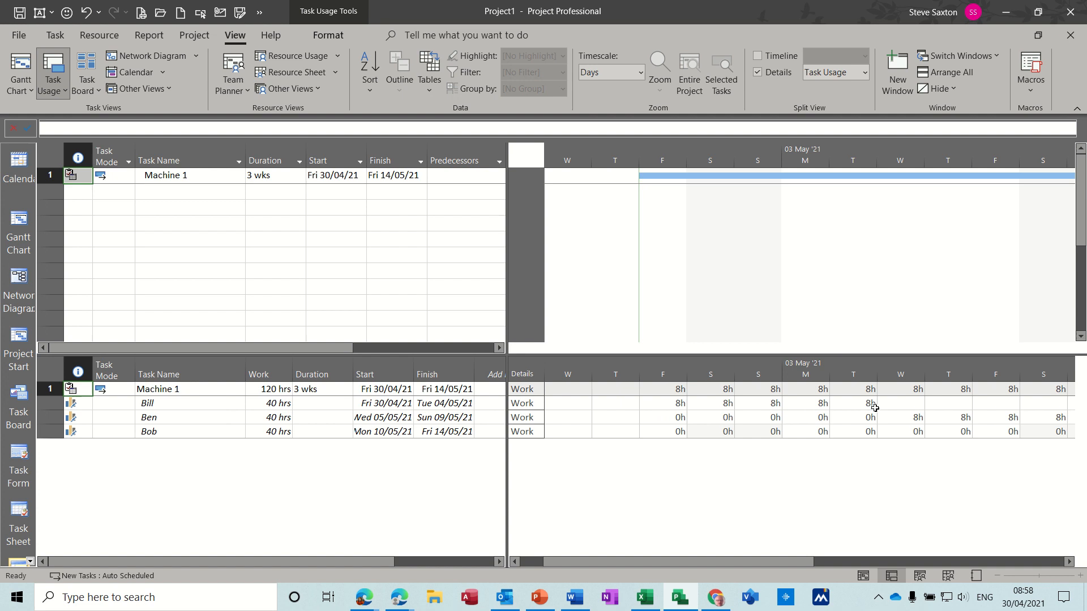
{"action": "mouse_move", "coordinate": [936, 423]}
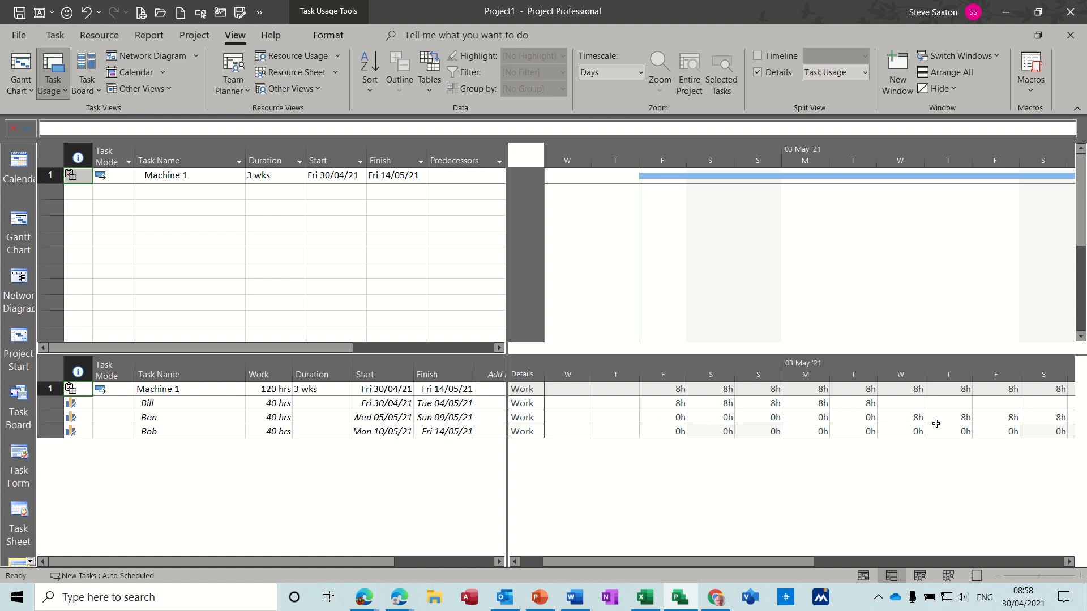
{"action": "mouse_move", "coordinate": [725, 567]}
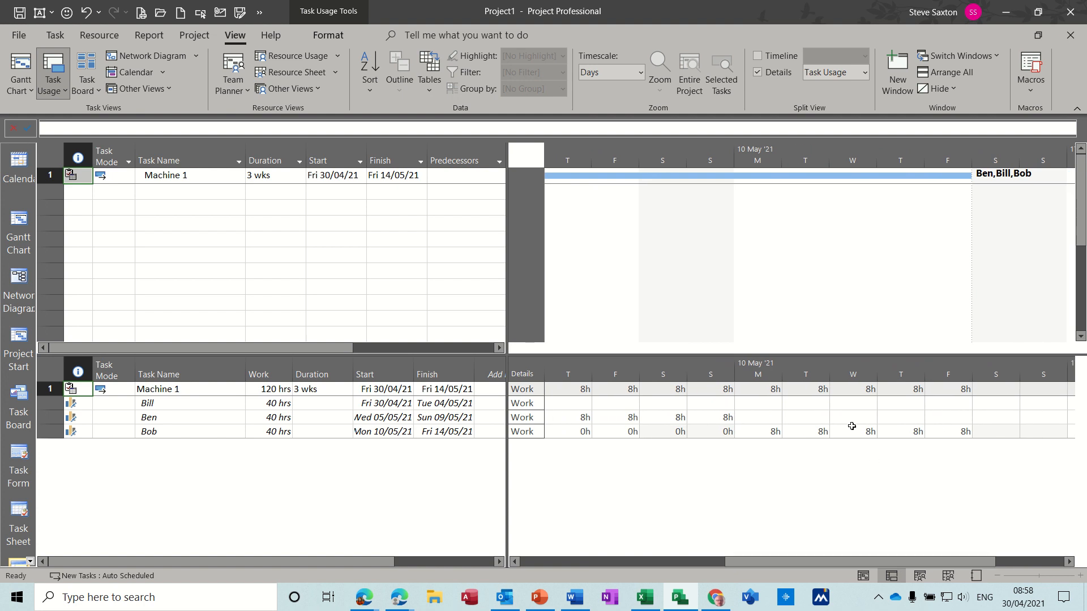
{"action": "mouse_move", "coordinate": [974, 435]}
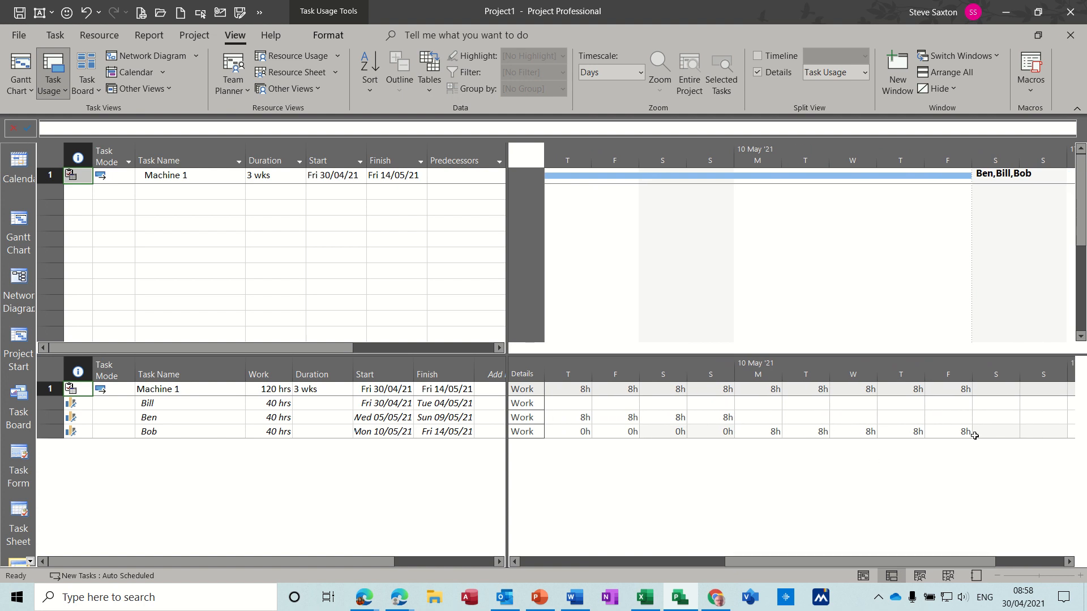
{"action": "mouse_move", "coordinate": [607, 453]}
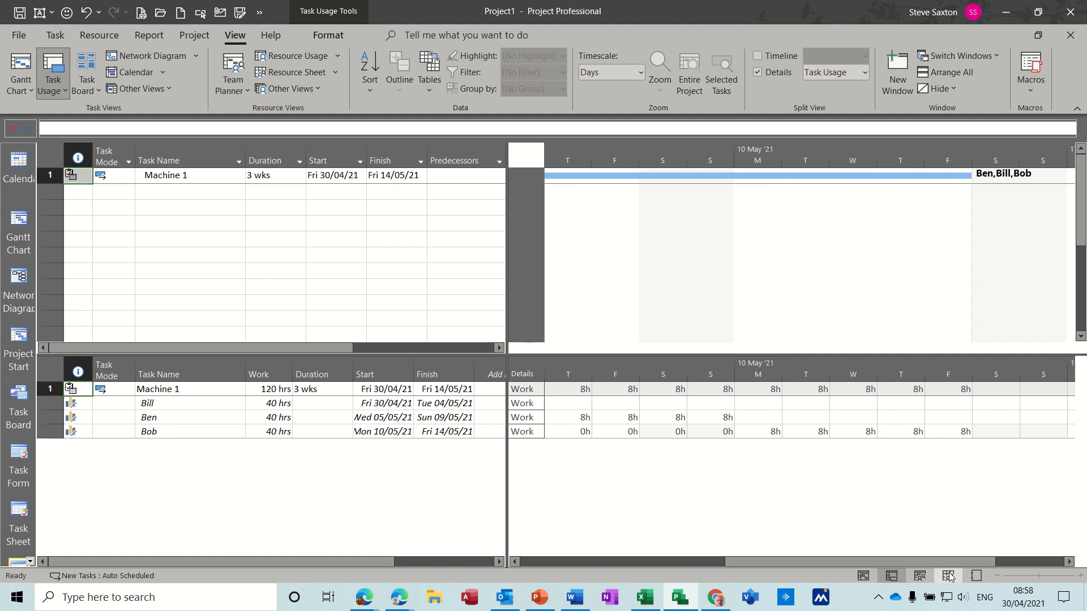
- On the resource sheet, confirm Bill's working-time base calendar is Machine 1
{"action": "left_click", "coordinate": [758, 72]}
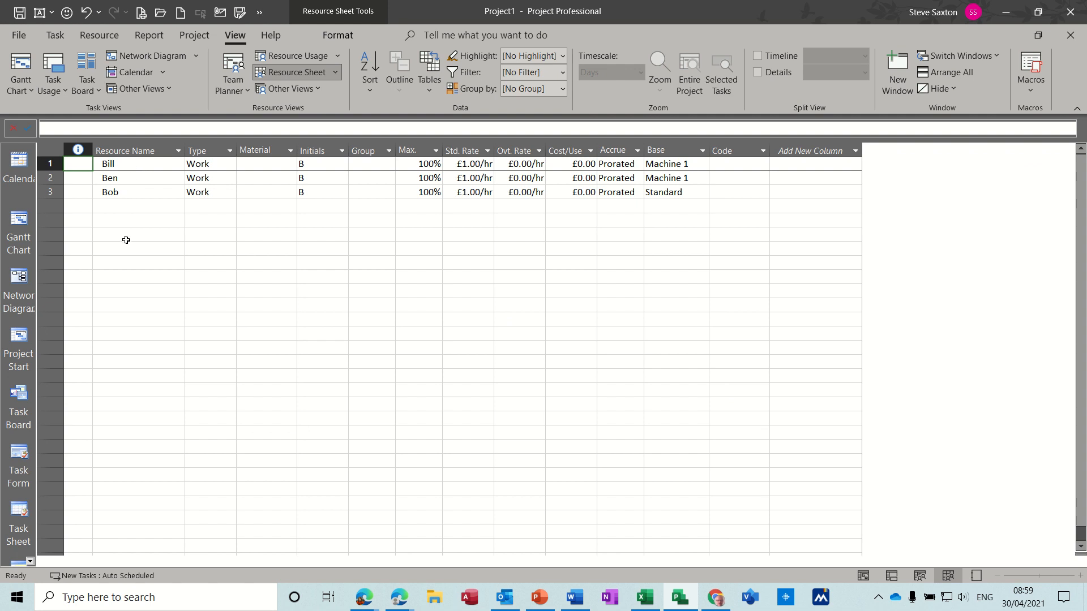
{"action": "mouse_move", "coordinate": [126, 256]}
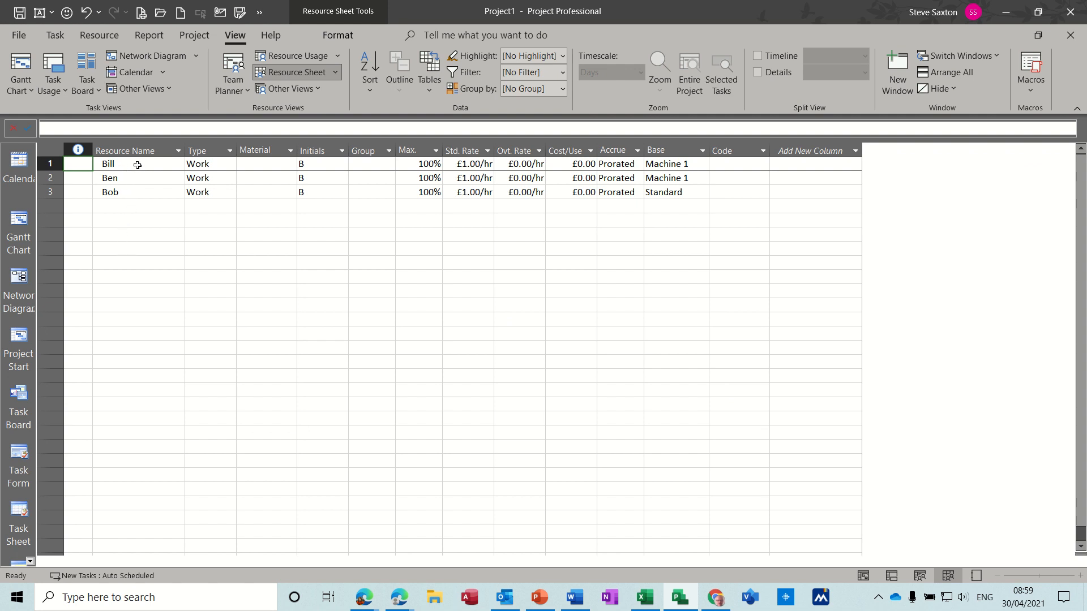
{"action": "double_click", "coordinate": [108, 163]}
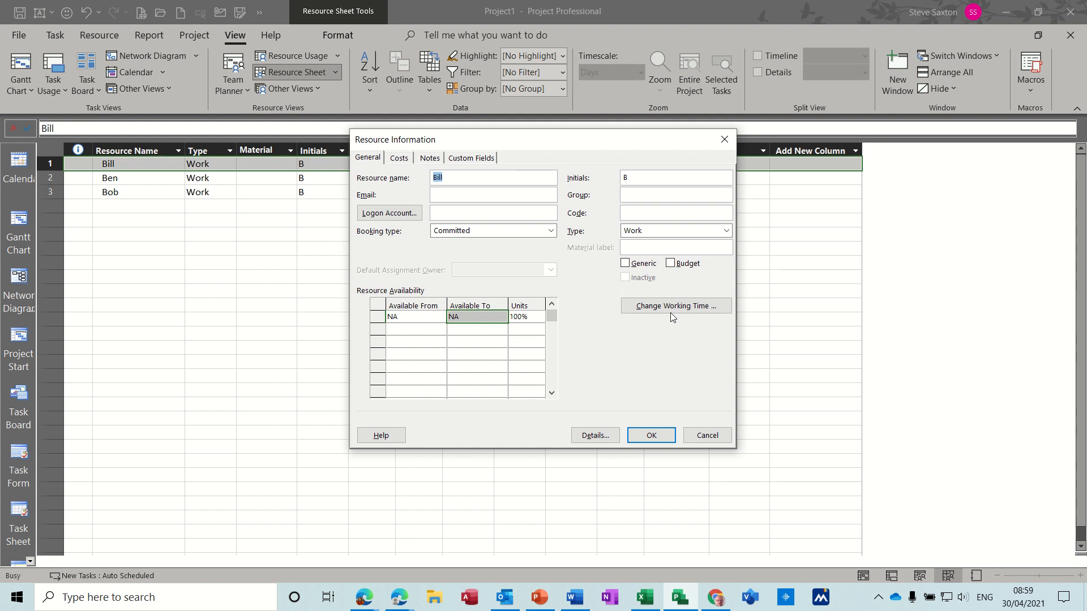
{"action": "left_click", "coordinate": [675, 305]}
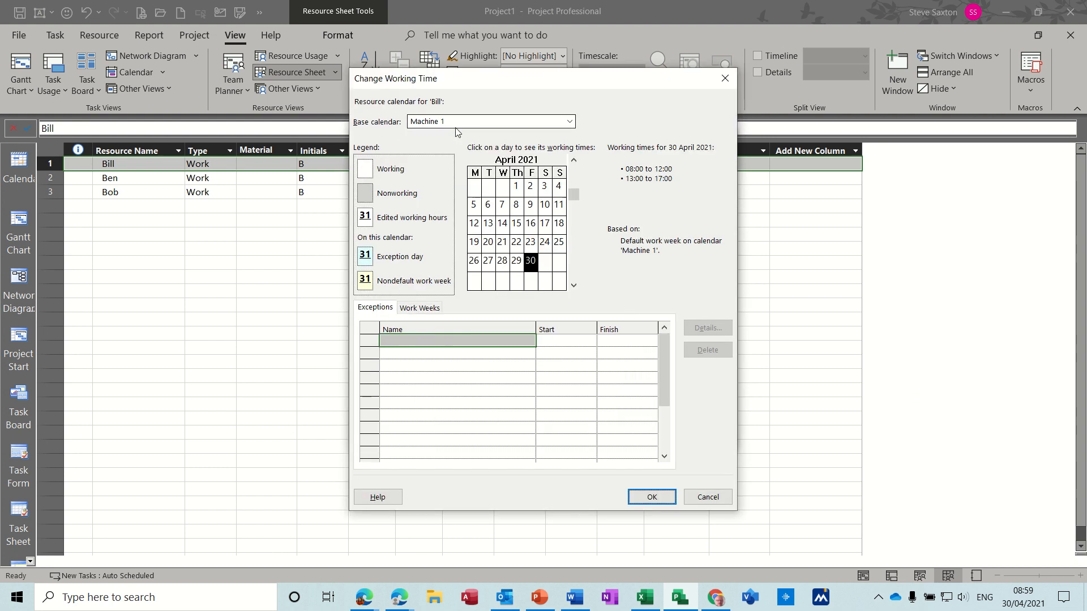
{"action": "mouse_move", "coordinate": [462, 134]}
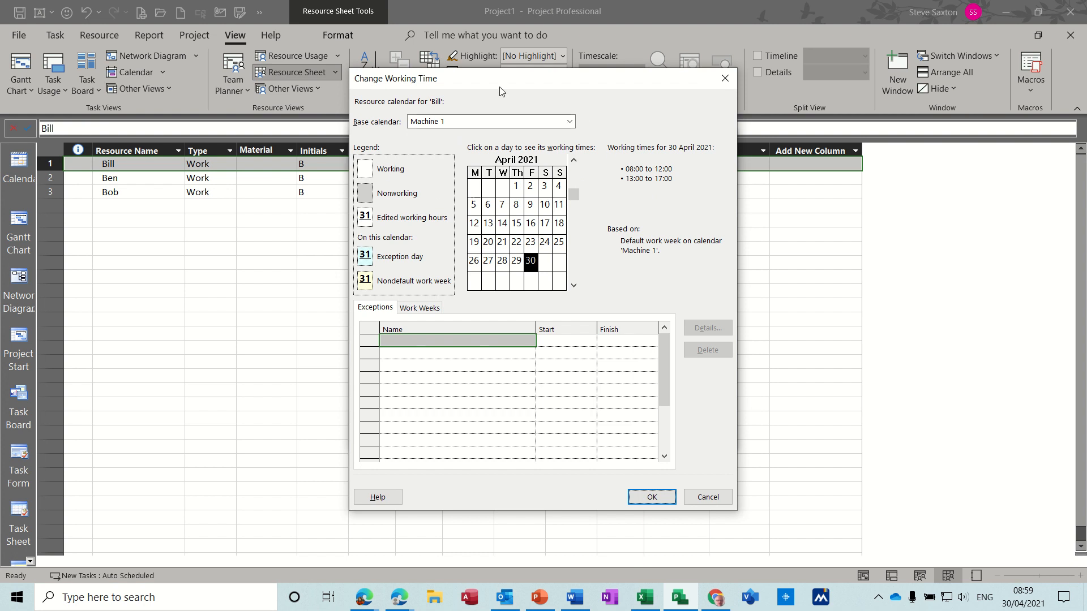
{"action": "mouse_move", "coordinate": [583, 330]}
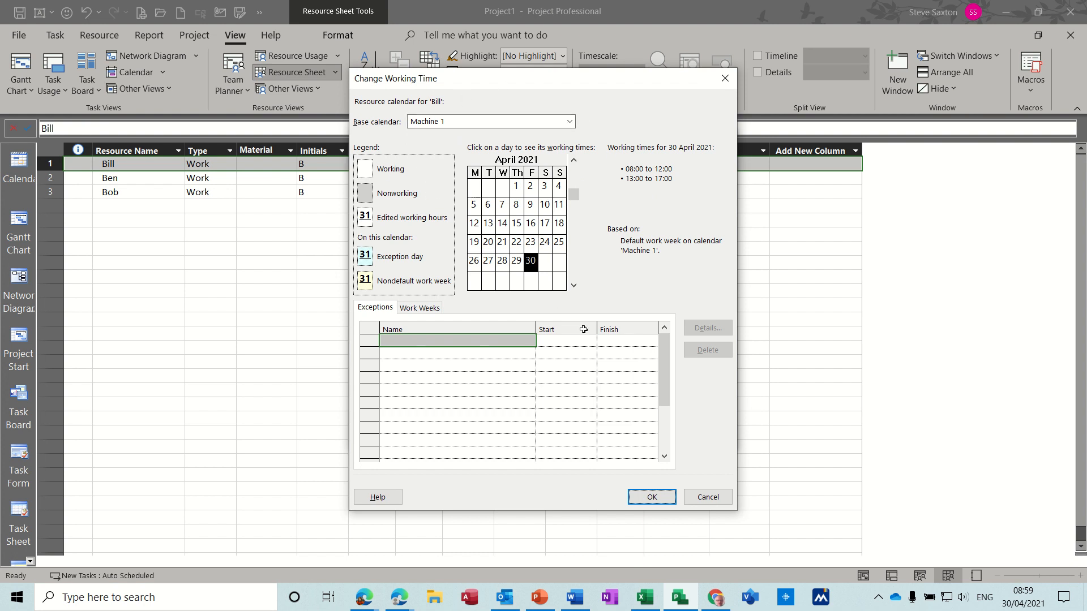
{"action": "left_click", "coordinate": [650, 497]}
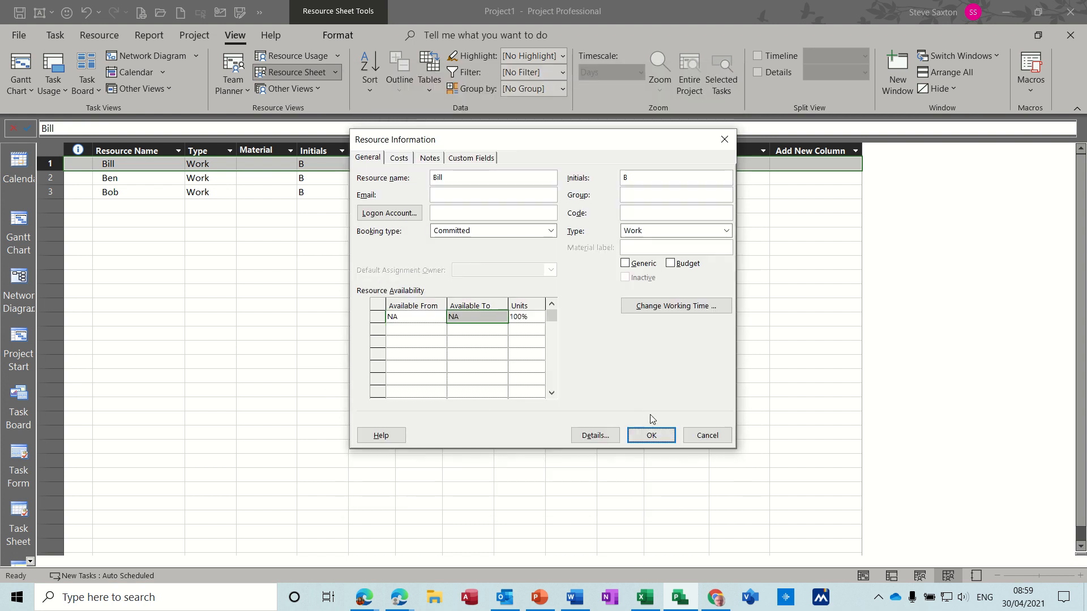
{"action": "left_click", "coordinate": [650, 434]}
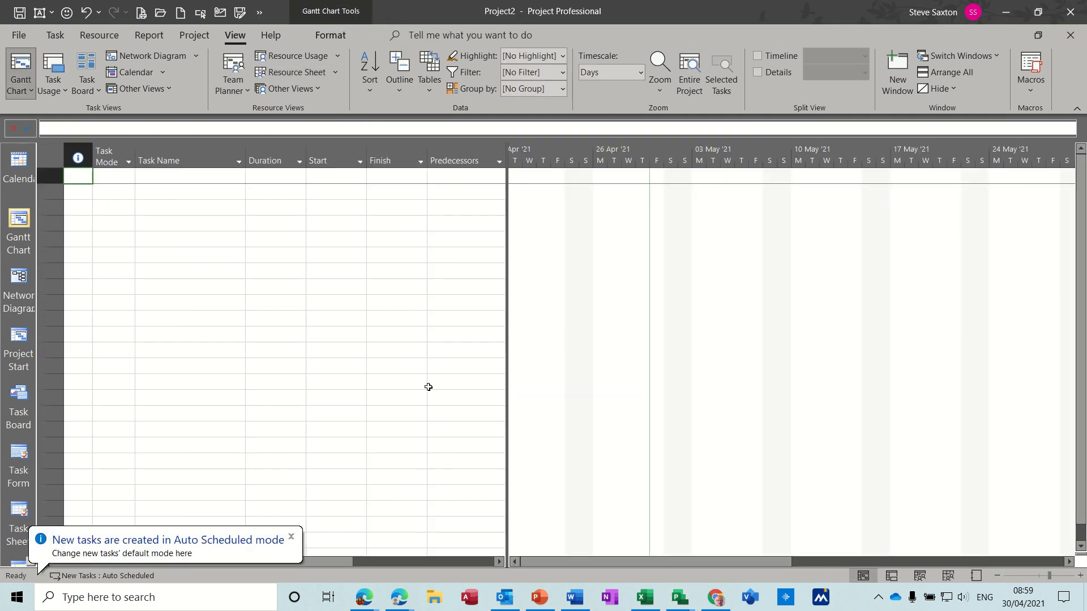
- Enter a first task named 'Machine 1' with a 3-week duration
{"action": "left_click", "coordinate": [189, 176]}
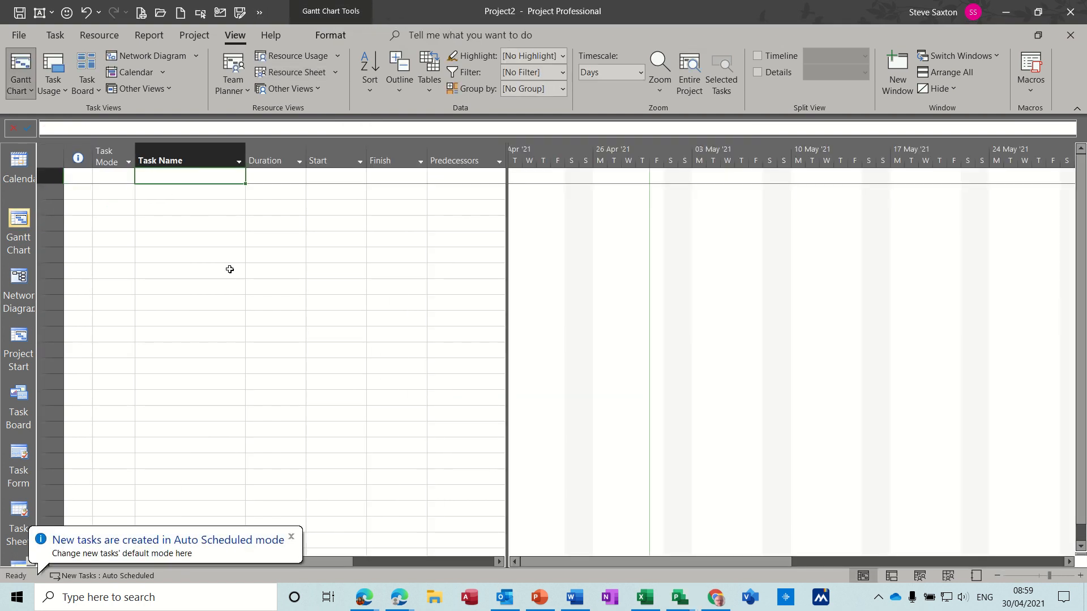
{"action": "type", "text": "Machin"}
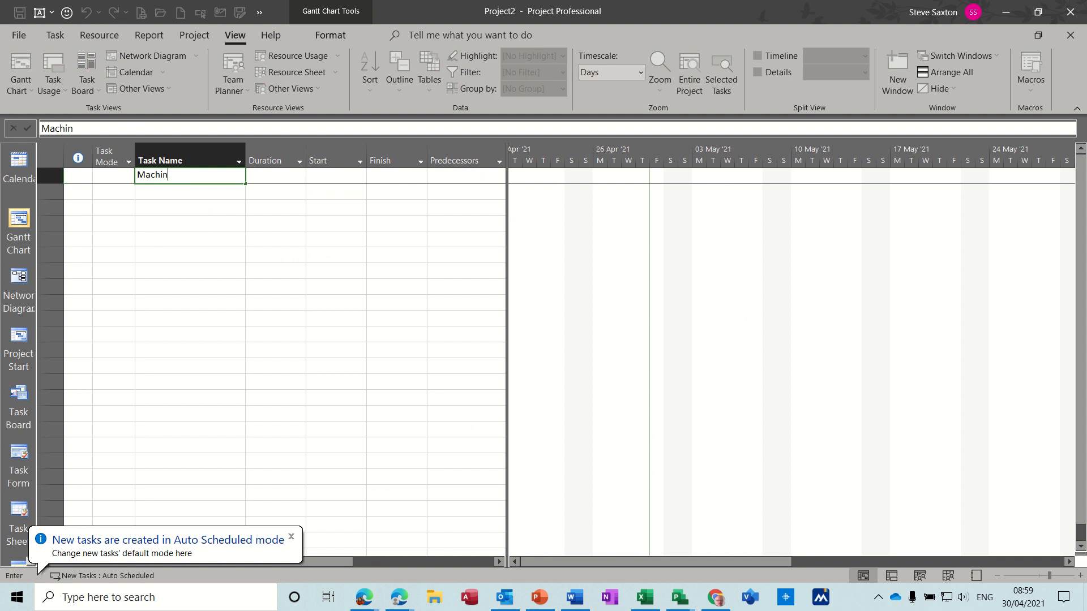
{"action": "type", "text": "e 1"}
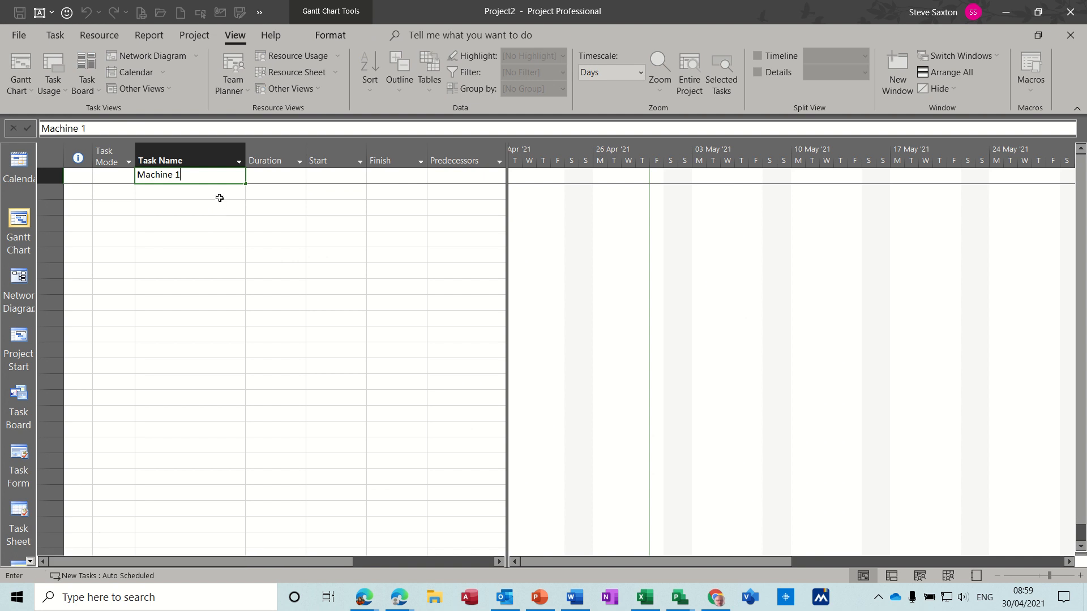
{"action": "key", "text": "Return"}
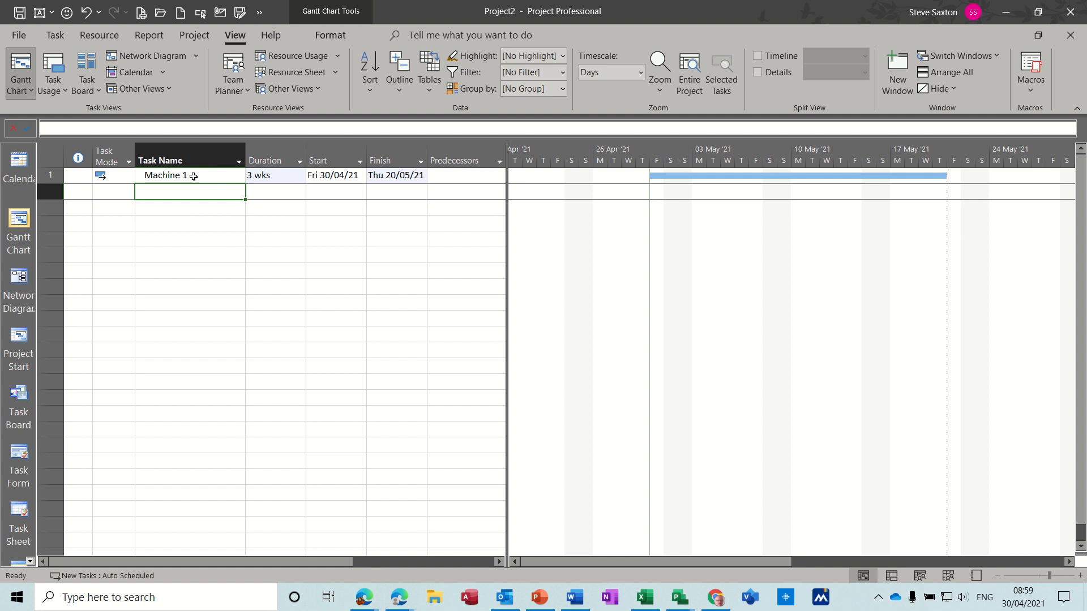
{"action": "mouse_move", "coordinate": [194, 35]}
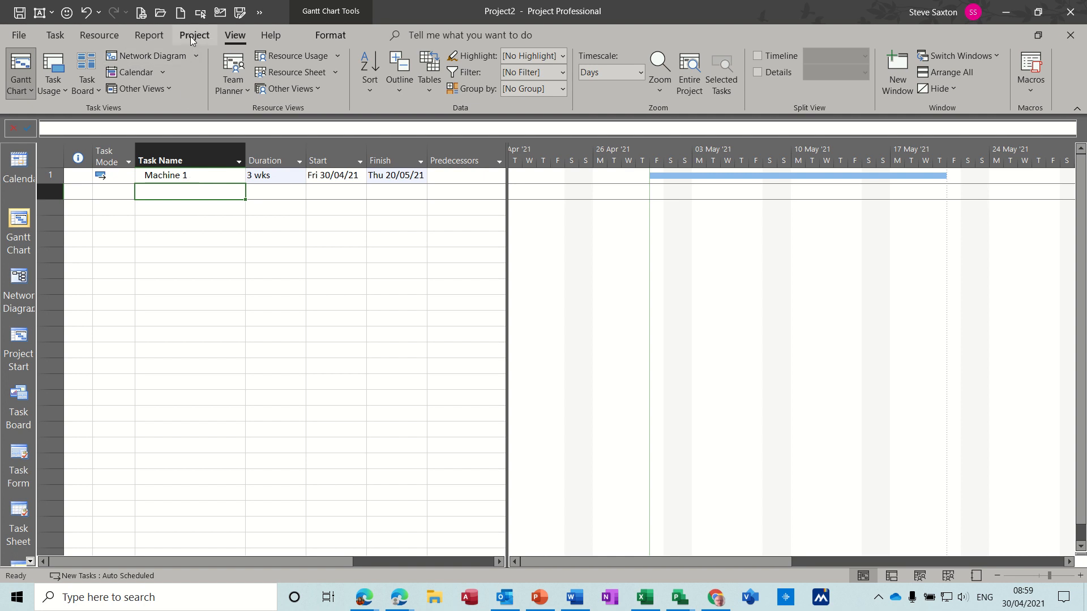
- In Change Working Time, start a brand-new base calendar rather than a 24 Hours copy
{"action": "left_click", "coordinate": [193, 35]}
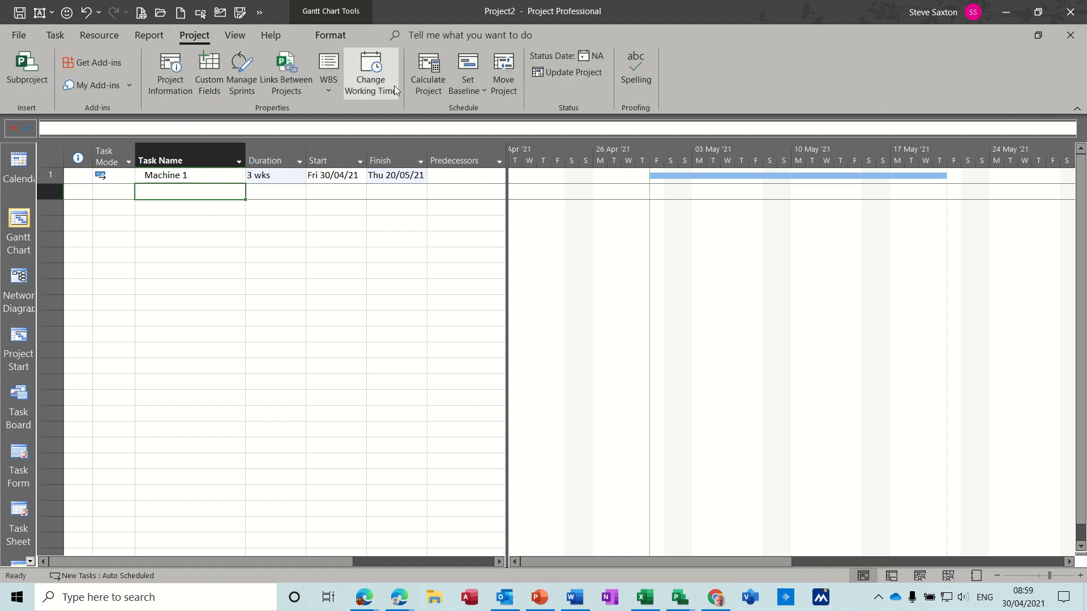
{"action": "left_click", "coordinate": [370, 72]}
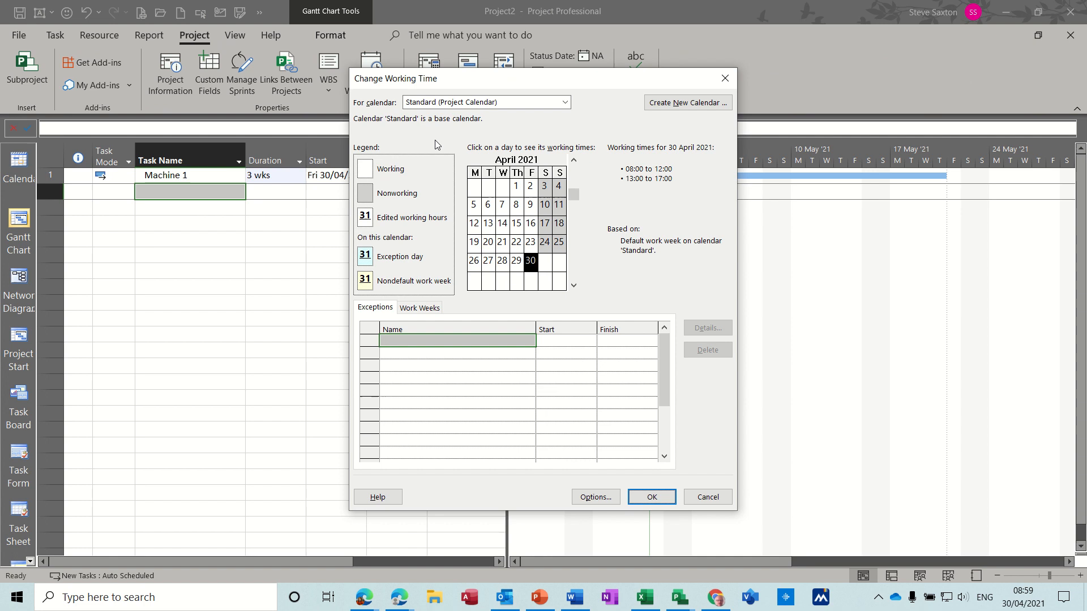
{"action": "left_click", "coordinate": [686, 102]}
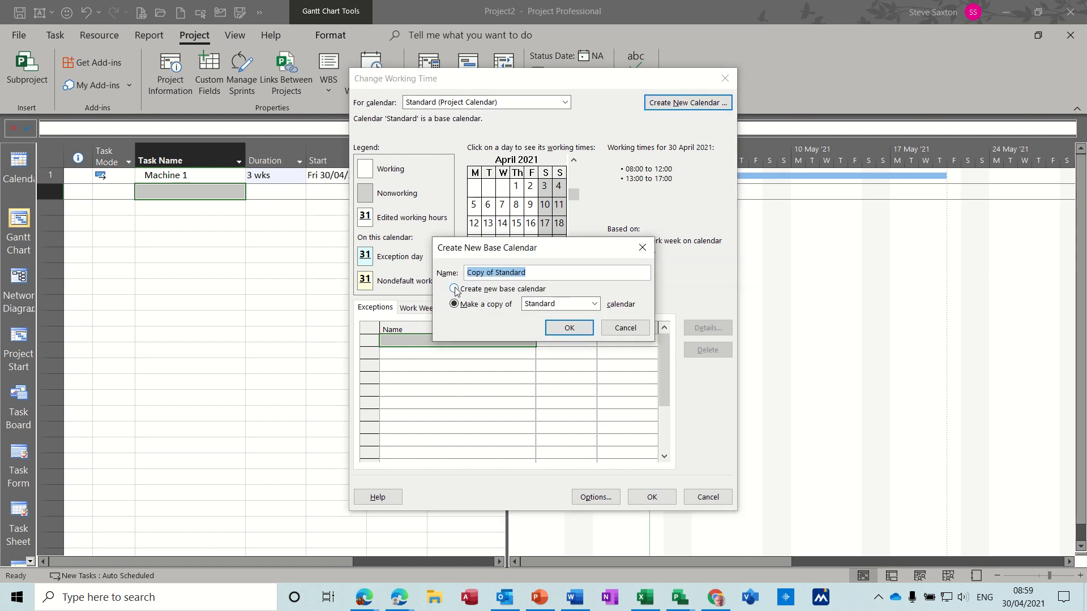
{"action": "left_click", "coordinate": [455, 288]}
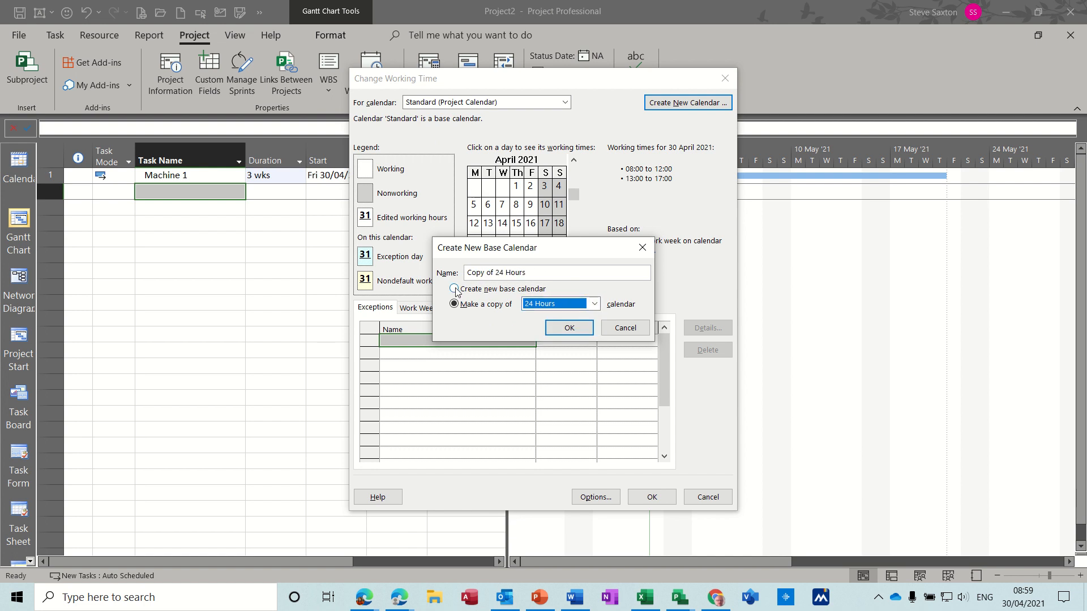
{"action": "left_click", "coordinate": [454, 289]}
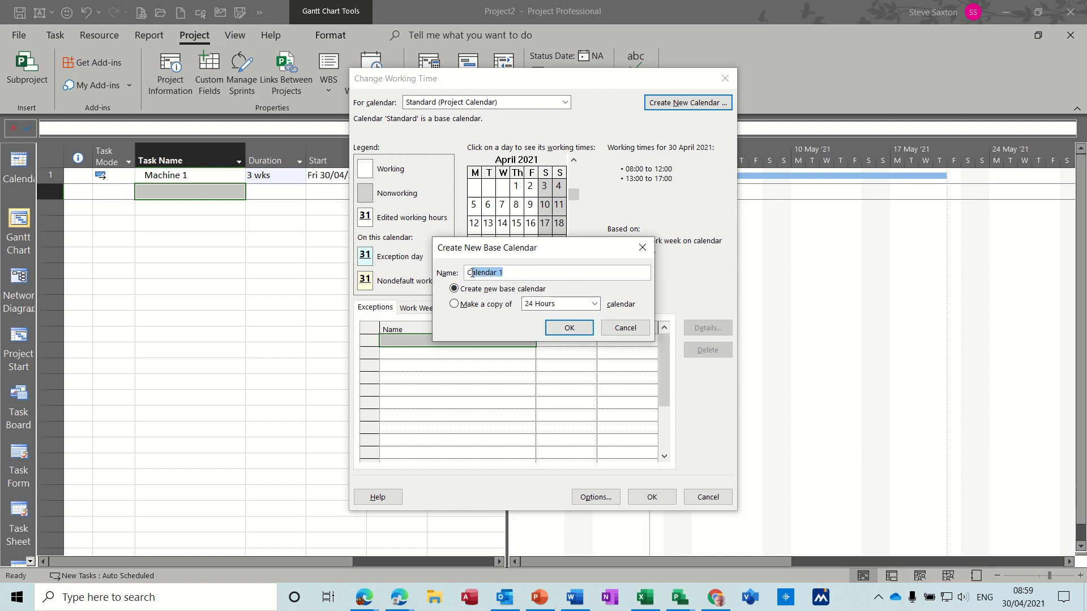
- Name the new base calendar 'Machine 1', create it and show its work weeks
{"action": "type", "text": "Mac"}
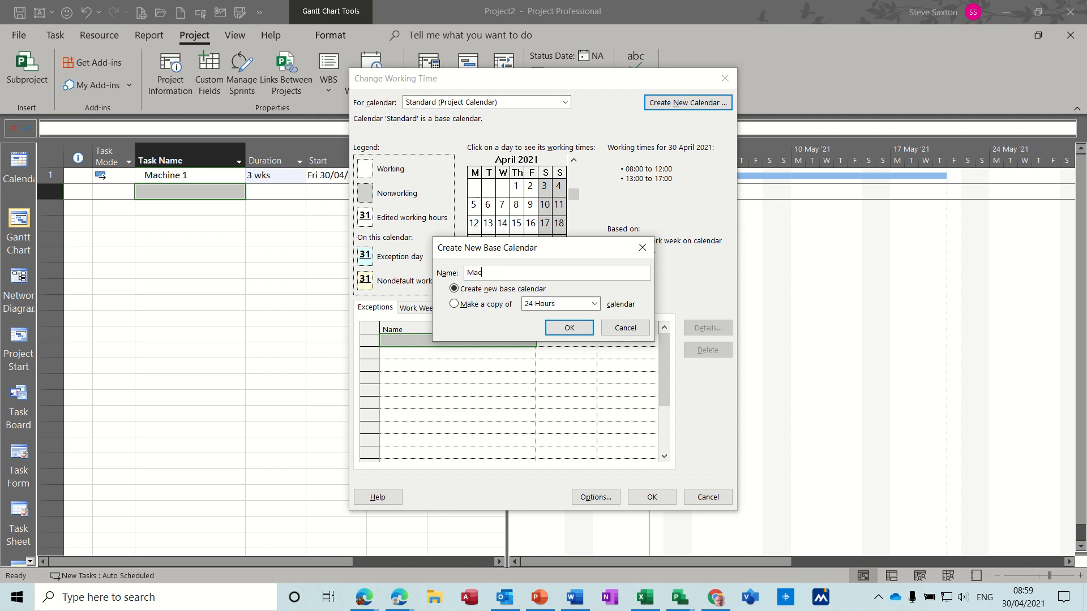
{"action": "type", "text": "hine"}
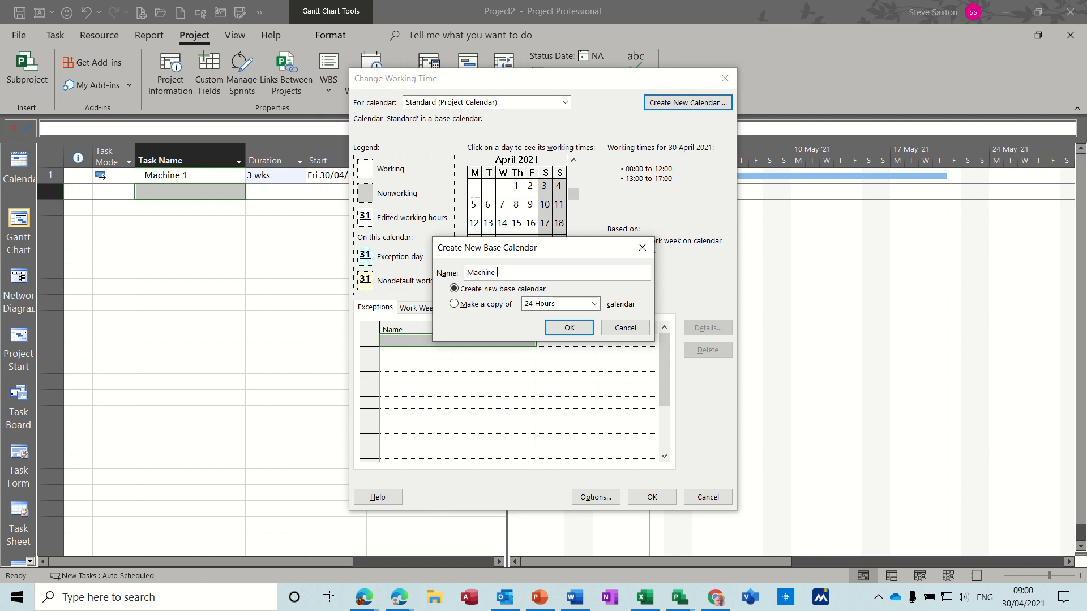
{"action": "type", "text": "1"}
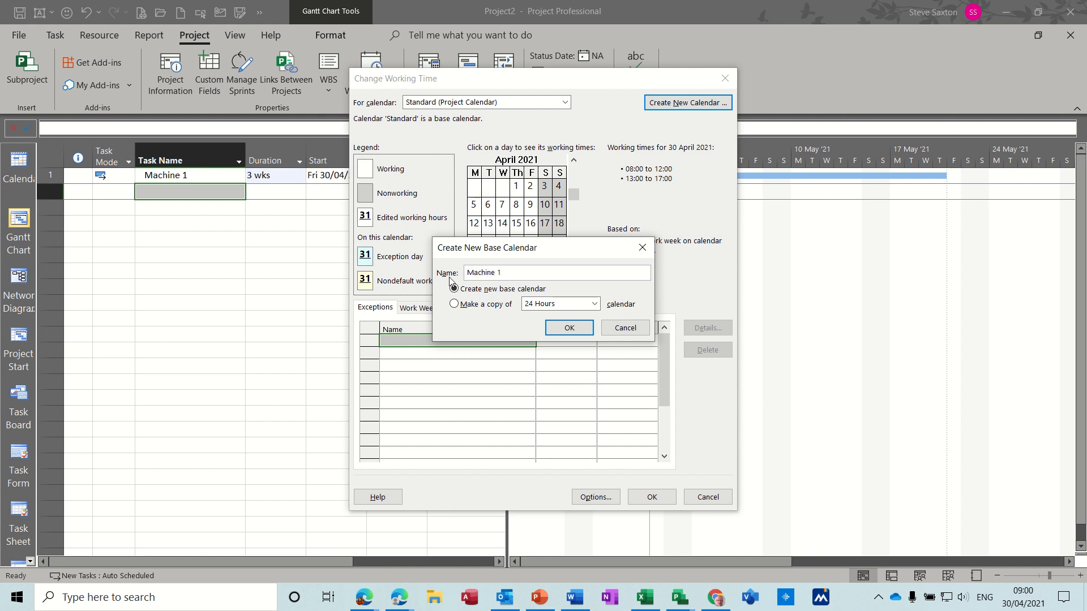
{"action": "left_click", "coordinate": [567, 327]}
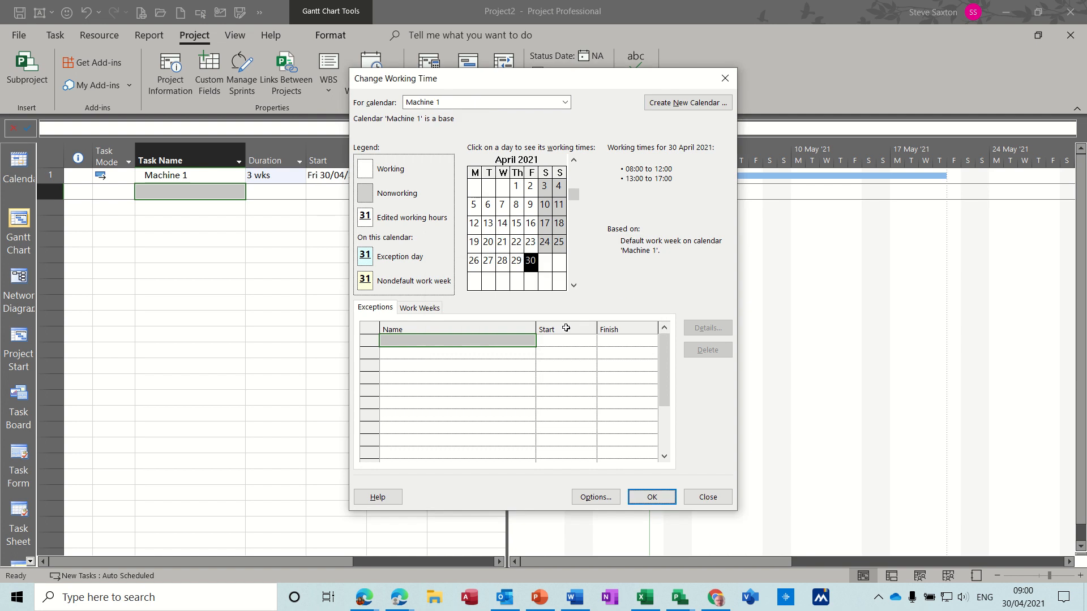
{"action": "left_click", "coordinate": [419, 306]}
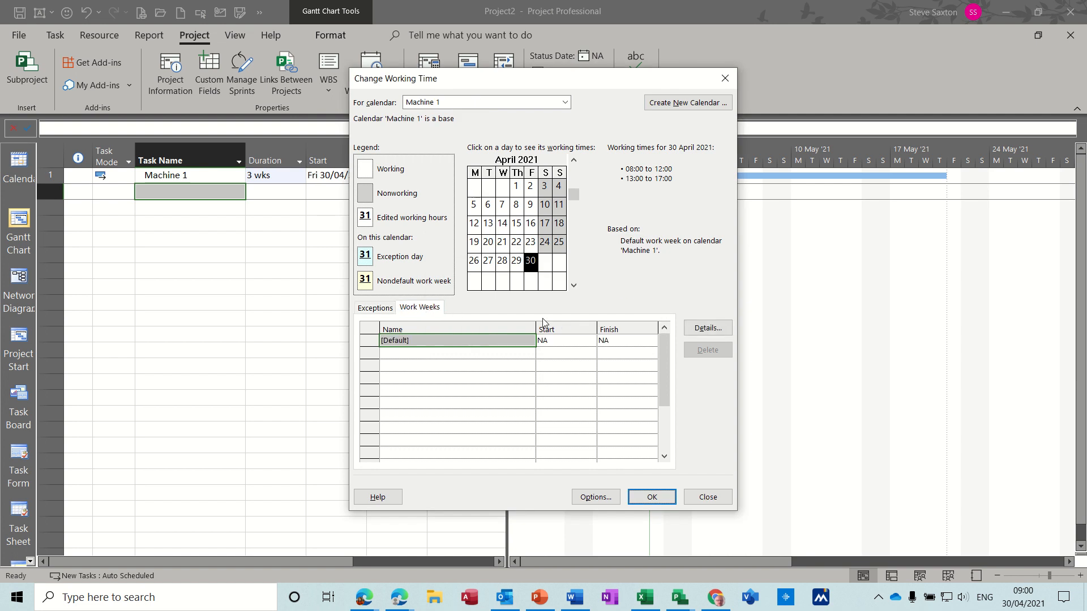
- Give the weekend days specific working times, starting with a morning period from 08:00
{"action": "left_click", "coordinate": [707, 328]}
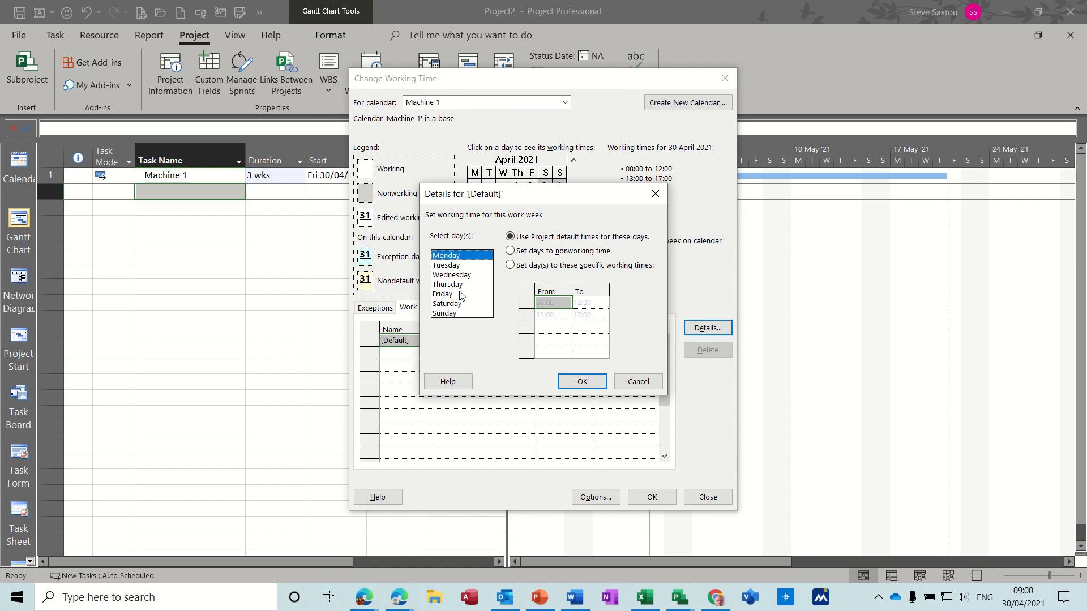
{"action": "left_click", "coordinate": [447, 304]}
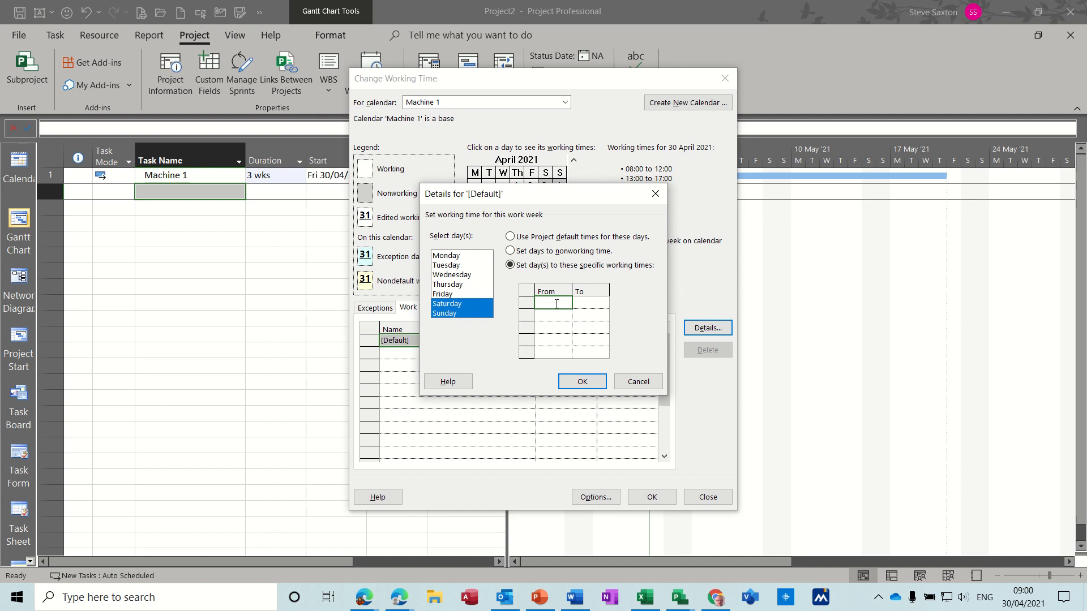
{"action": "type", "text": "08:00"}
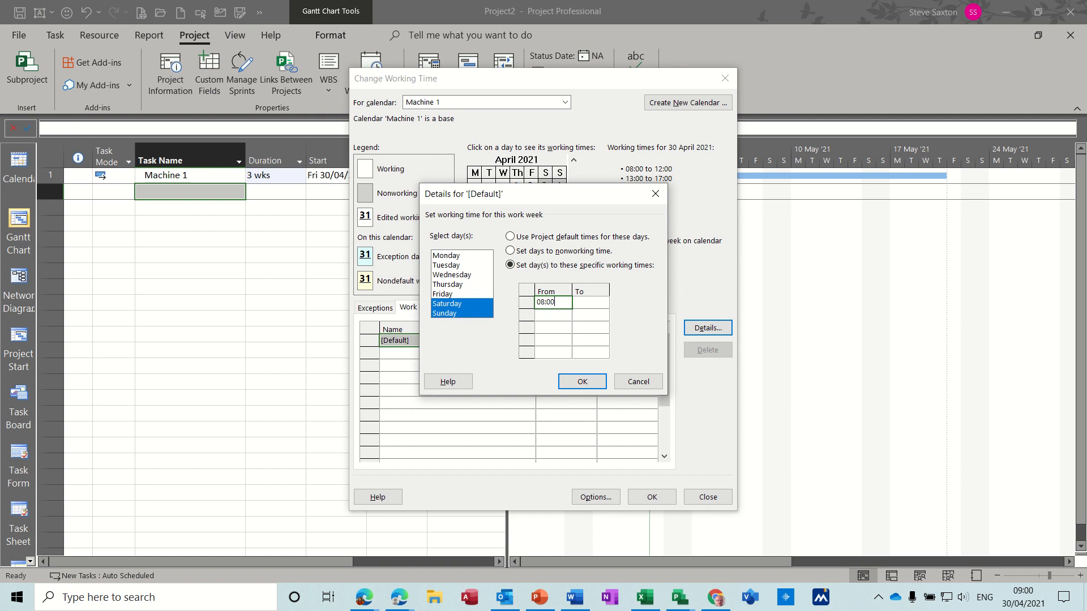
{"action": "type", "text": "09:00"}
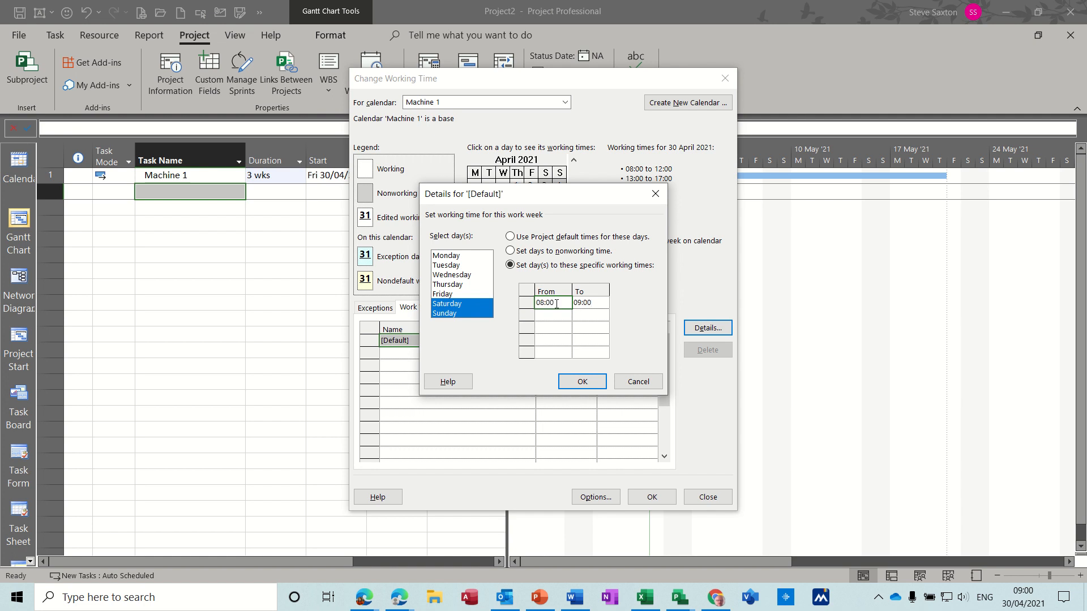
{"action": "left_click", "coordinate": [589, 302]}
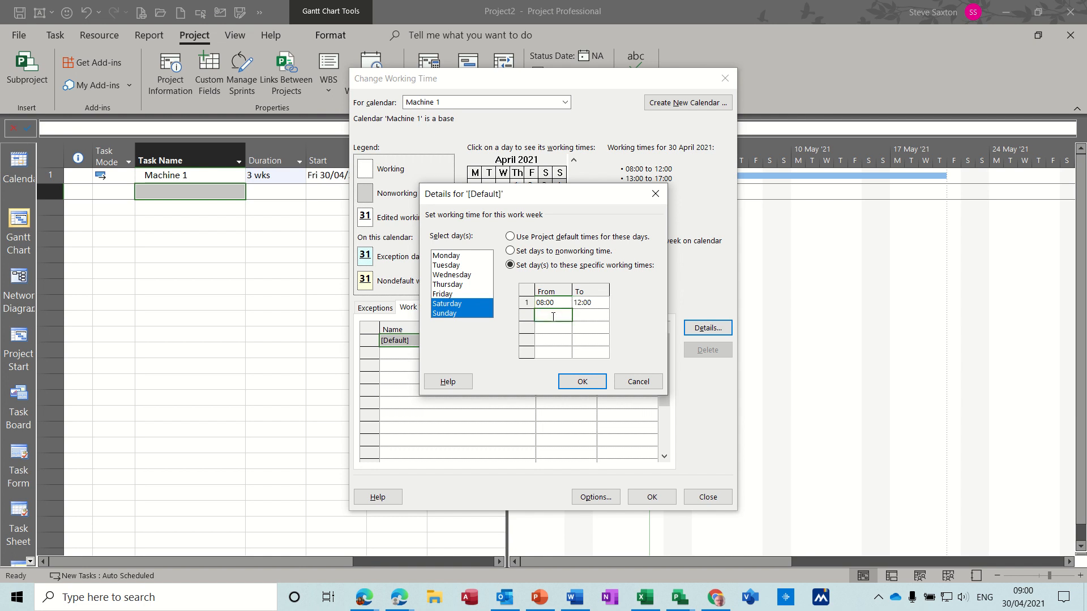
- Add an afternoon period from 13:00 to 17:00, dismissing an invalid-value warning
{"action": "type", "text": "13:0"}
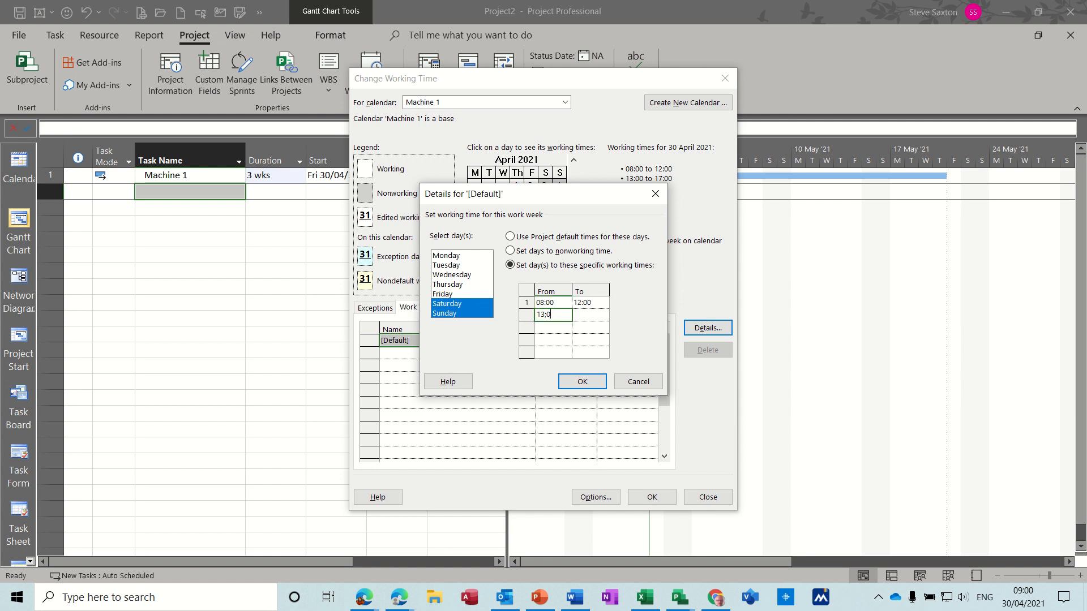
{"action": "left_click", "coordinate": [581, 381]}
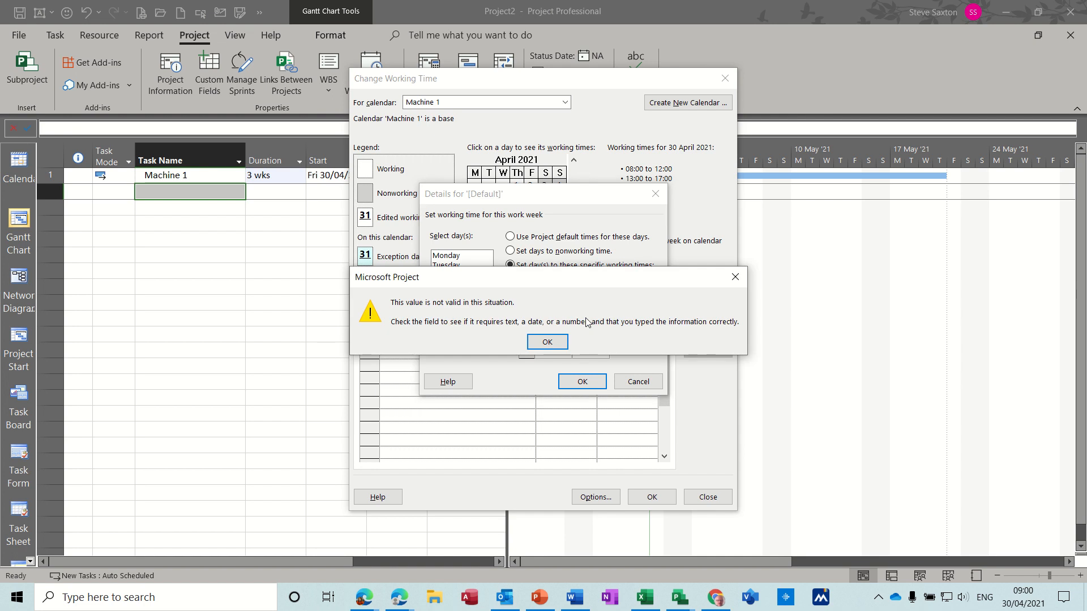
{"action": "left_click", "coordinate": [546, 341]}
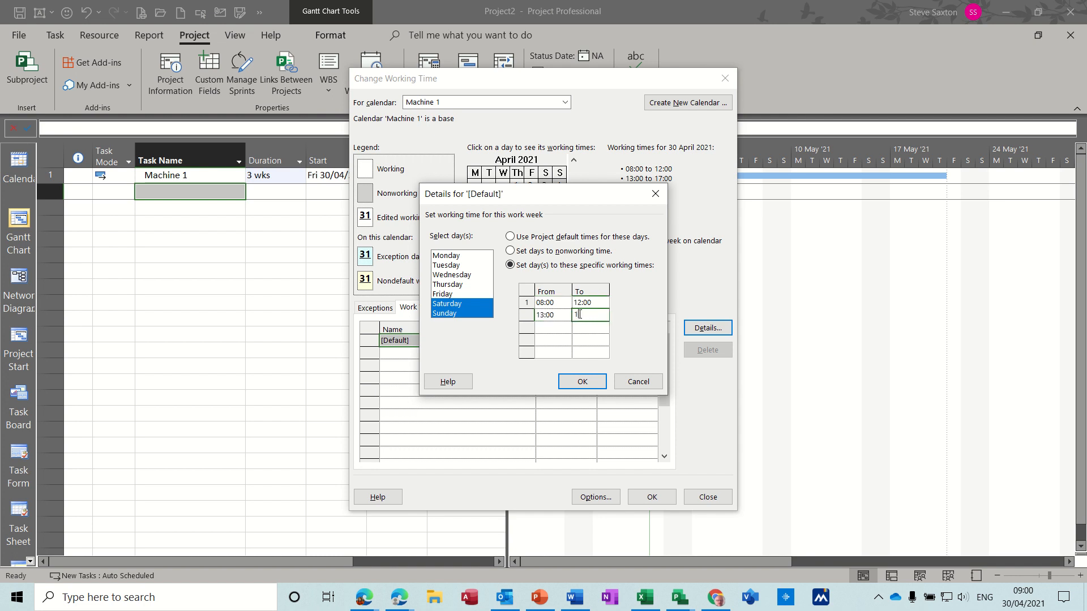
{"action": "type", "text": "7:0"}
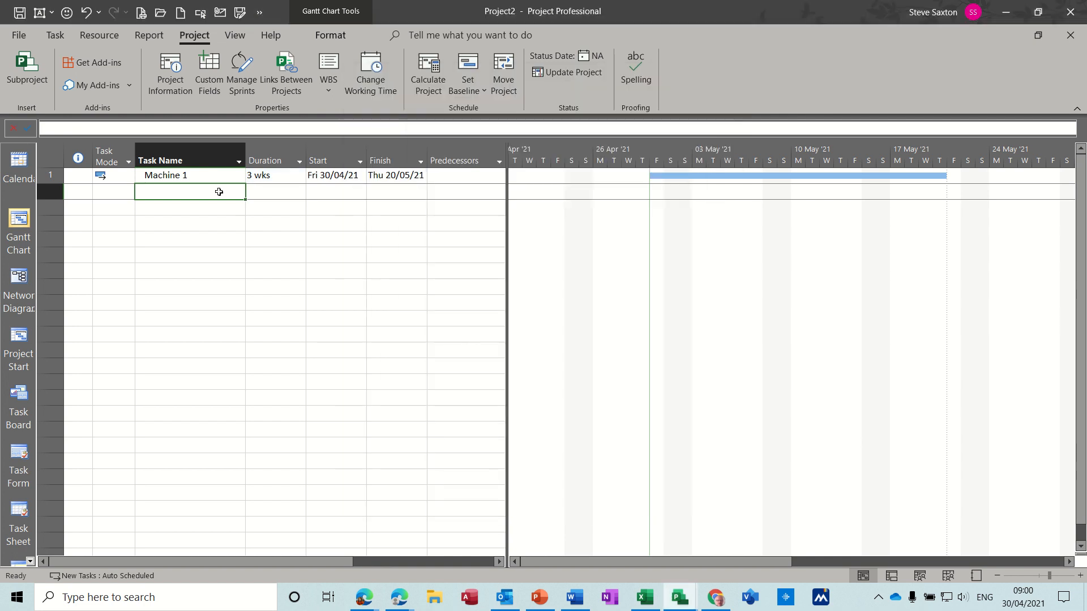
- Put the Machine 1 task on the Machine 1 calendar with scheduling ignoring resource calendars
{"action": "left_click", "coordinate": [165, 174]}
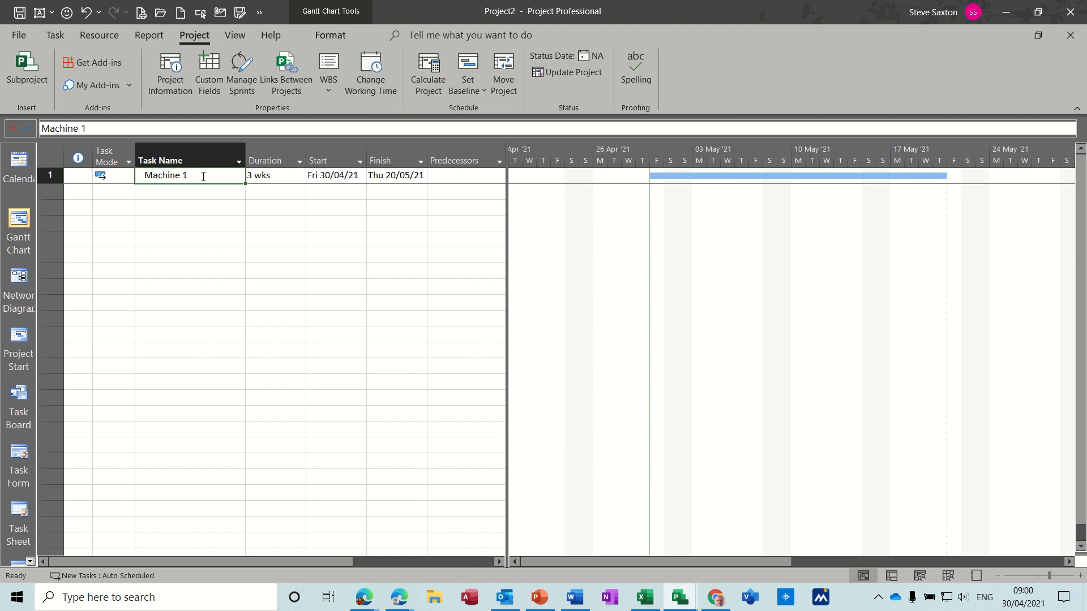
{"action": "double_click", "coordinate": [165, 174]}
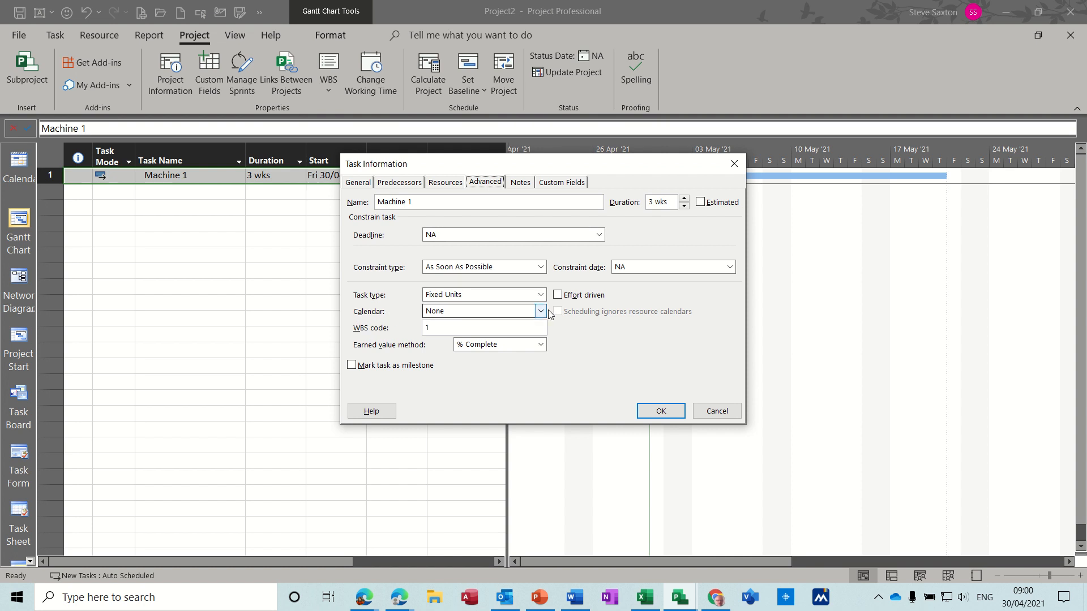
{"action": "left_click", "coordinate": [541, 311]}
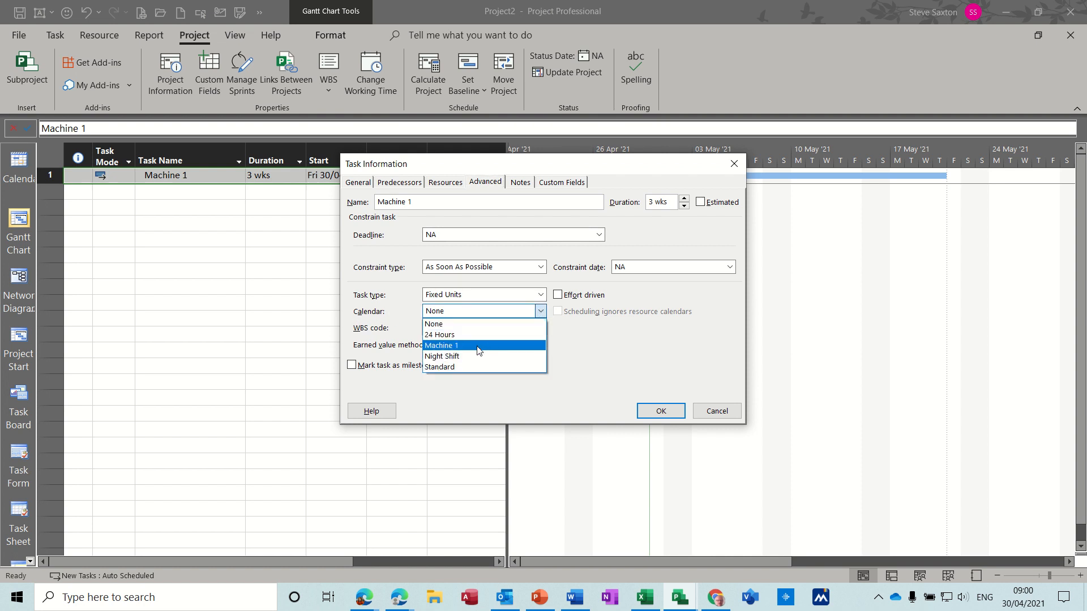
{"action": "left_click", "coordinate": [441, 345]}
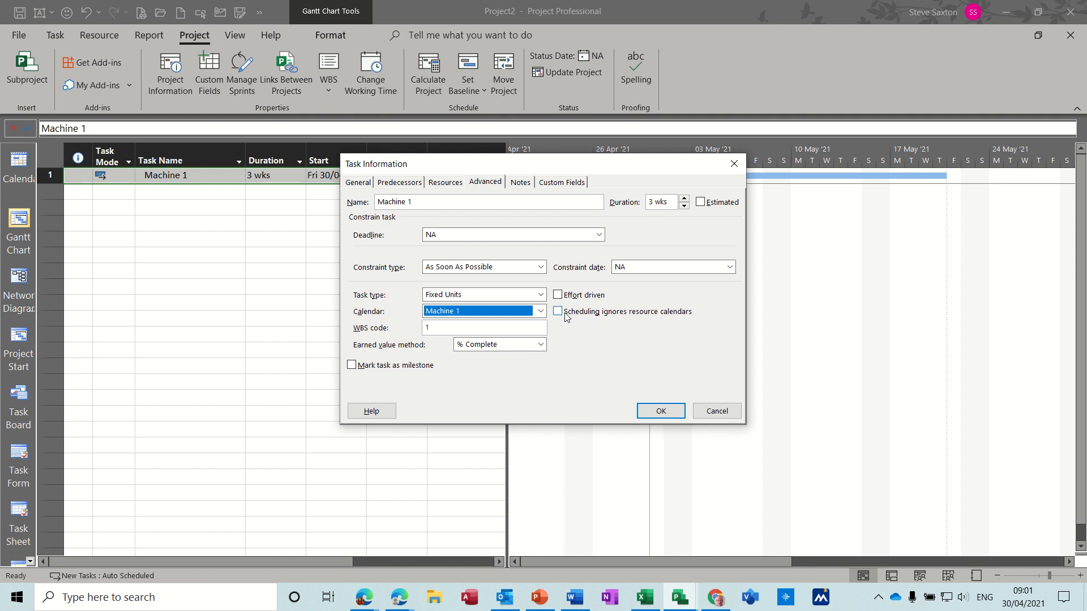
{"action": "left_click", "coordinate": [557, 311]}
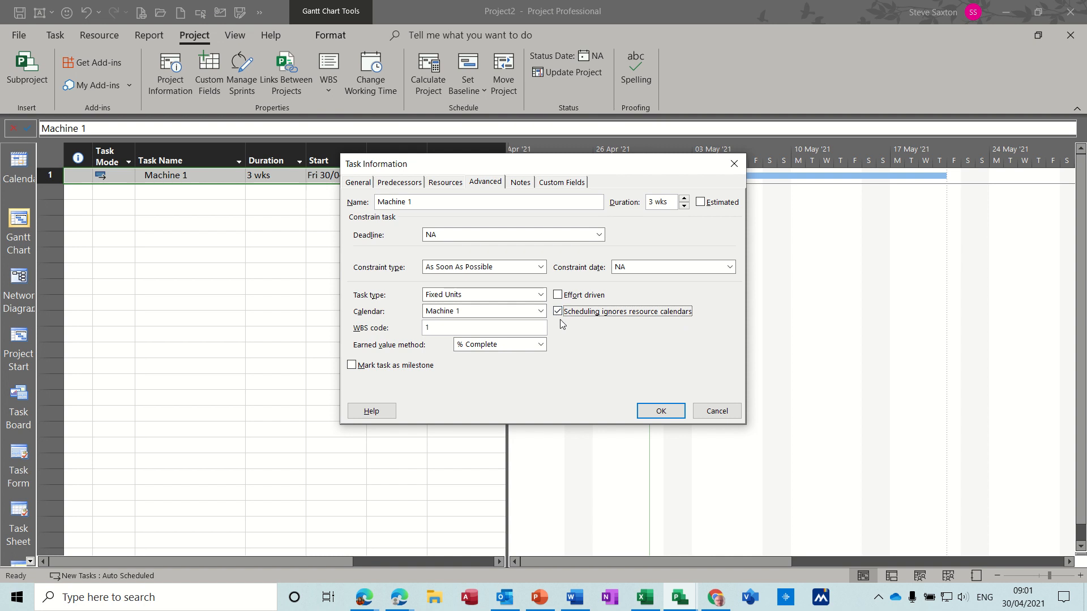
{"action": "mouse_move", "coordinate": [600, 325]}
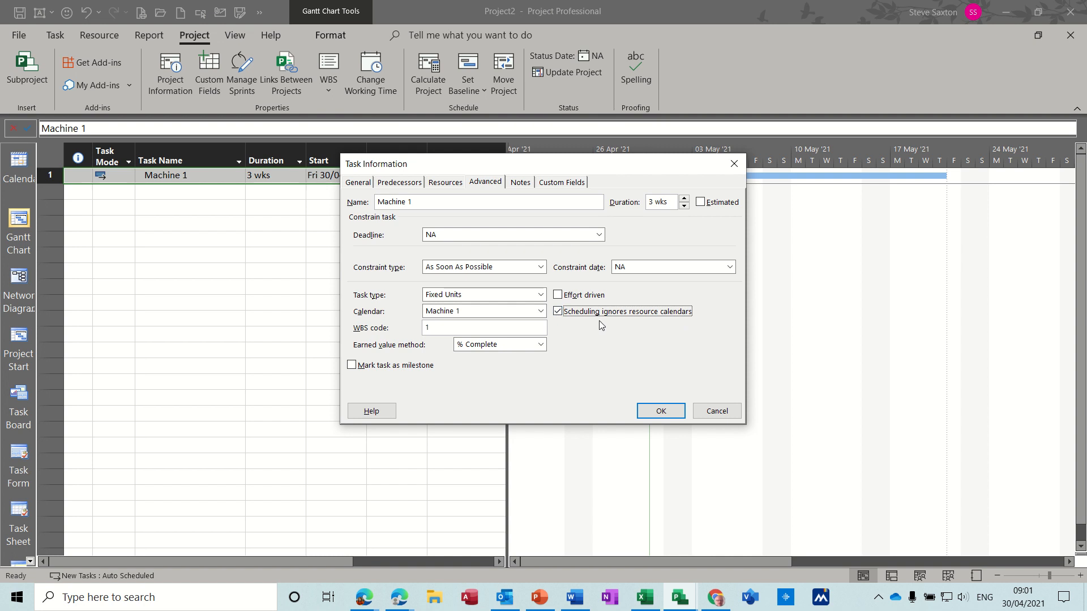
{"action": "mouse_move", "coordinate": [142, 227]}
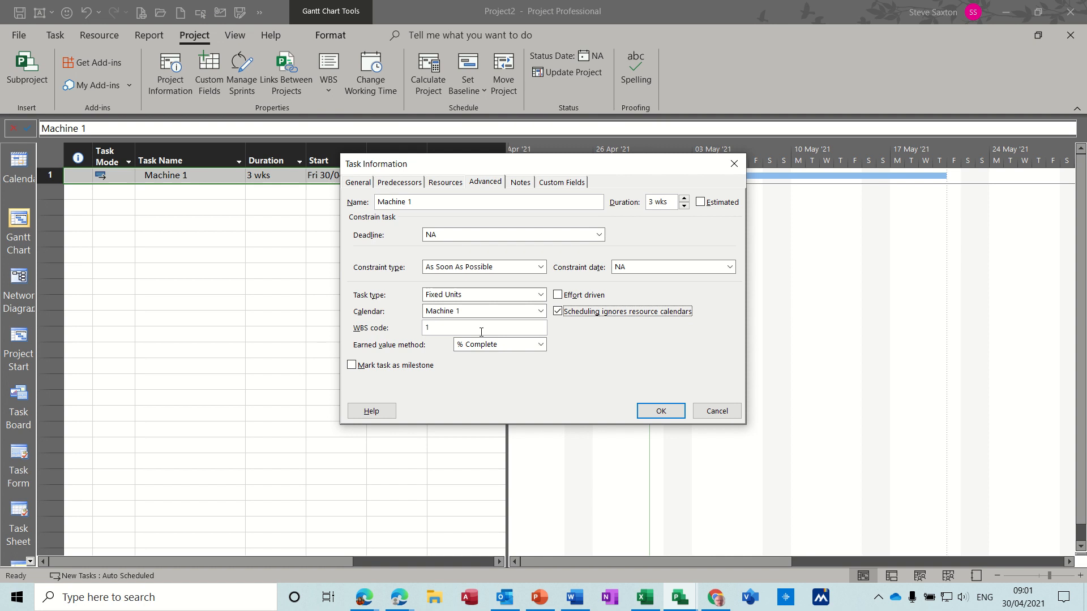
{"action": "mouse_move", "coordinate": [659, 410]}
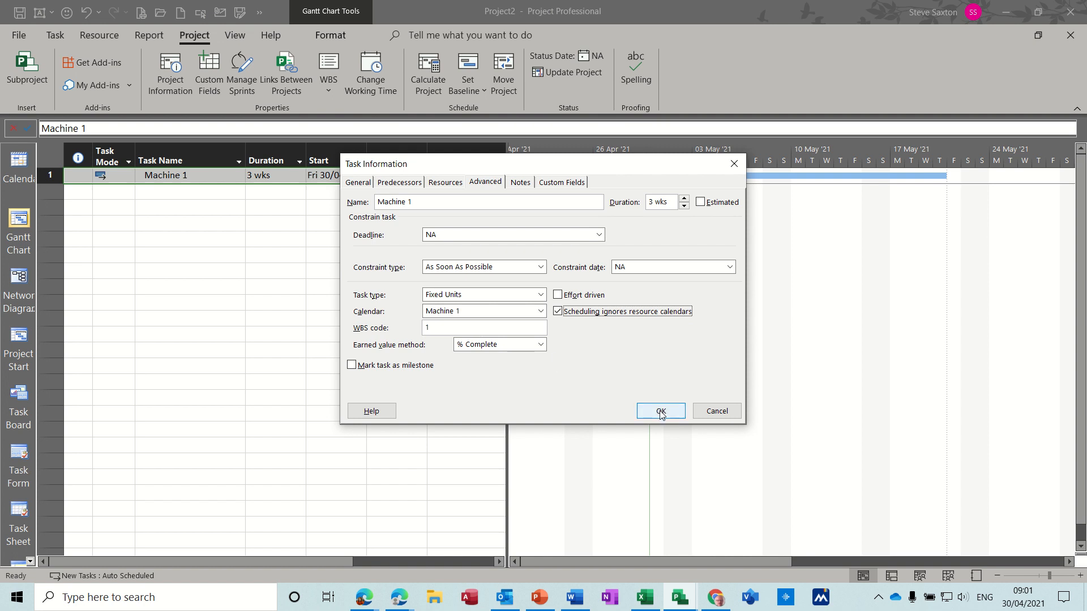
{"action": "left_click", "coordinate": [659, 411]}
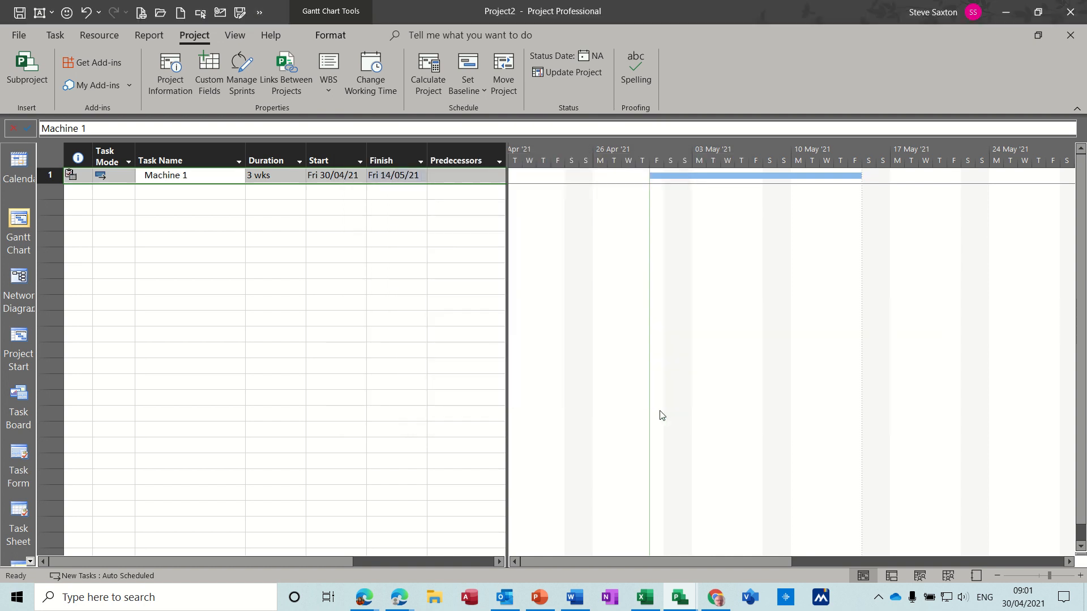
{"action": "left_click", "coordinate": [190, 206]}
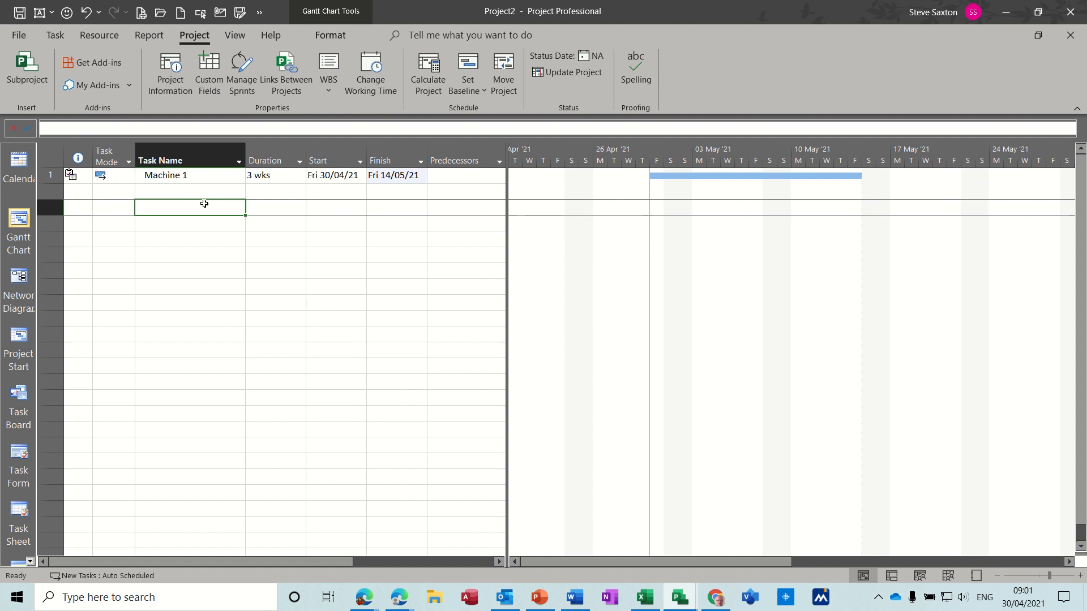
{"action": "mouse_move", "coordinate": [73, 175]}
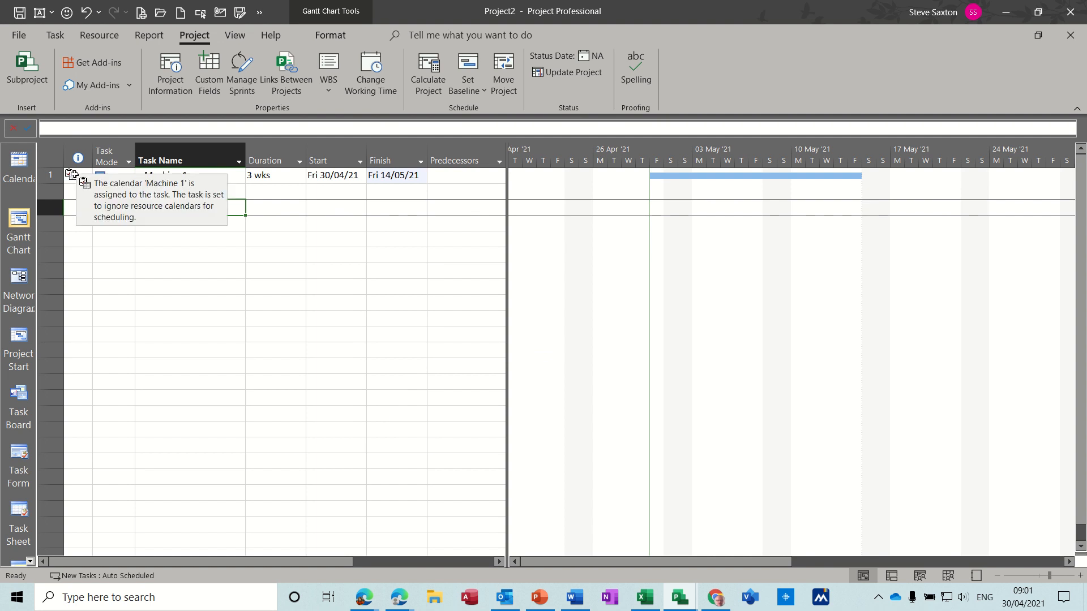
{"action": "mouse_move", "coordinate": [234, 177]}
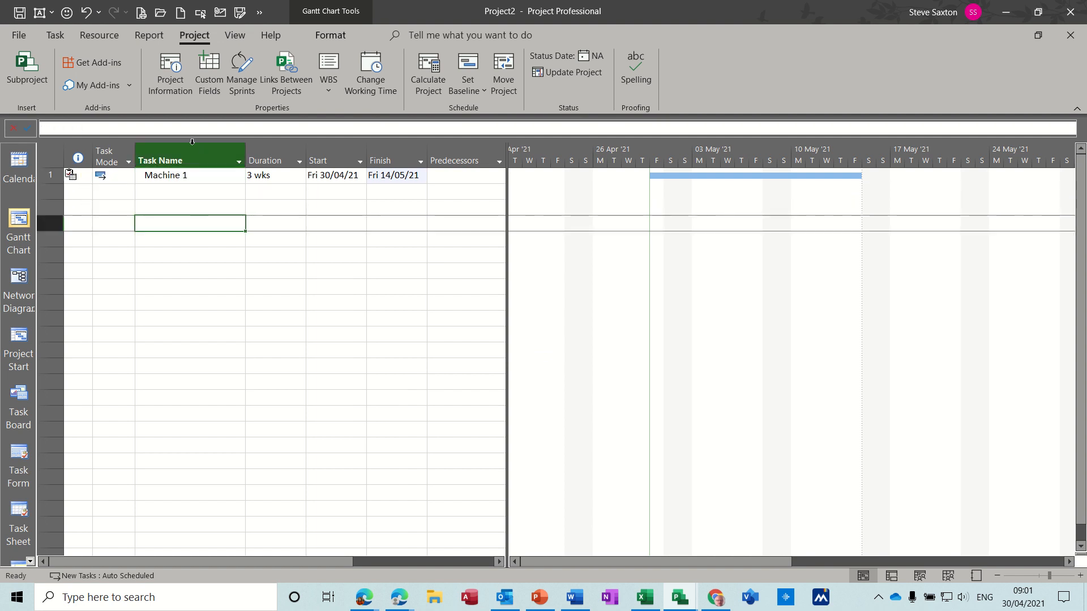
- Add resources Bill, Ben and Bob at £1.00/hr, then return to the Gantt chart
{"action": "left_click", "coordinate": [187, 174]}
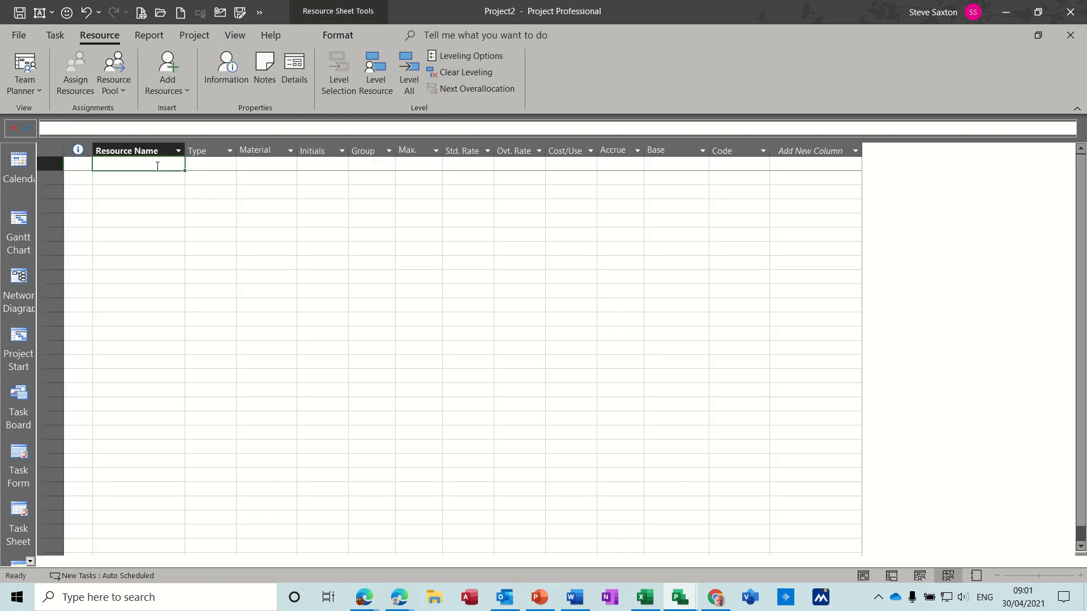
{"action": "type", "text": "Bill"}
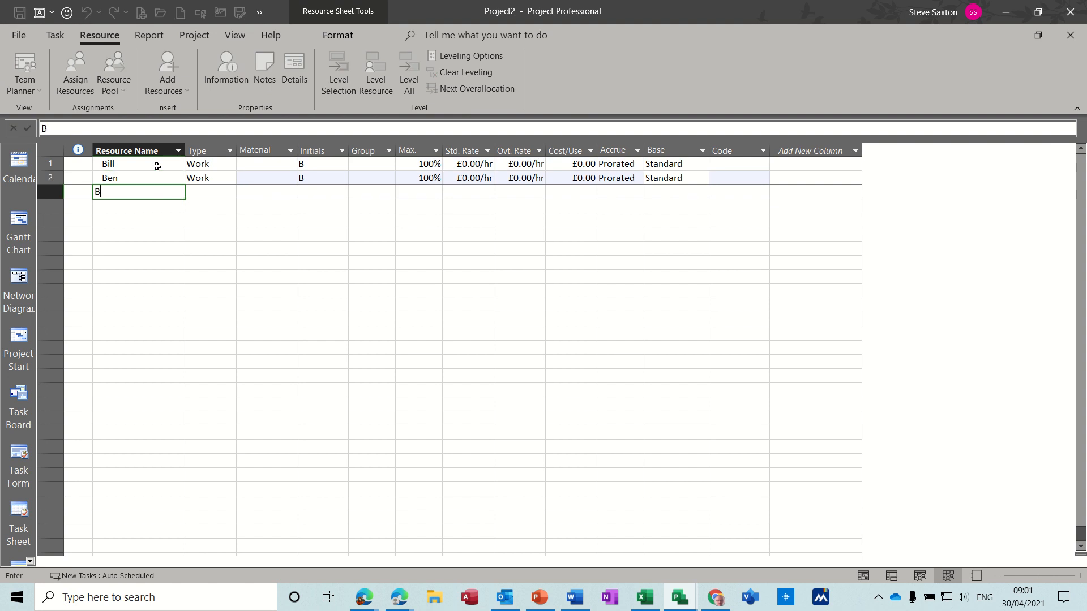
{"action": "type", "text": "ob"}
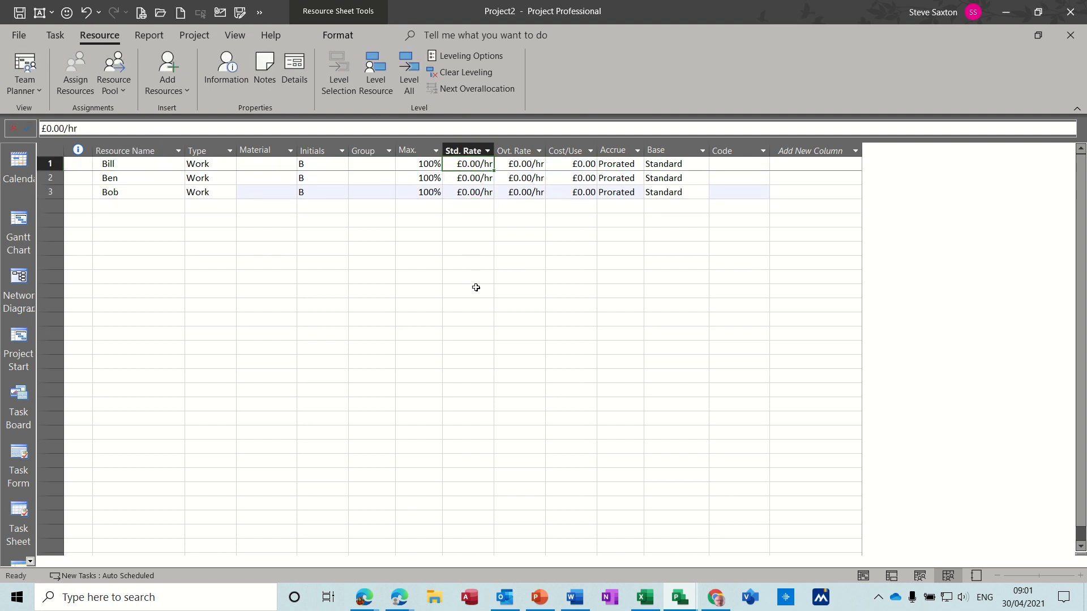
{"action": "key", "text": "Return"}
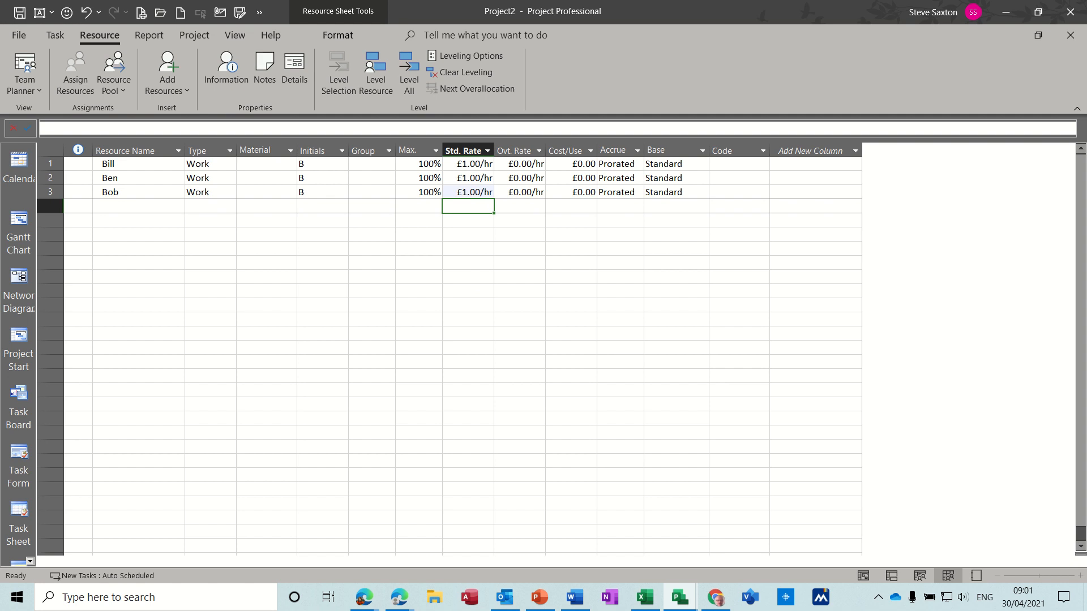
{"action": "left_click", "coordinate": [19, 225]}
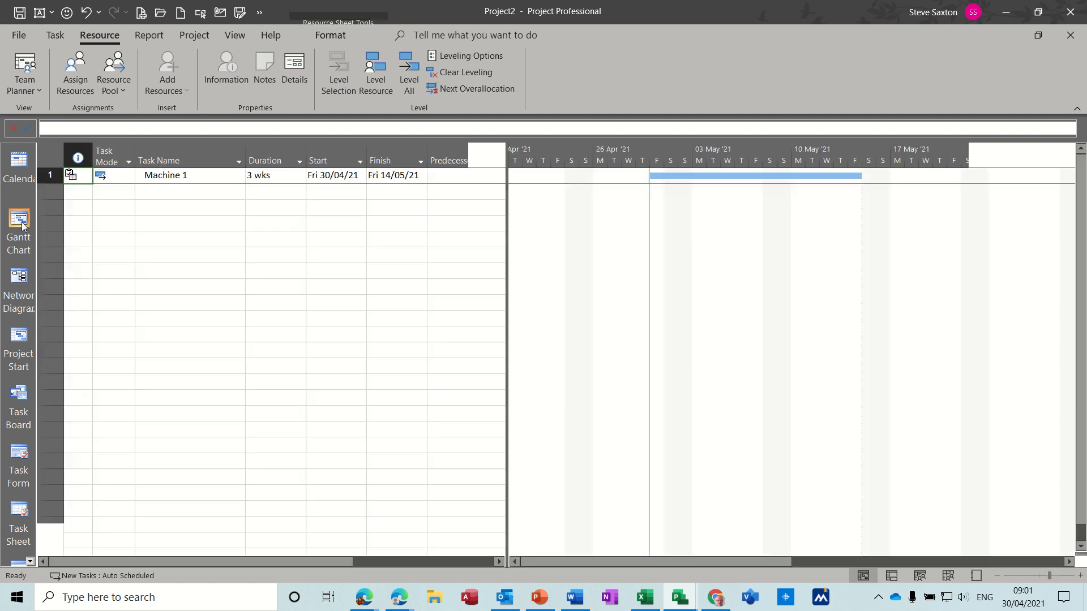
- Assign Ben, Bill and Bob to Machine 1 at 100% each
{"action": "left_click", "coordinate": [75, 72]}
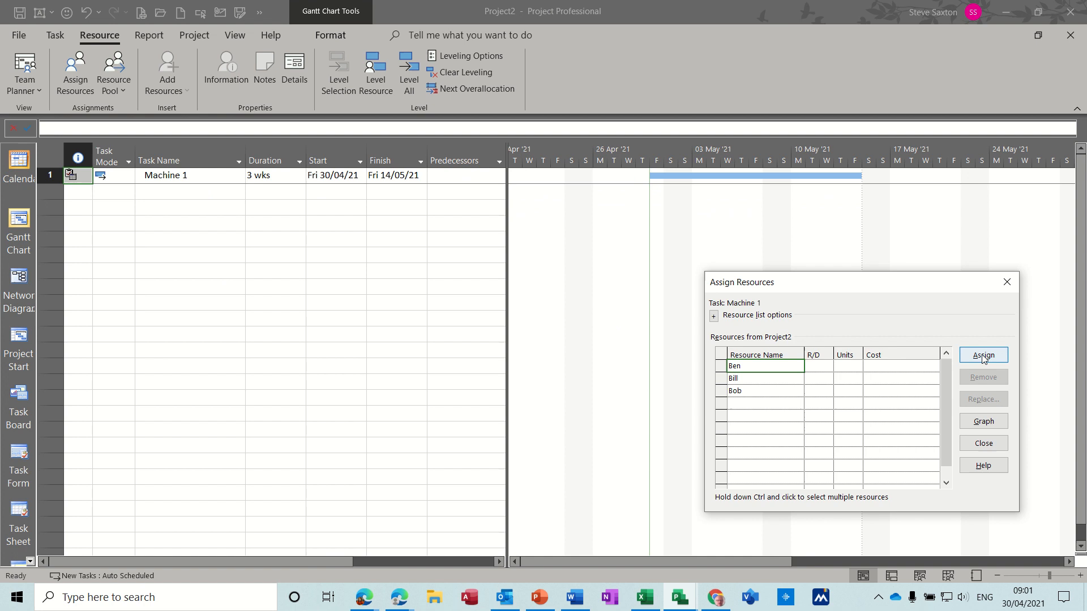
{"action": "left_click", "coordinate": [761, 378]}
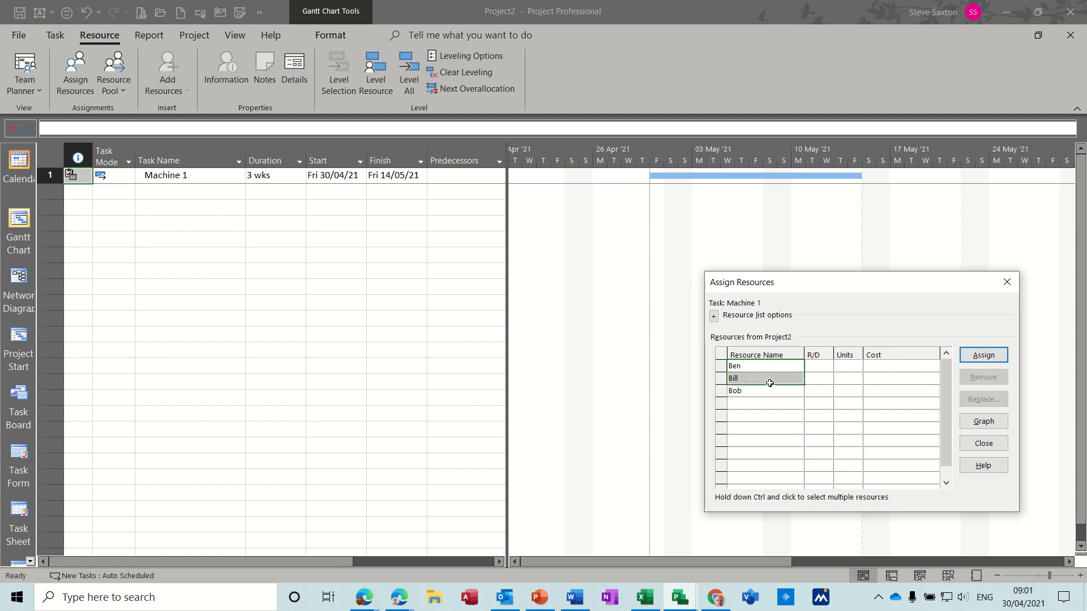
{"action": "left_click", "coordinate": [983, 354]}
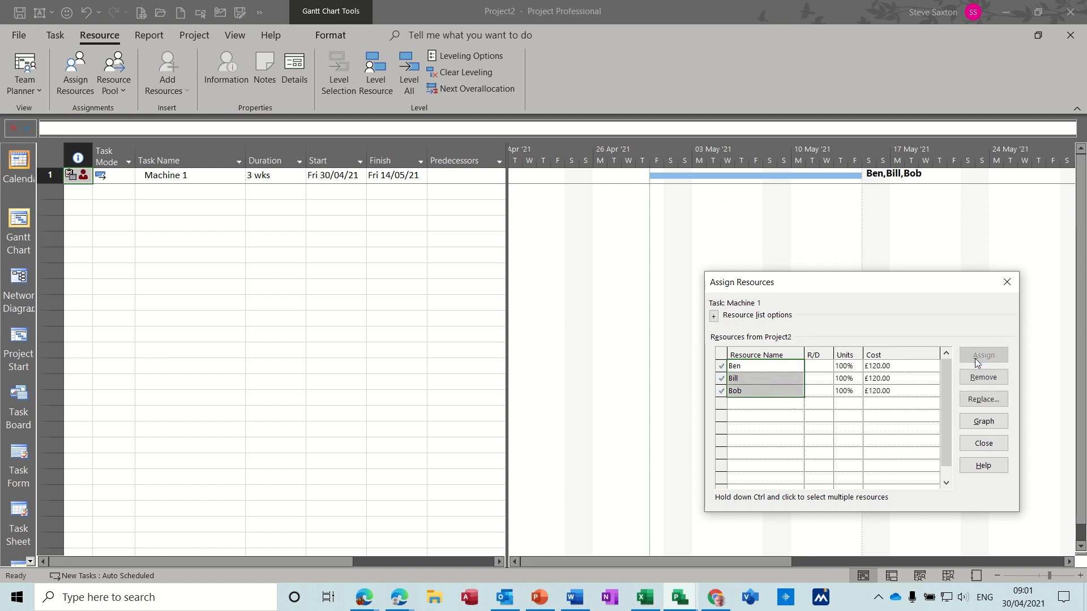
{"action": "mouse_move", "coordinate": [798, 220]}
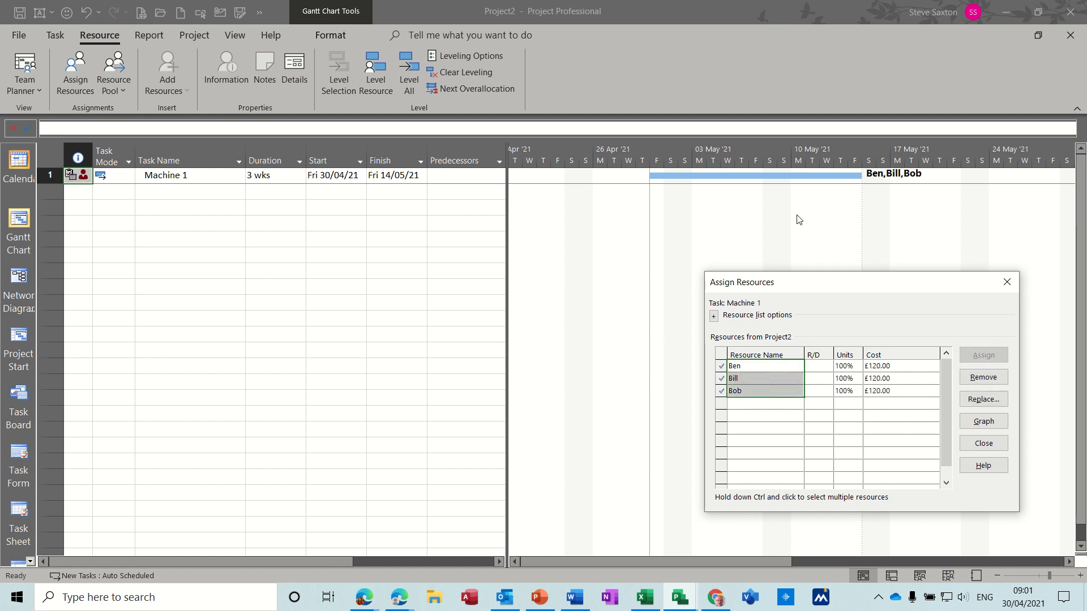
{"action": "left_click", "coordinate": [983, 442]}
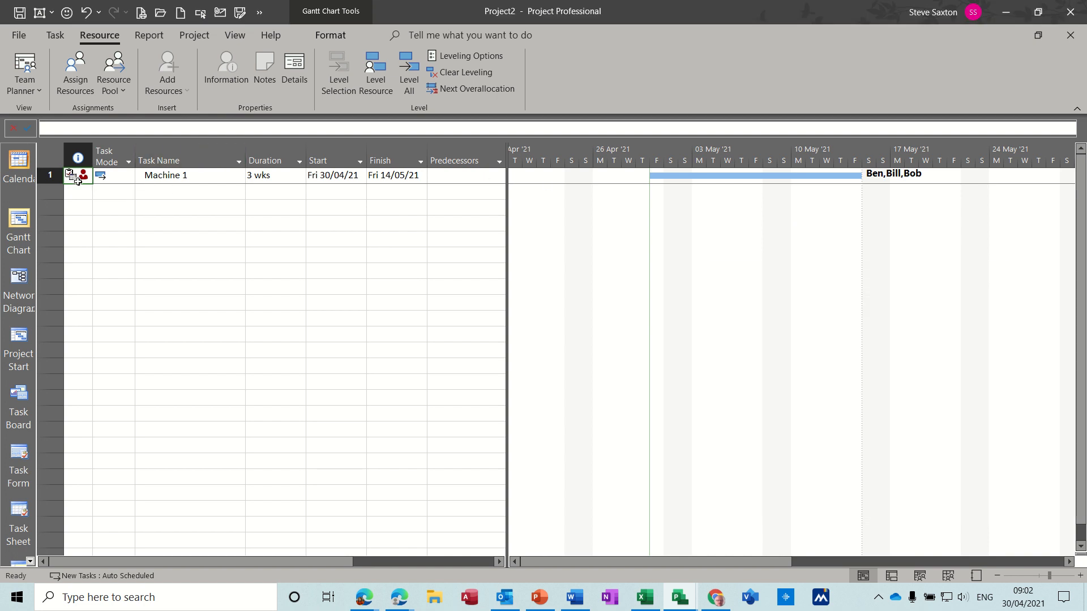
- Select the Machine 1 task row
{"action": "left_click", "coordinate": [187, 174]}
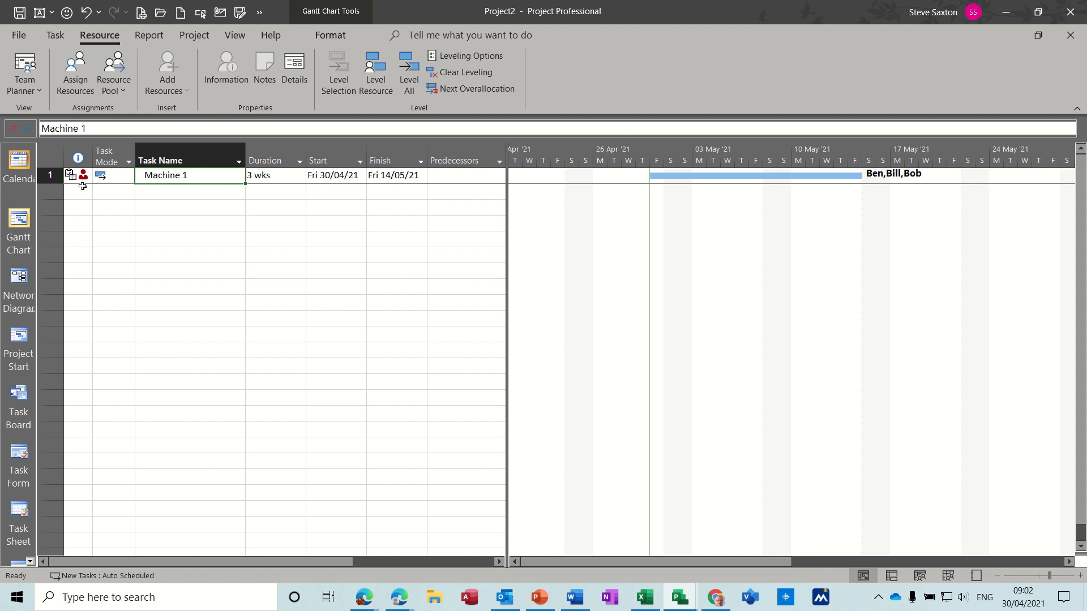
{"action": "mouse_move", "coordinate": [182, 319]}
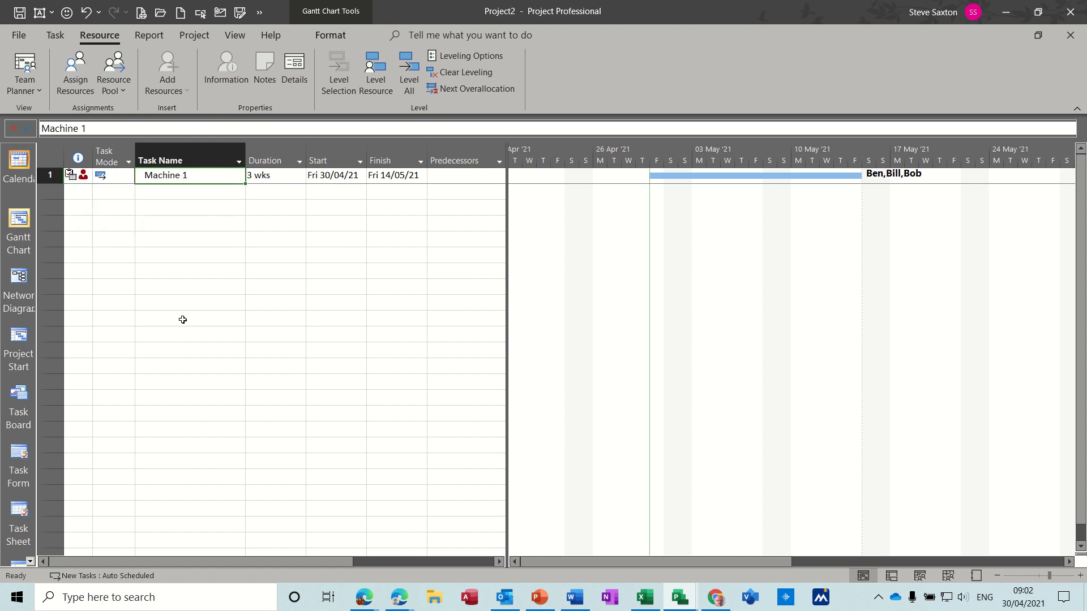
{"action": "mouse_move", "coordinate": [79, 301]}
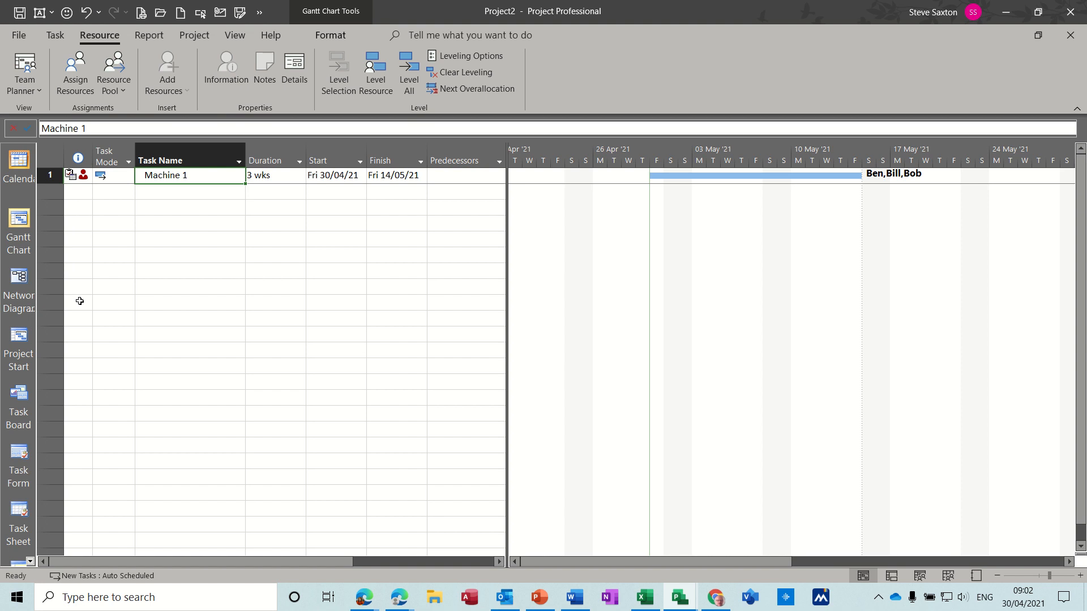
{"action": "mouse_move", "coordinate": [172, 247]}
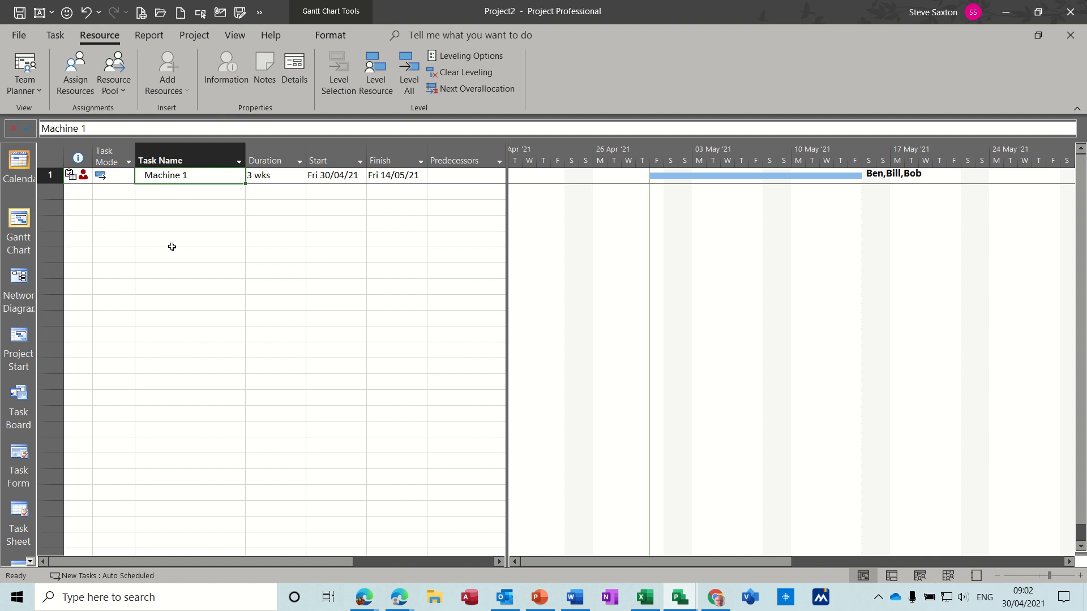
{"action": "mouse_move", "coordinate": [78, 174]}
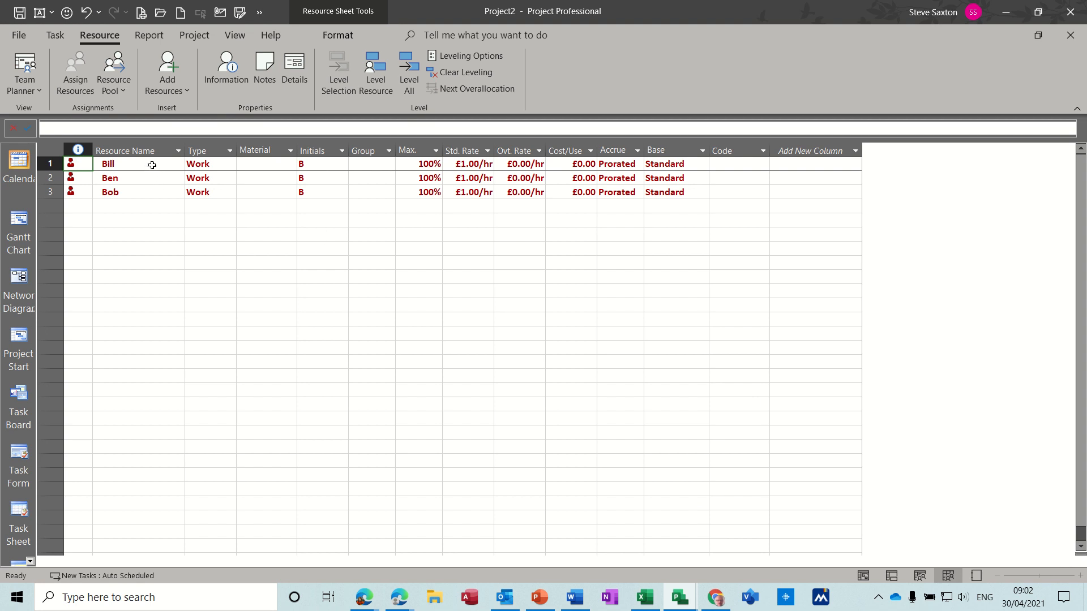
- Set Bill's base calendar to Machine 1 in his working-time settings
{"action": "double_click", "coordinate": [108, 163]}
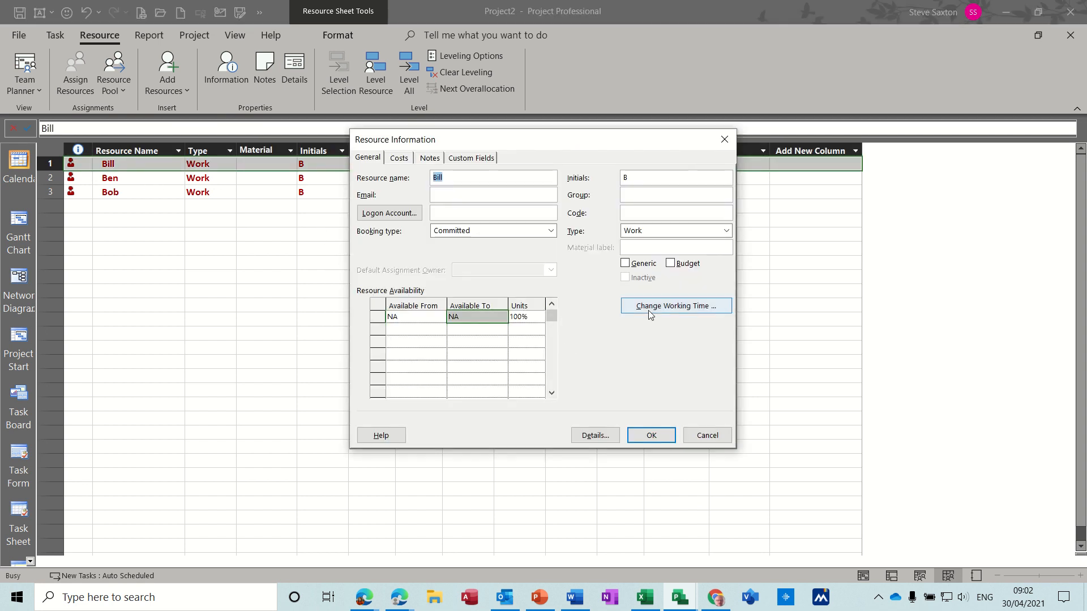
{"action": "left_click", "coordinate": [674, 306]}
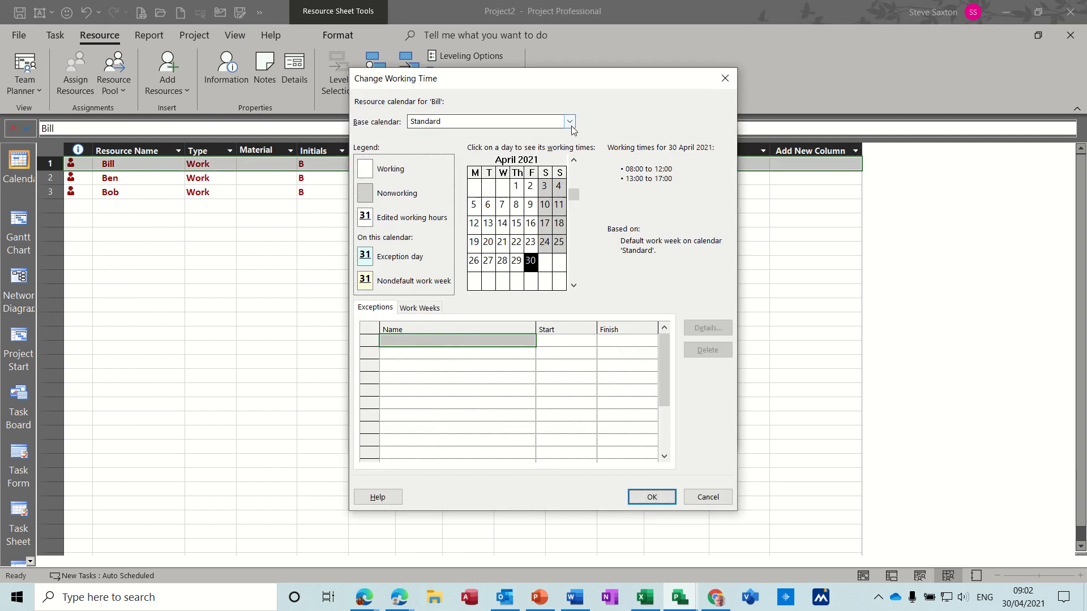
{"action": "left_click", "coordinate": [569, 121]}
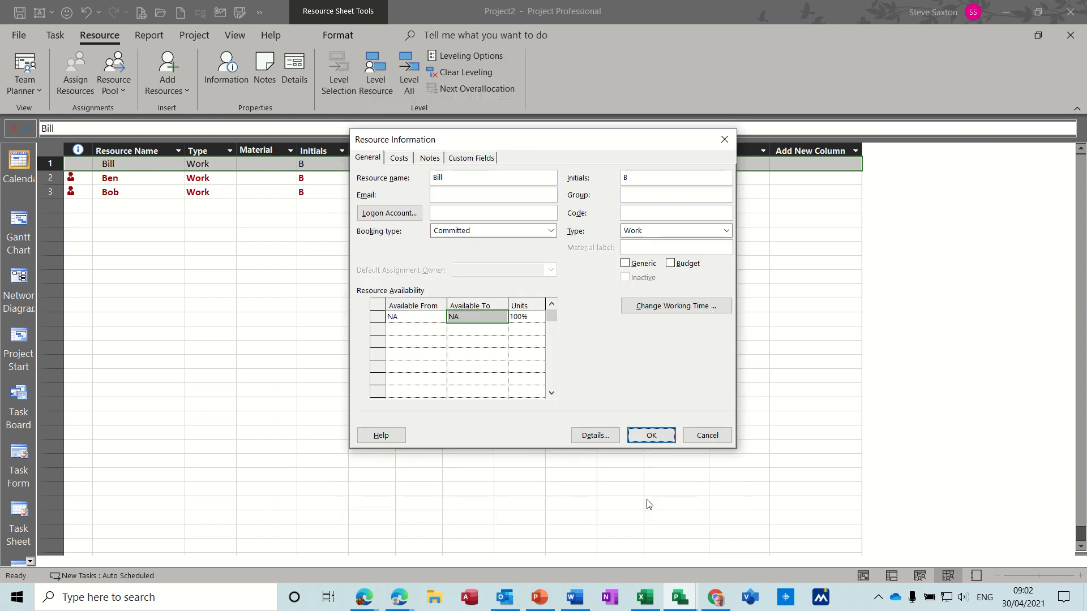
{"action": "mouse_move", "coordinate": [530, 393]}
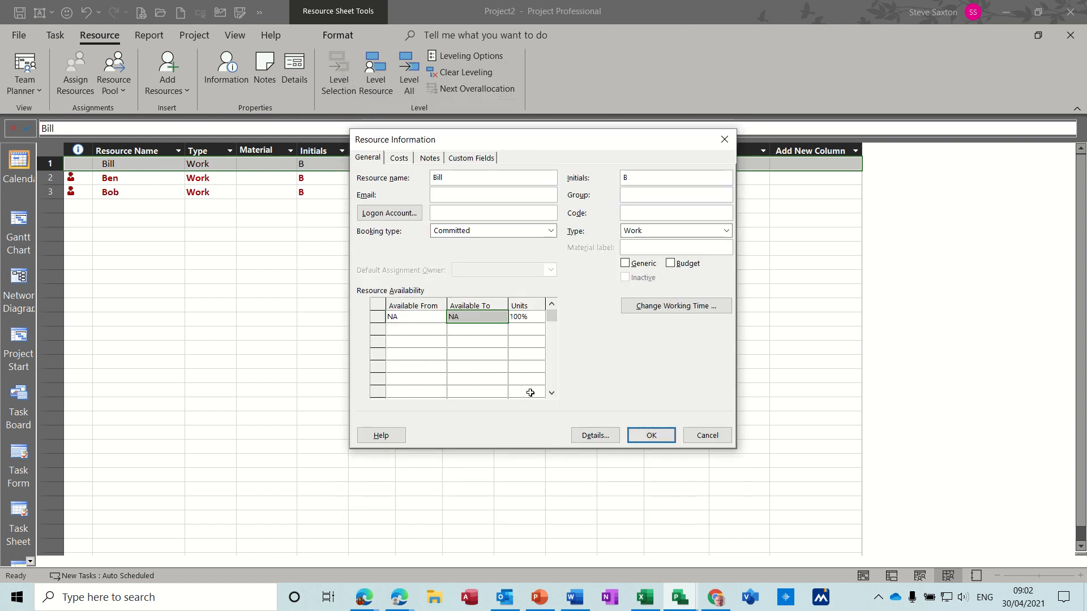
{"action": "left_click", "coordinate": [650, 435]}
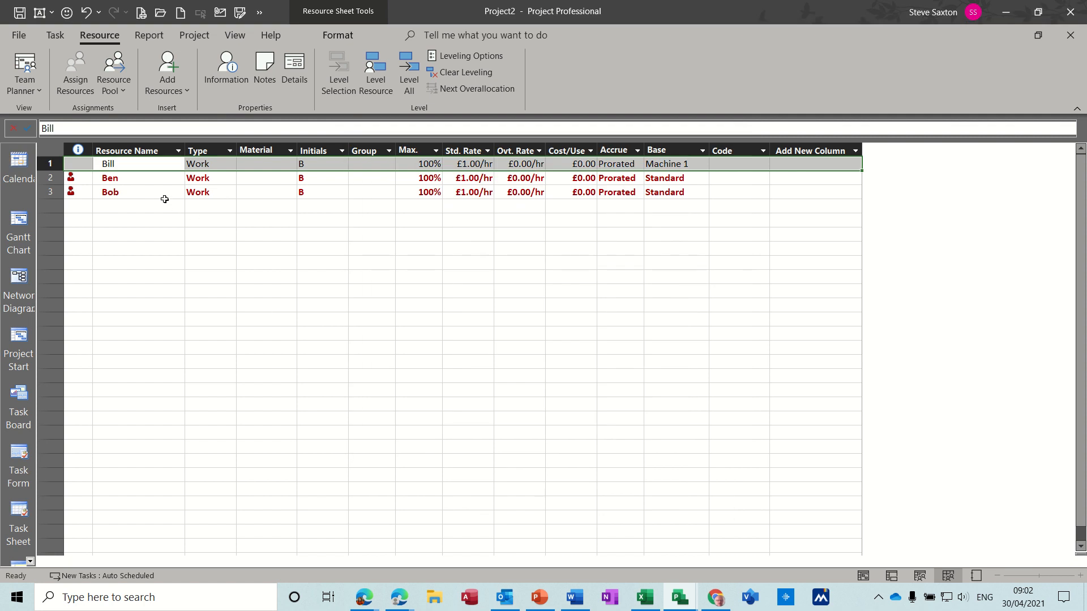
- Set Ben's base calendar to Machine 1 in his working-time settings
{"action": "double_click", "coordinate": [110, 178]}
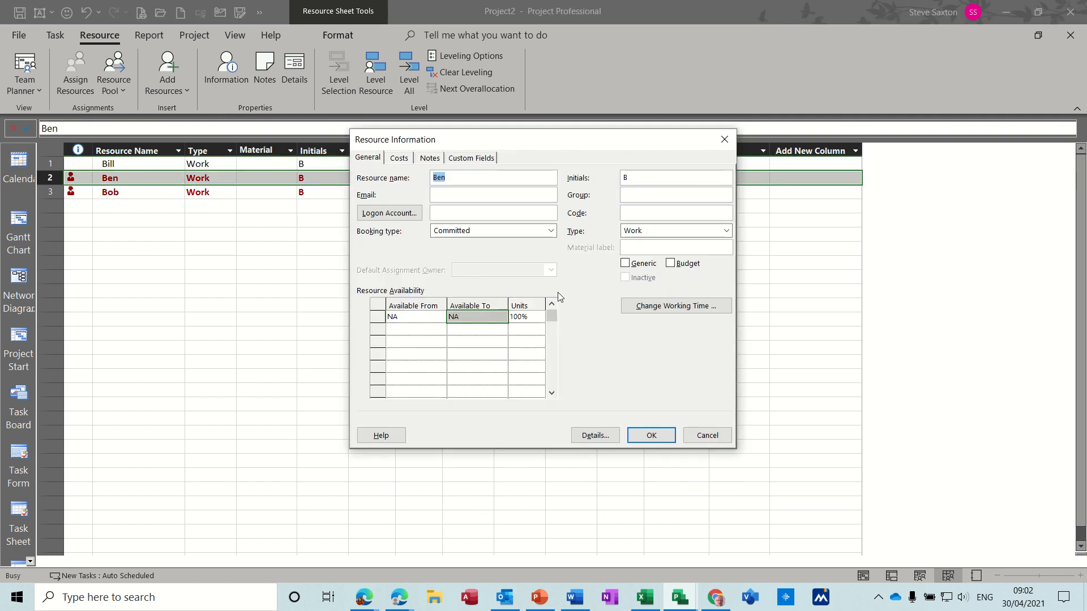
{"action": "left_click", "coordinate": [675, 305]}
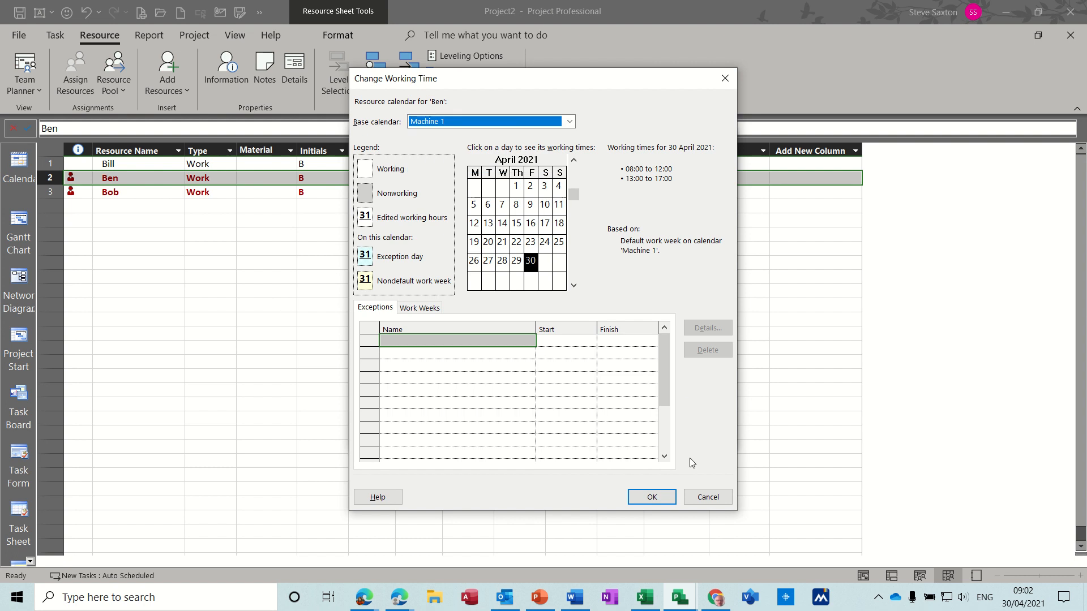
{"action": "left_click", "coordinate": [650, 497]}
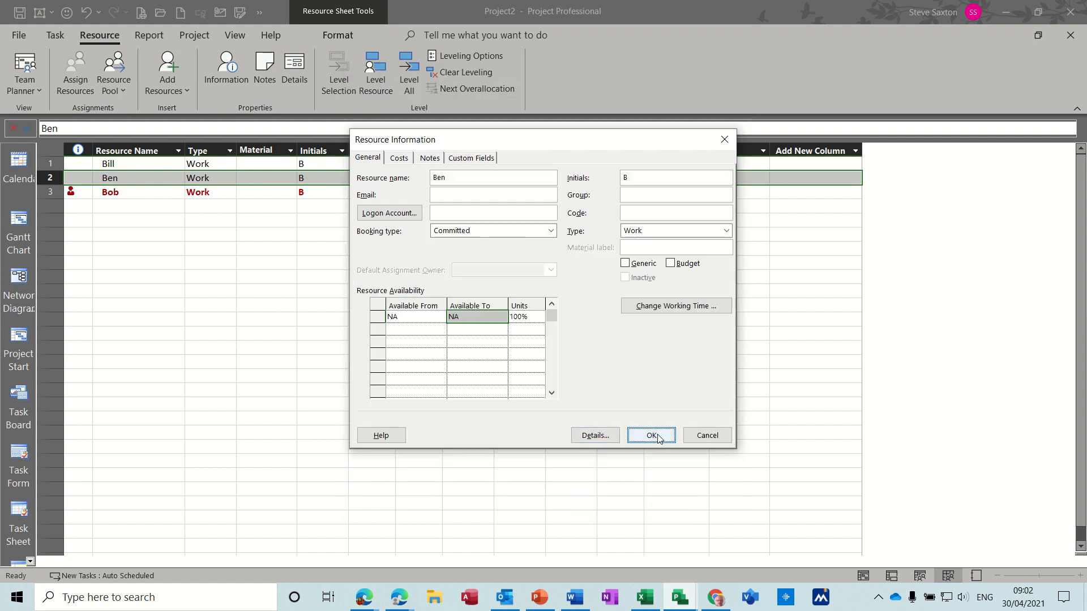
{"action": "left_click", "coordinate": [649, 434]}
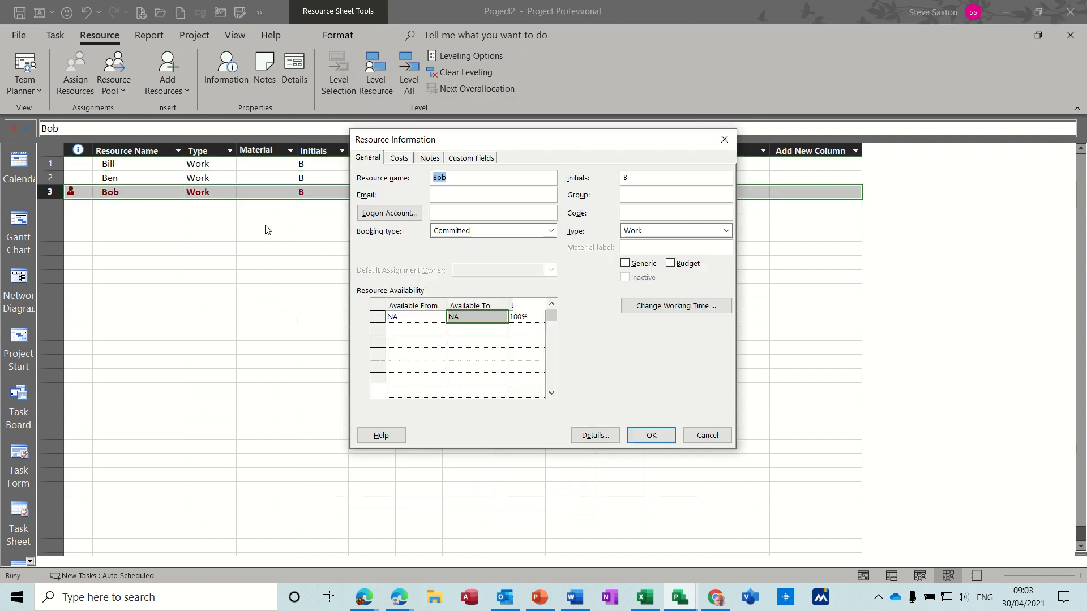
- Set Bob's base calendar to Machine 1 in his working-time settings
{"action": "left_click", "coordinate": [675, 306]}
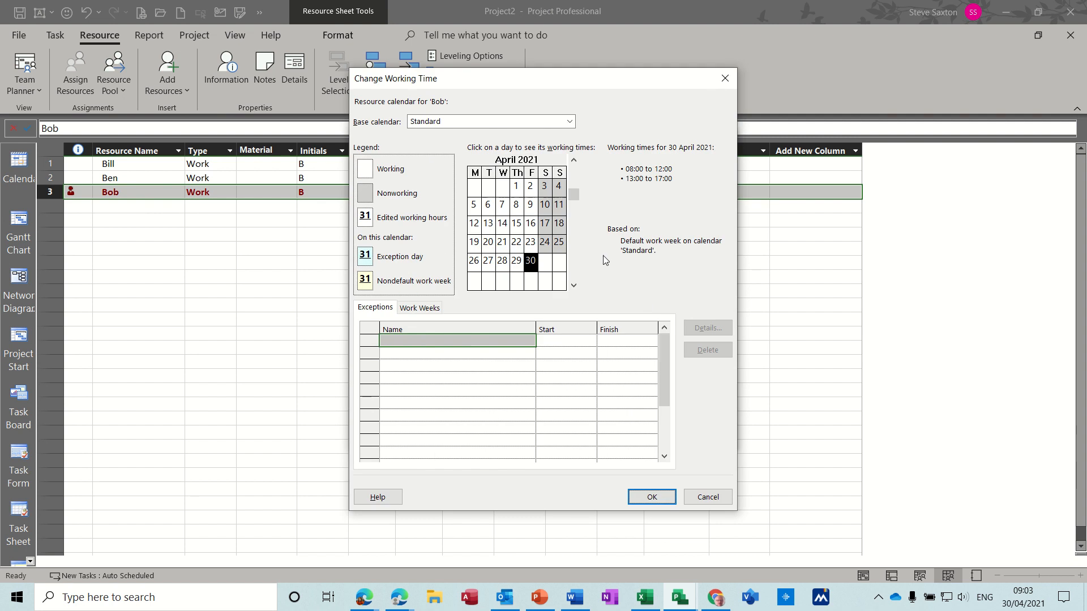
{"action": "left_click", "coordinate": [569, 121]}
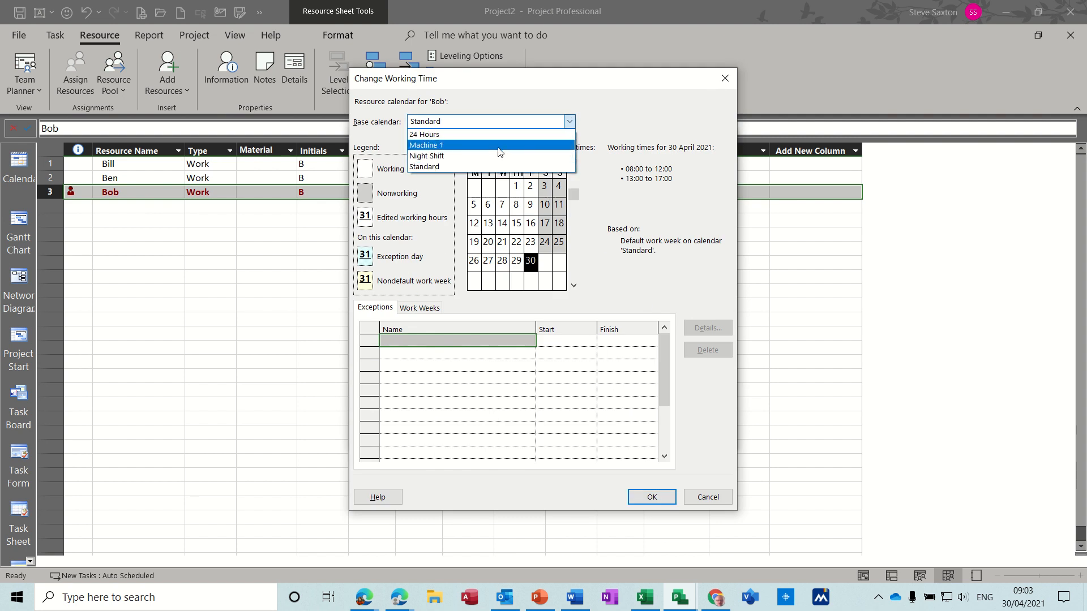
{"action": "left_click", "coordinate": [426, 145]}
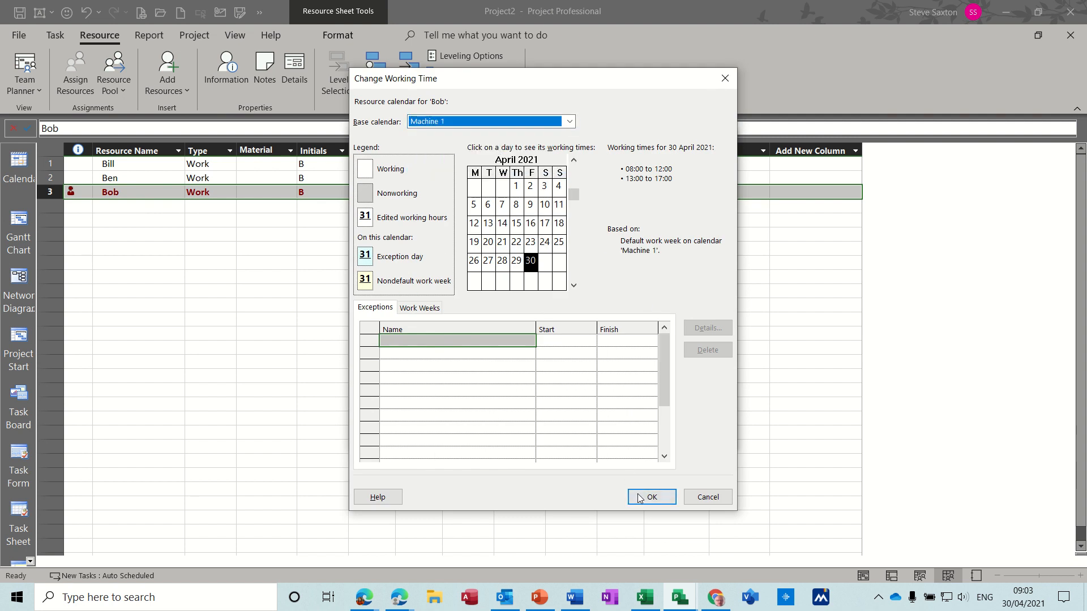
{"action": "left_click", "coordinate": [650, 497]}
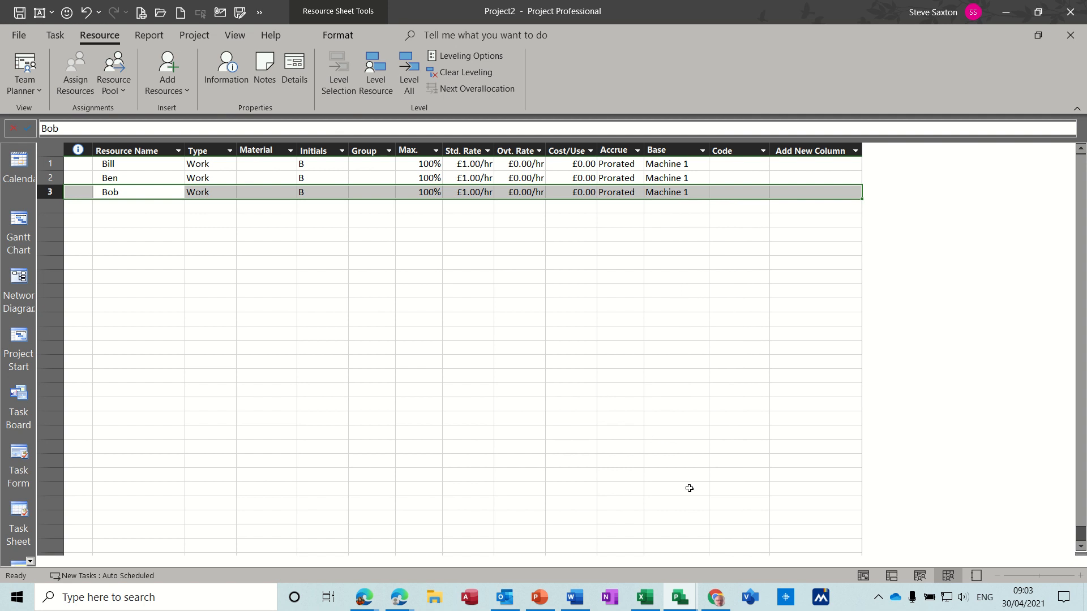
{"action": "left_click", "coordinate": [863, 577]}
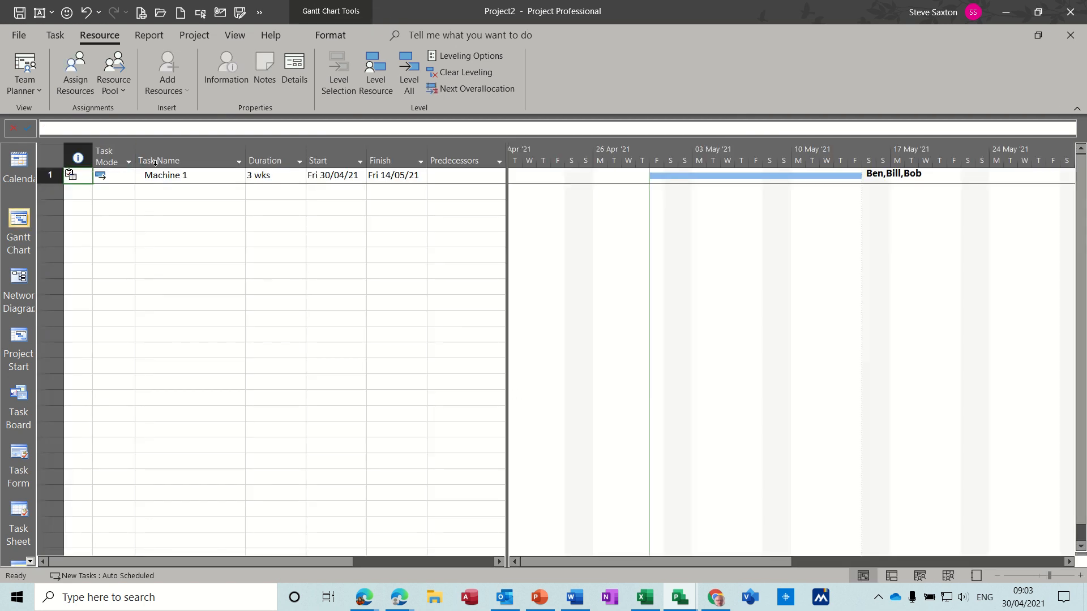
{"action": "mouse_move", "coordinate": [206, 181]}
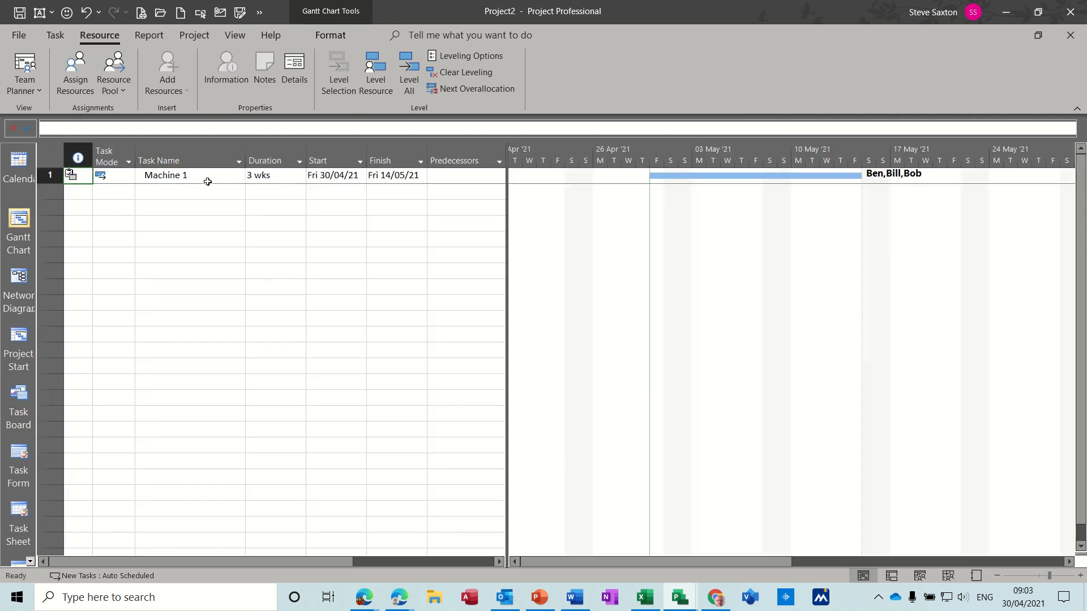
{"action": "mouse_move", "coordinate": [169, 174]}
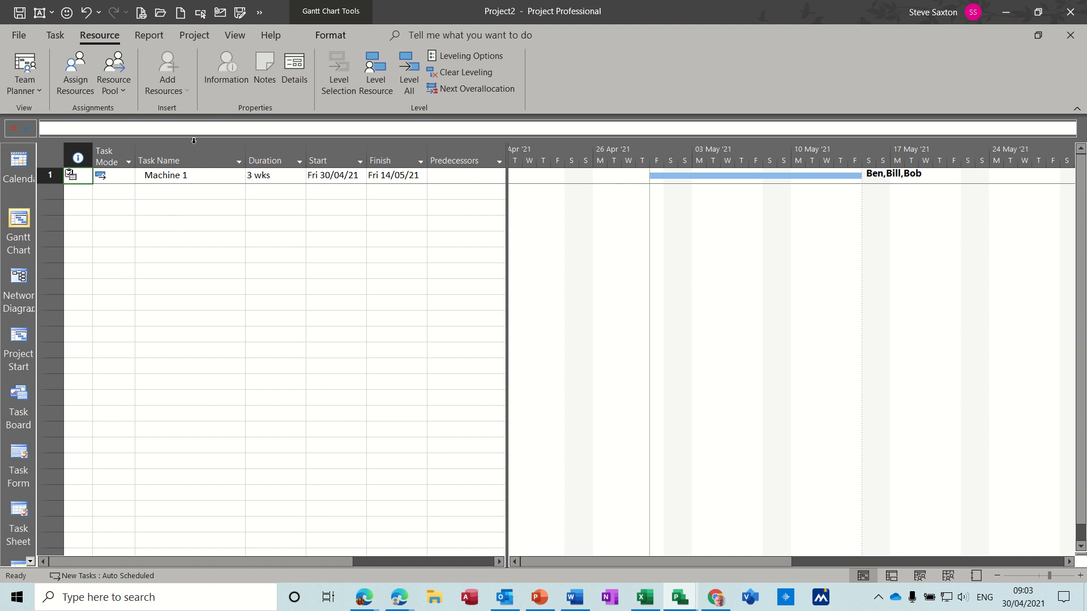
{"action": "mouse_move", "coordinate": [54, 35]}
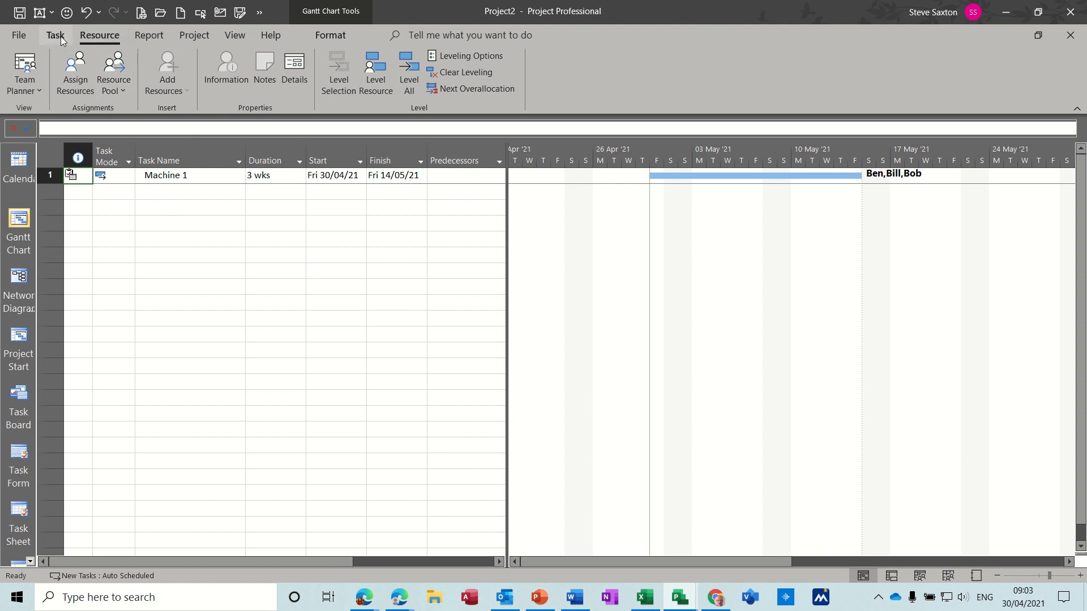
- Split the window with a details pane and show Task Usage for Machine 1 below
{"action": "left_click", "coordinate": [55, 35]}
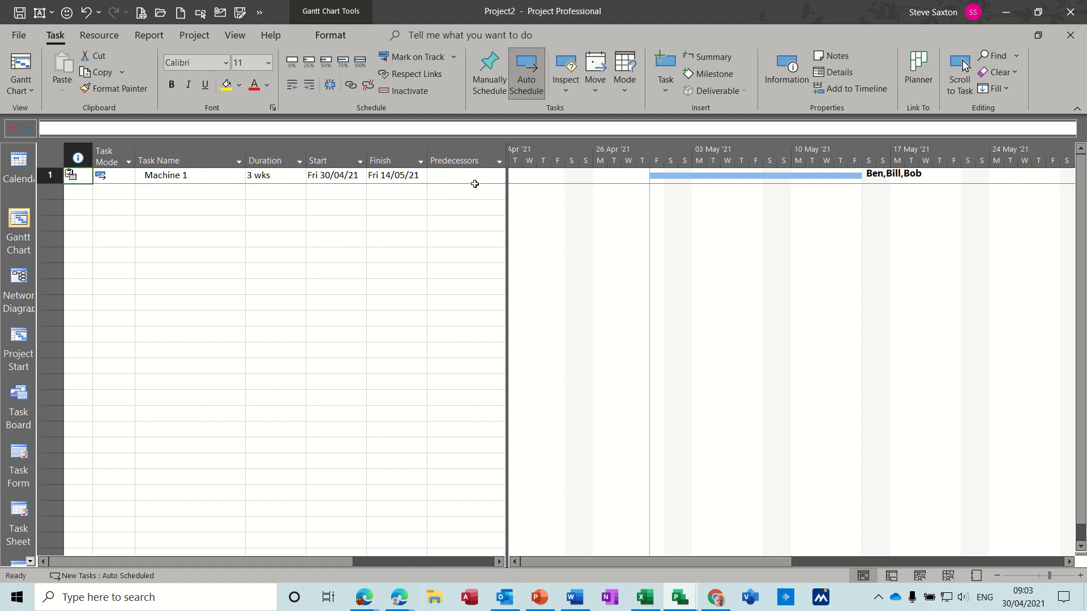
{"action": "left_click", "coordinate": [234, 35]}
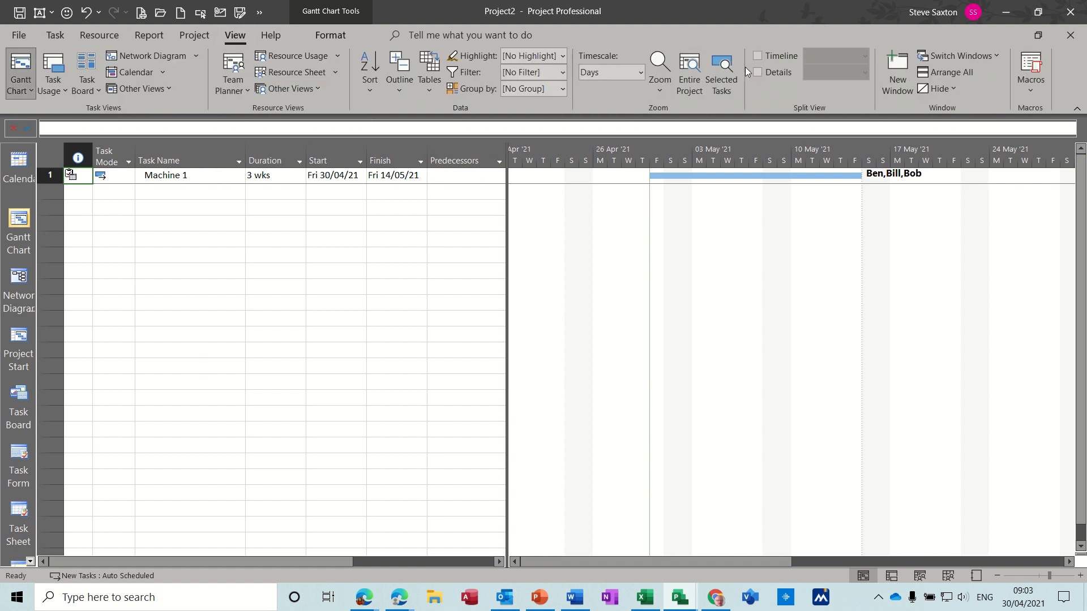
{"action": "left_click", "coordinate": [757, 73]}
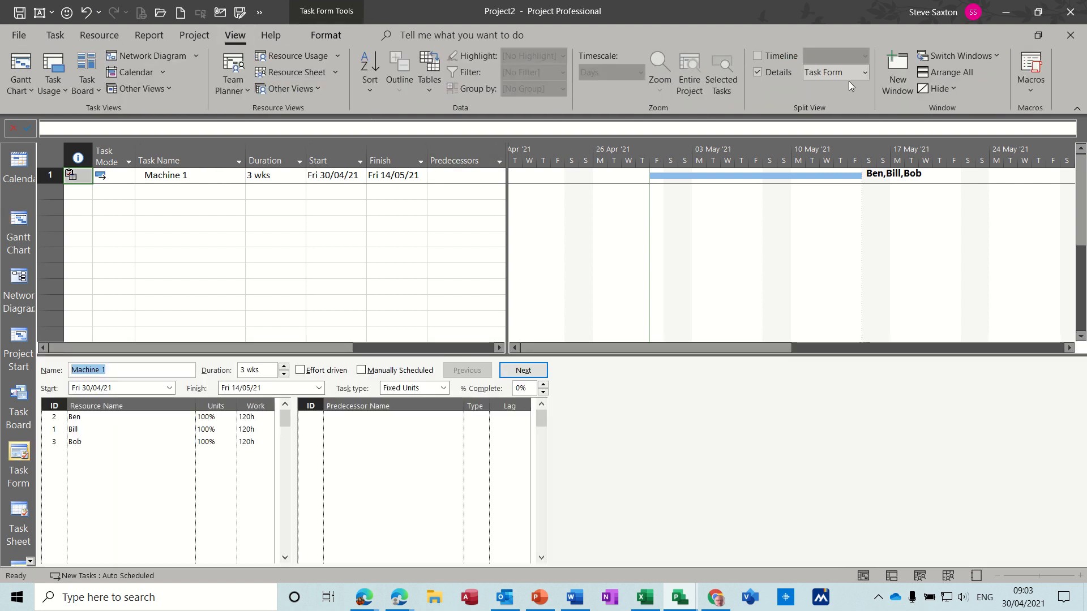
{"action": "left_click", "coordinate": [863, 72]}
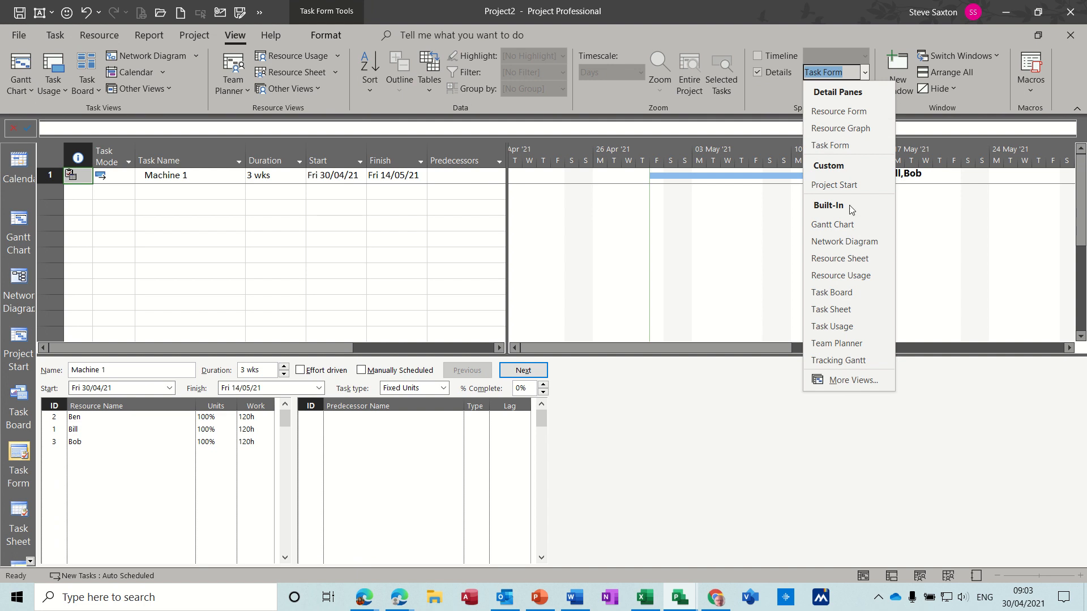
{"action": "mouse_move", "coordinate": [849, 326]}
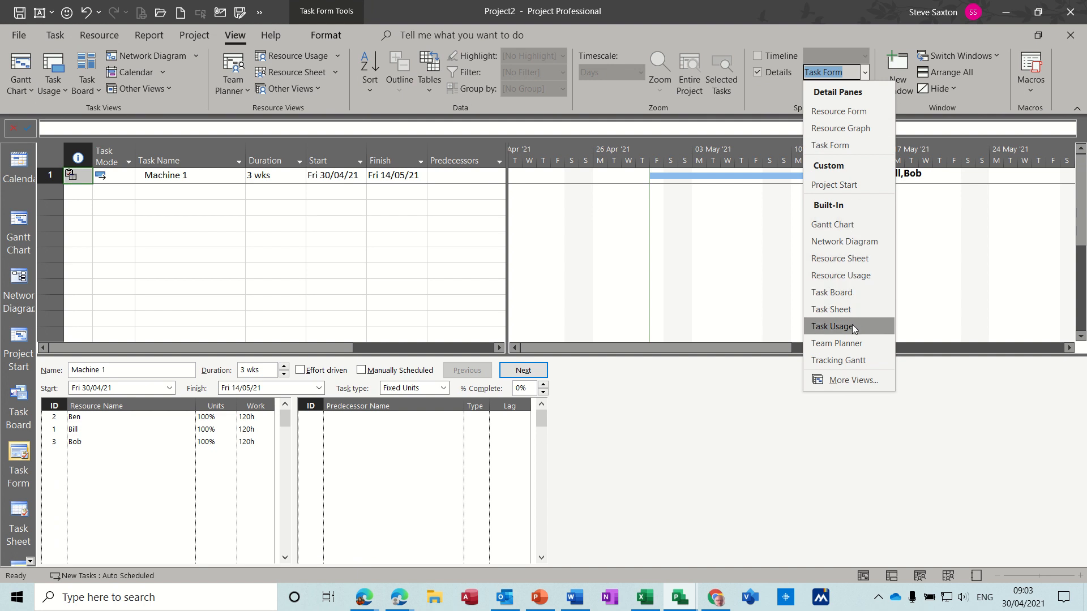
{"action": "left_click", "coordinate": [831, 326]}
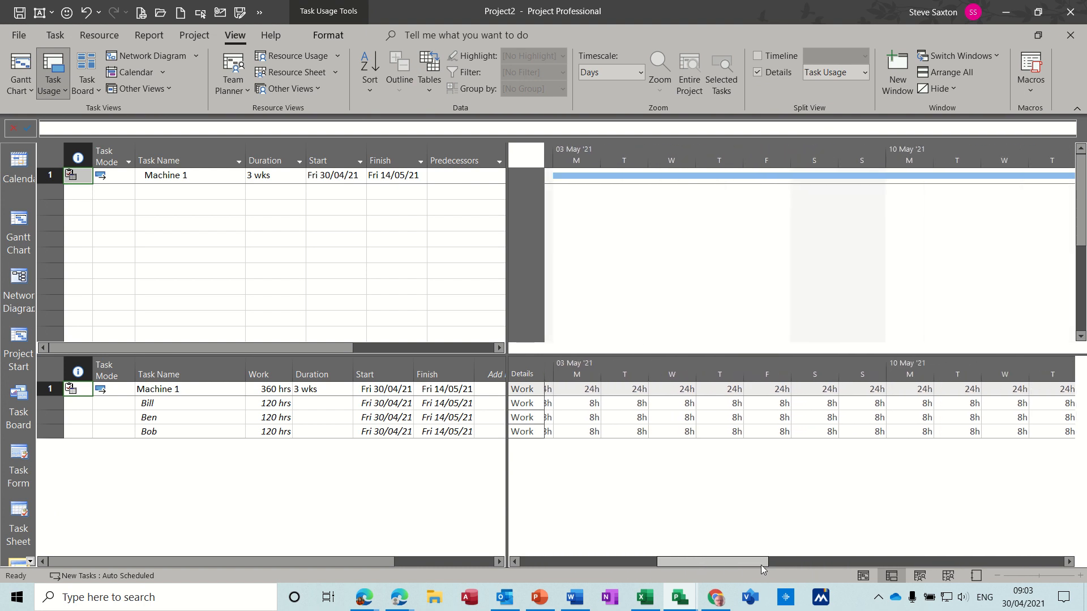
- Set Ben's Friday 30 April work to 0h, leaving him 112 hours
{"action": "scroll", "scroll_direction": "right", "scroll_amount": 3}
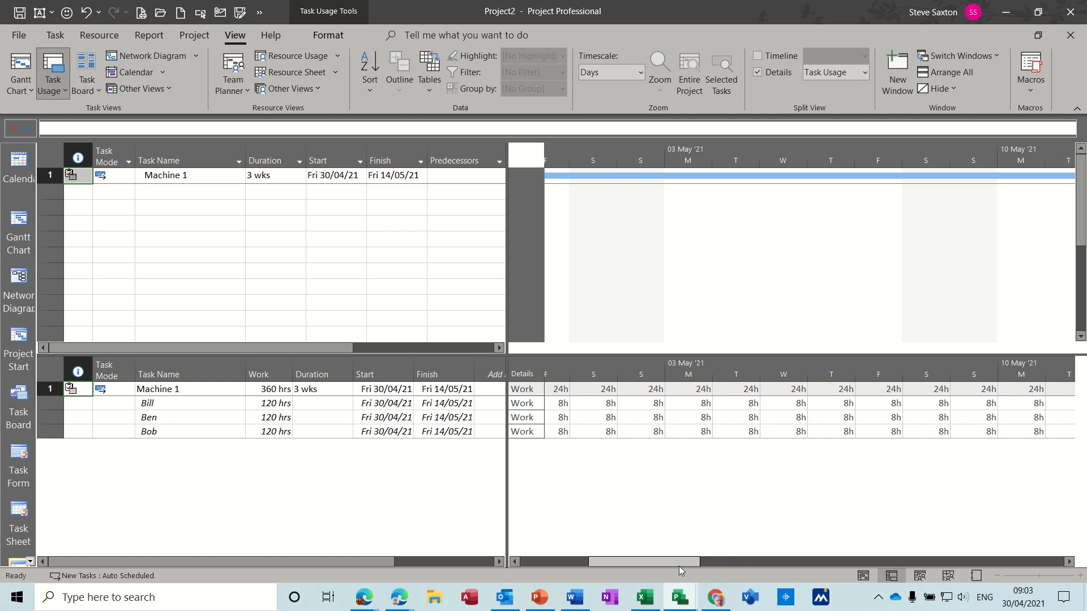
{"action": "scroll", "scroll_direction": "right", "scroll_amount": 3}
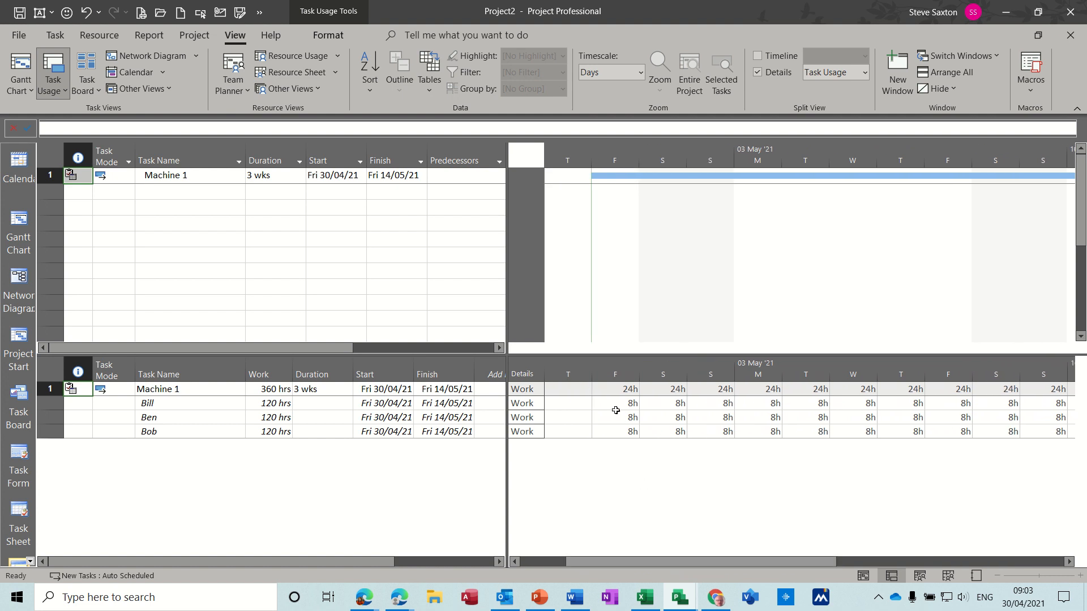
{"action": "left_click", "coordinate": [615, 417]}
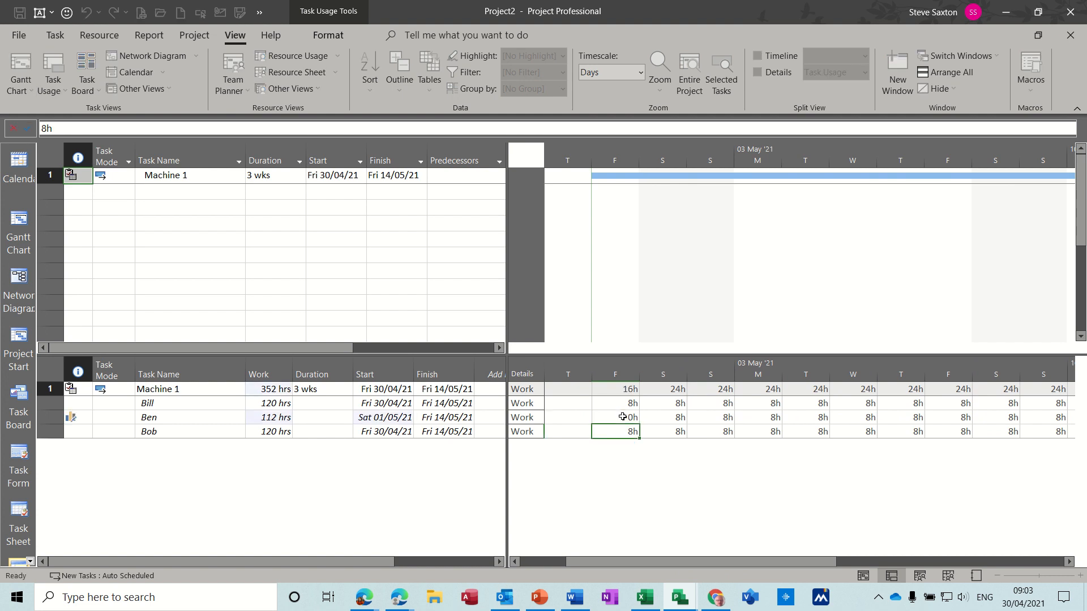
{"action": "type", "text": "0h"}
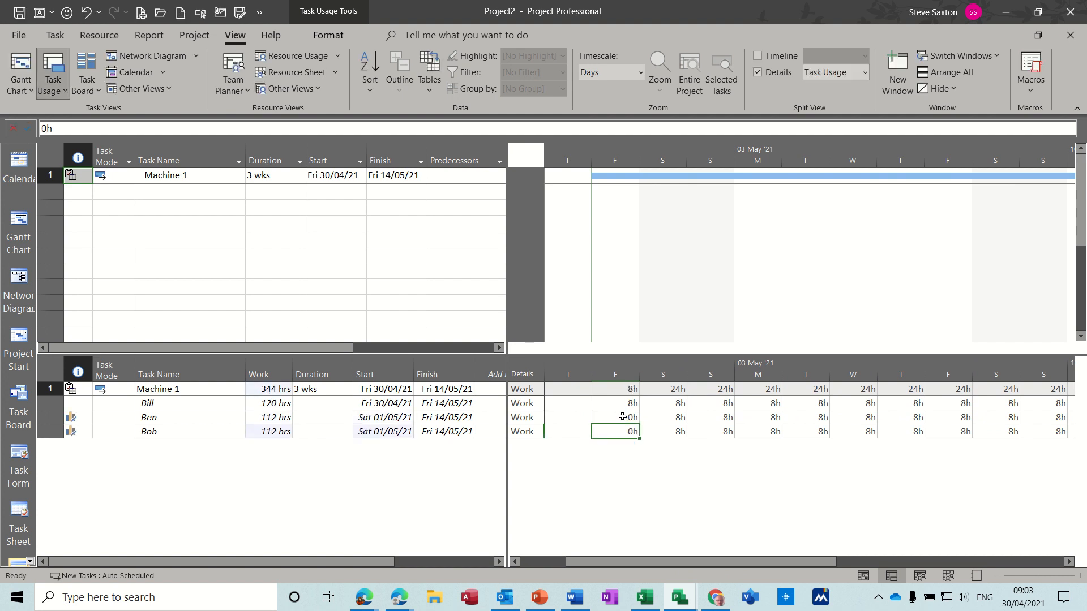
- Fill 0h across Bob's Friday to Tuesday cells, leaving him 80 hours
{"action": "left_click", "coordinate": [613, 416]}
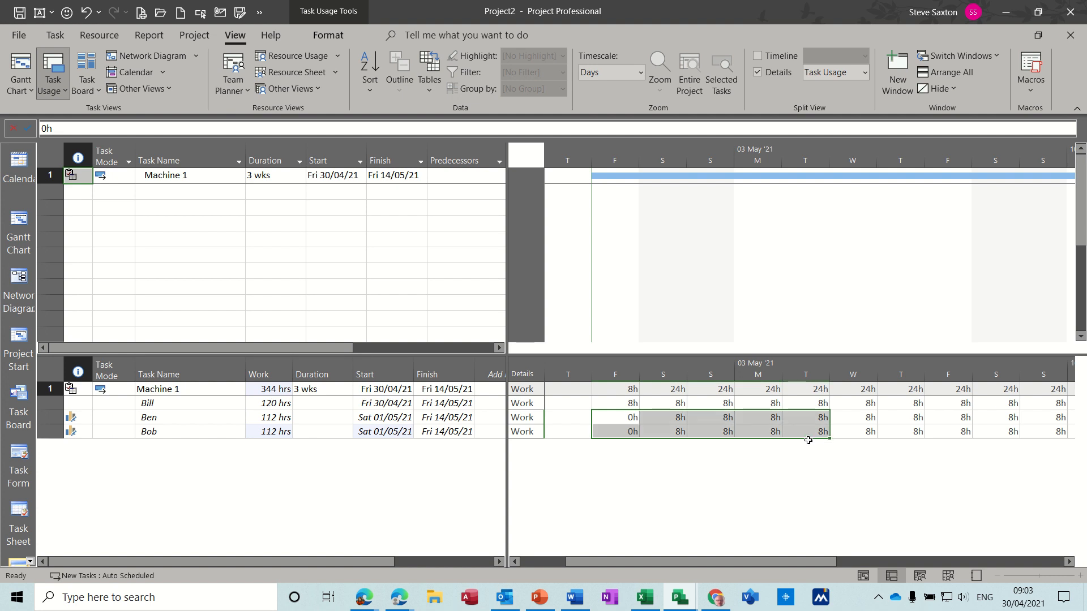
{"action": "left_click", "coordinate": [613, 417]}
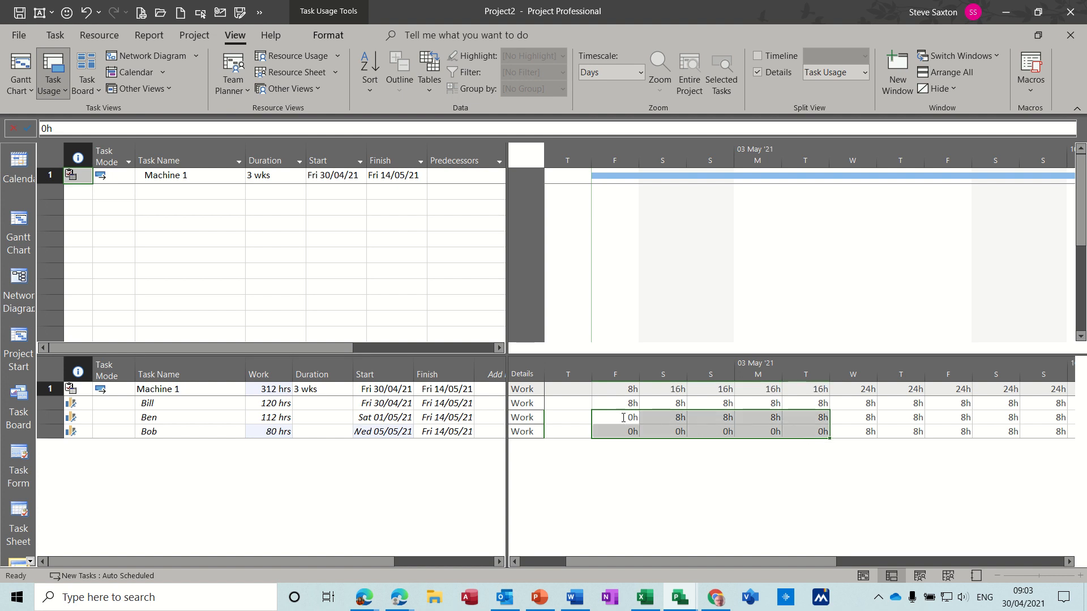
{"action": "left_click", "coordinate": [614, 418]}
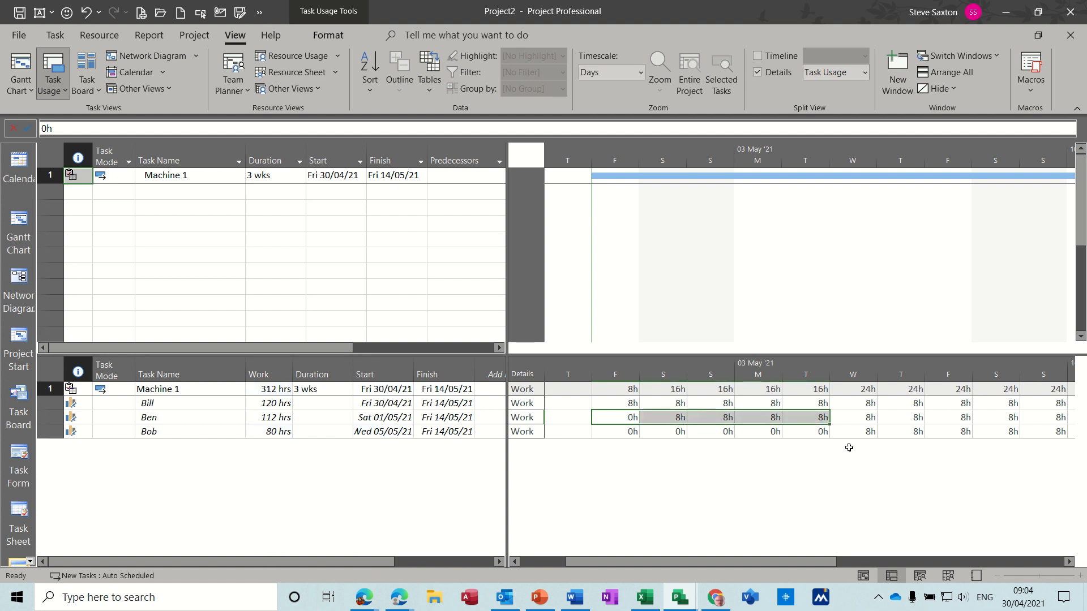
{"action": "left_click", "coordinate": [613, 416]}
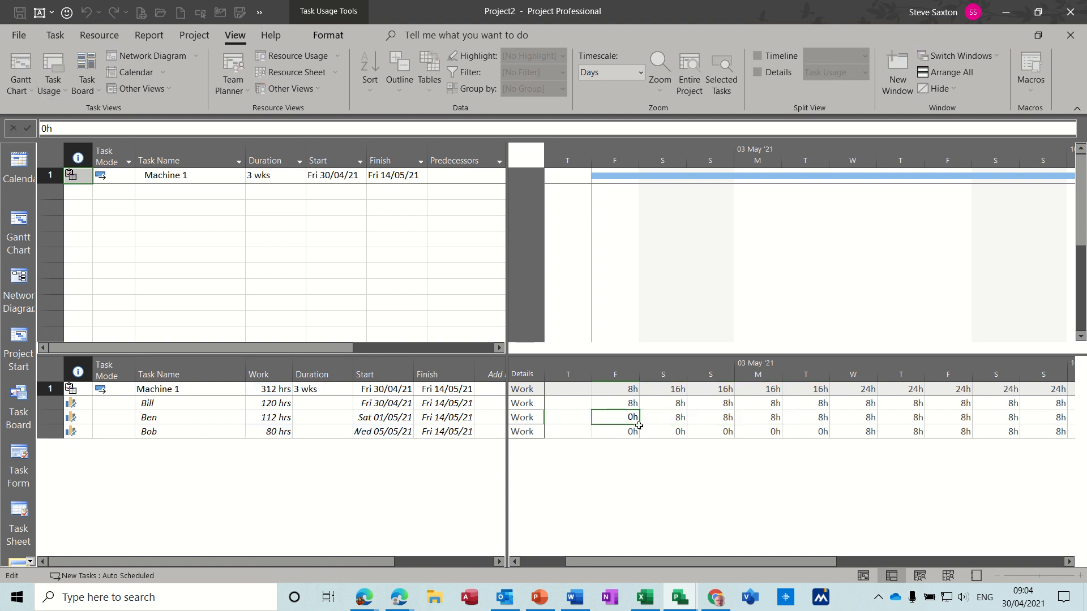
{"action": "left_click", "coordinate": [759, 72]}
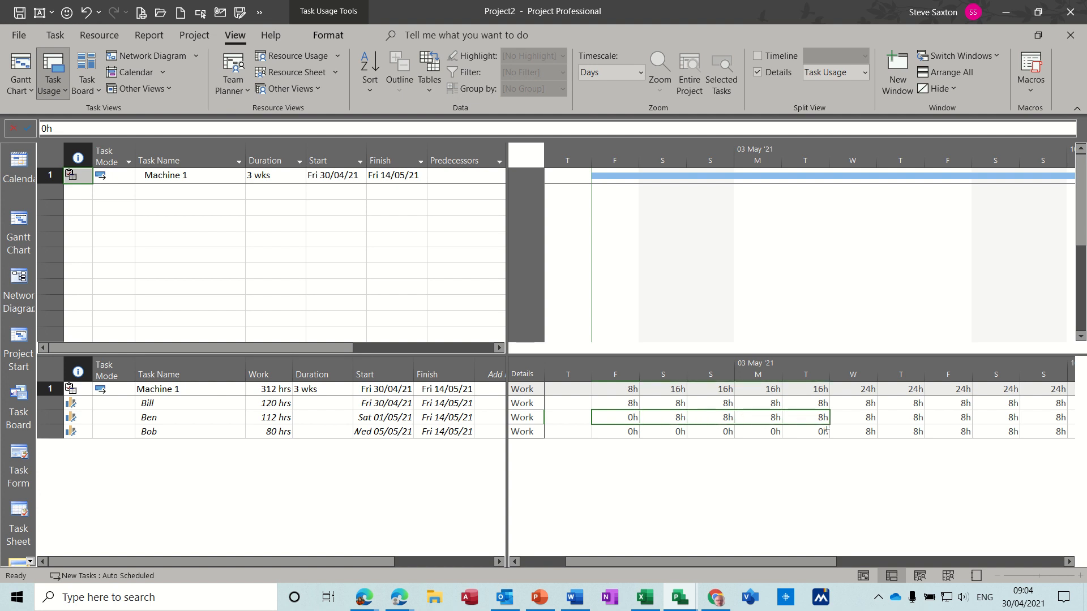
- Zero Ben's Friday–Tuesday and remaining overlap days so Ben starts Wed 05/05 and Bob Mon 10/05
{"action": "left_click", "coordinate": [662, 418]}
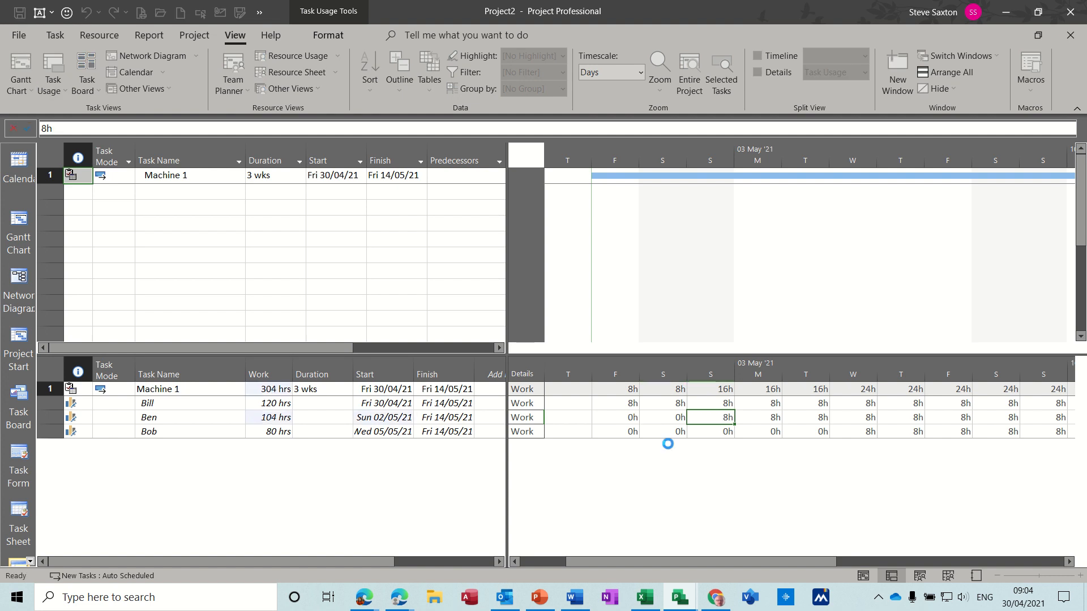
{"action": "type", "text": "0"}
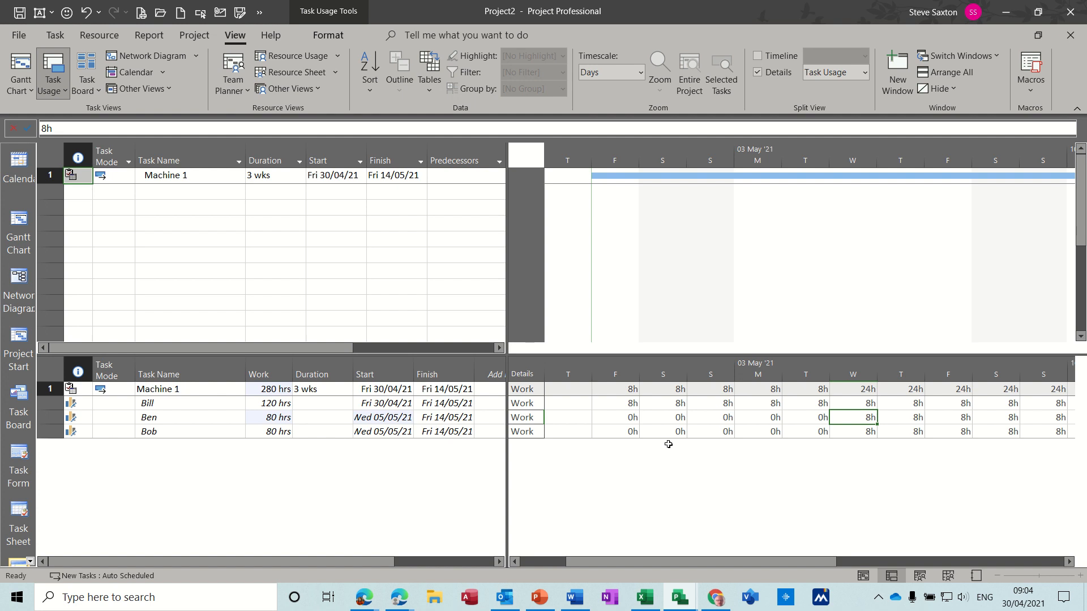
{"action": "left_click", "coordinate": [852, 430]}
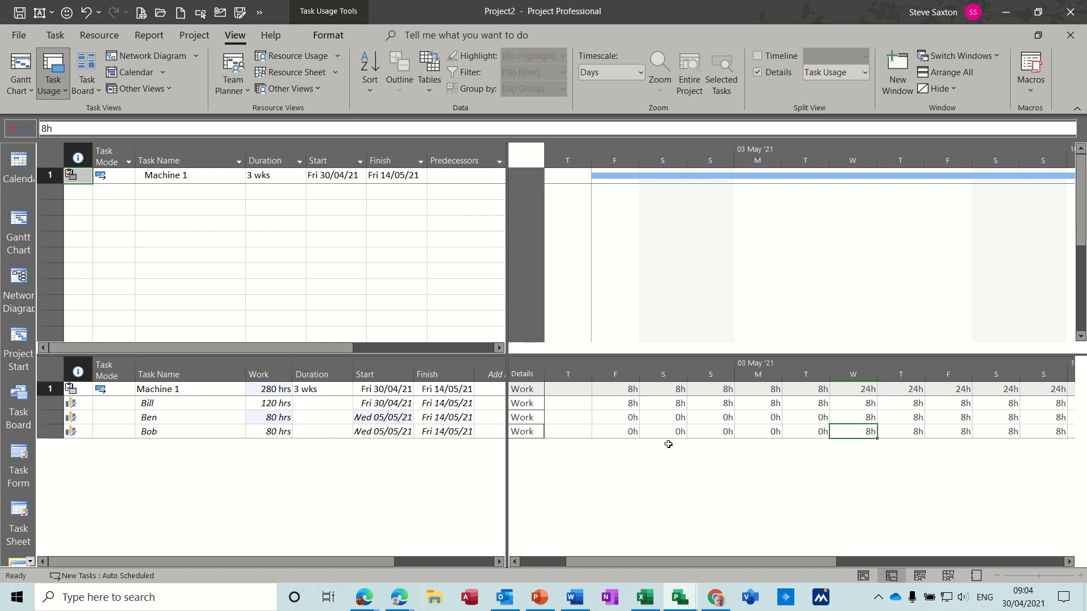
{"action": "type", "text": "0"}
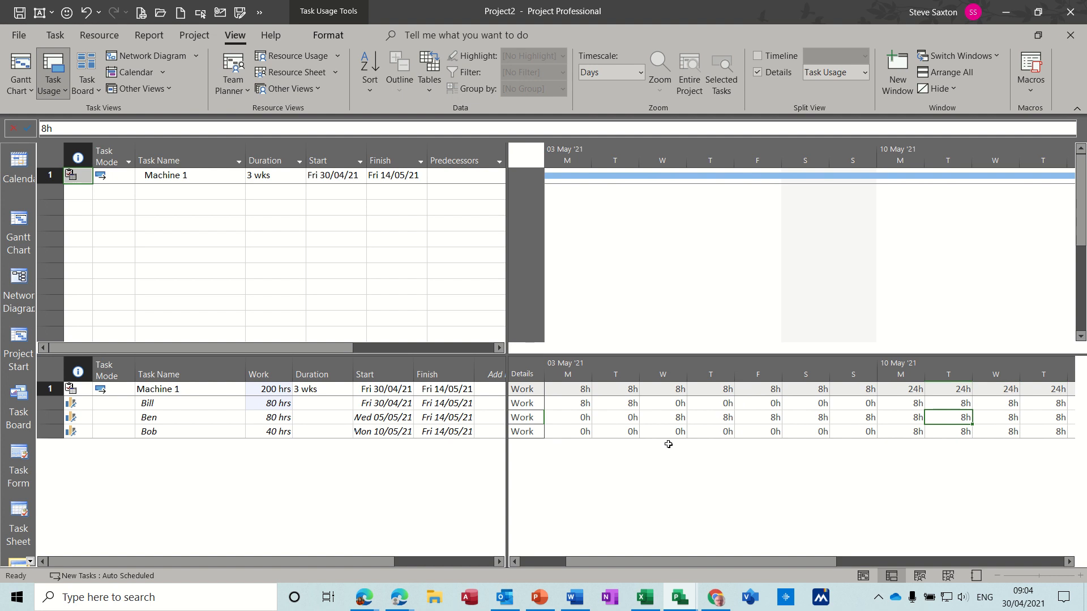
{"action": "left_click", "coordinate": [900, 418]}
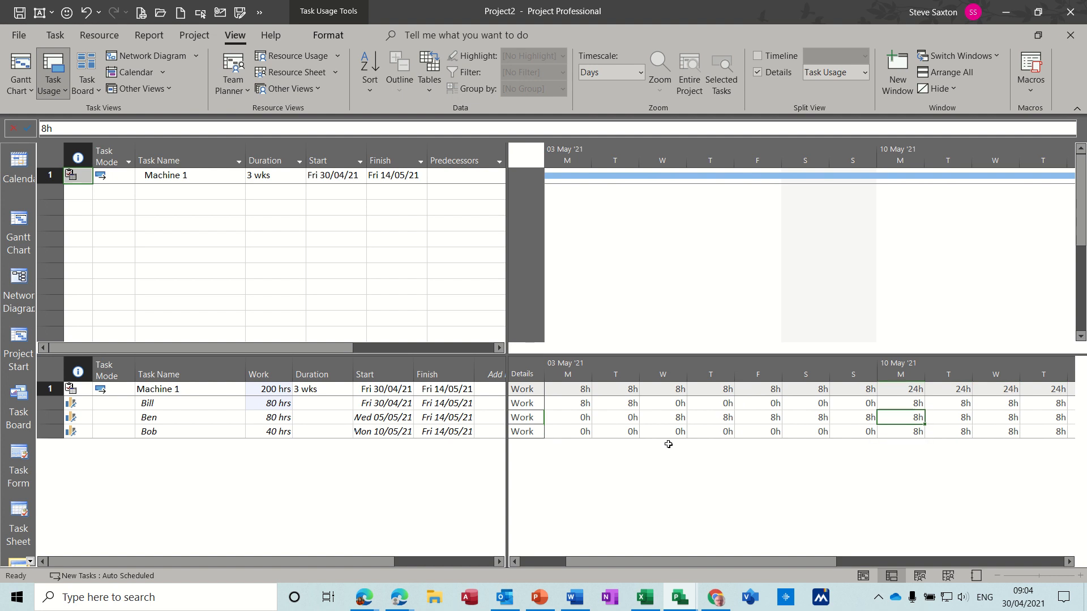
{"action": "type", "text": "0"}
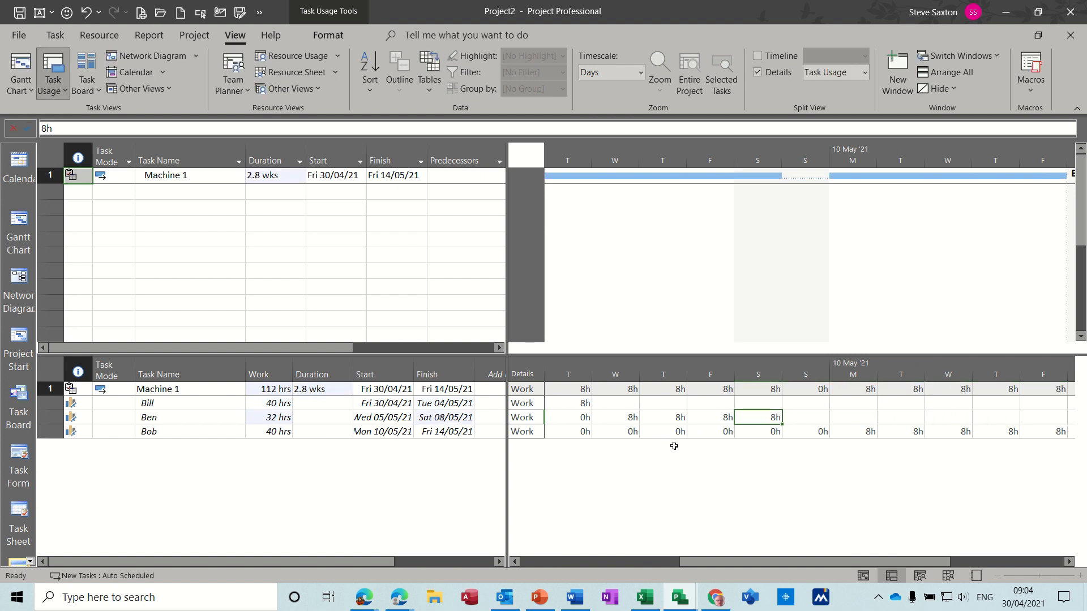
- Adjust Bill's daily work so his 40 hours run Fri 30/04 to Tue 04/05
{"action": "scroll", "scroll_direction": "left", "scroll_amount": 3}
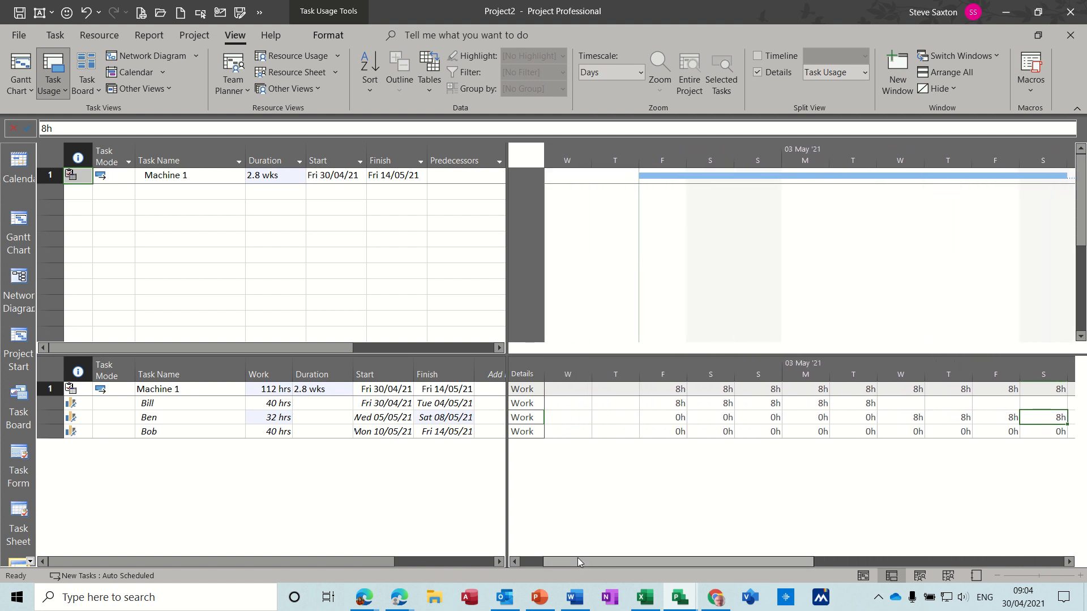
{"action": "mouse_move", "coordinate": [205, 421]}
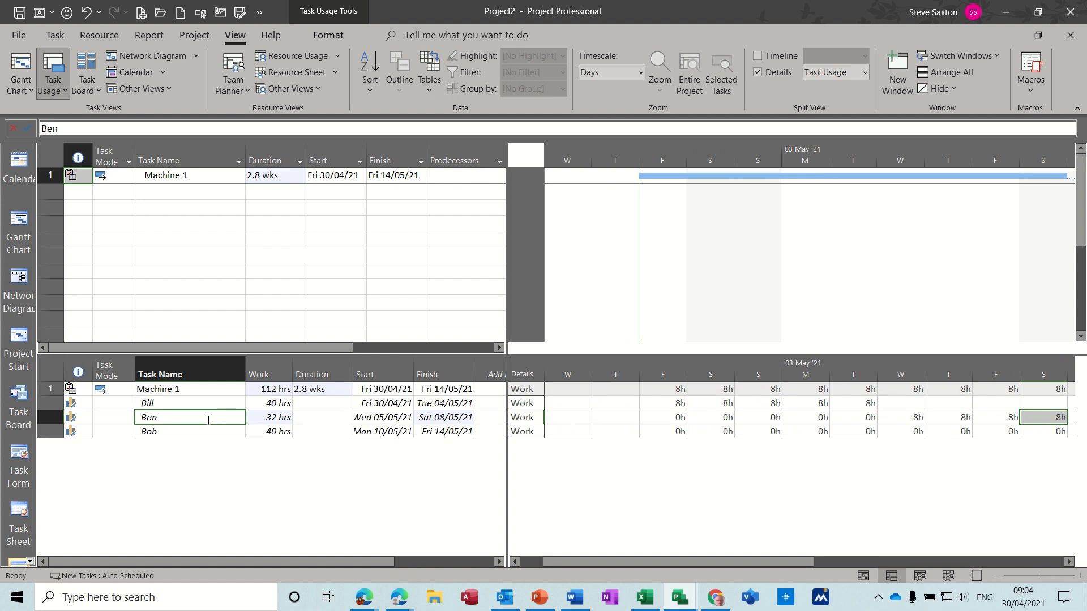
{"action": "mouse_move", "coordinate": [826, 432]}
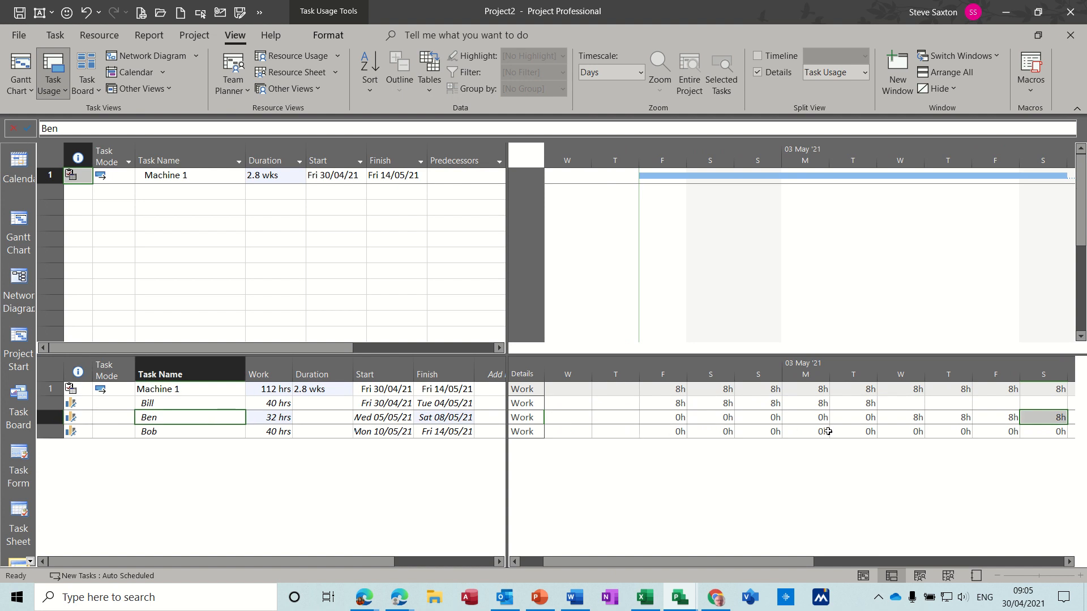
{"action": "left_click", "coordinate": [267, 418]}
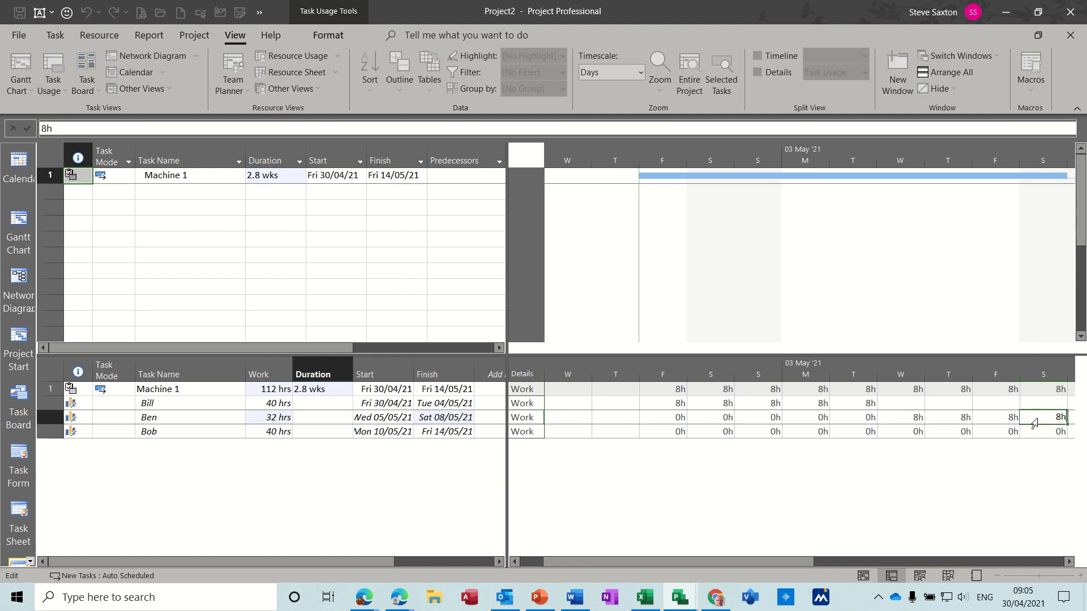
{"action": "mouse_move", "coordinate": [1043, 409]}
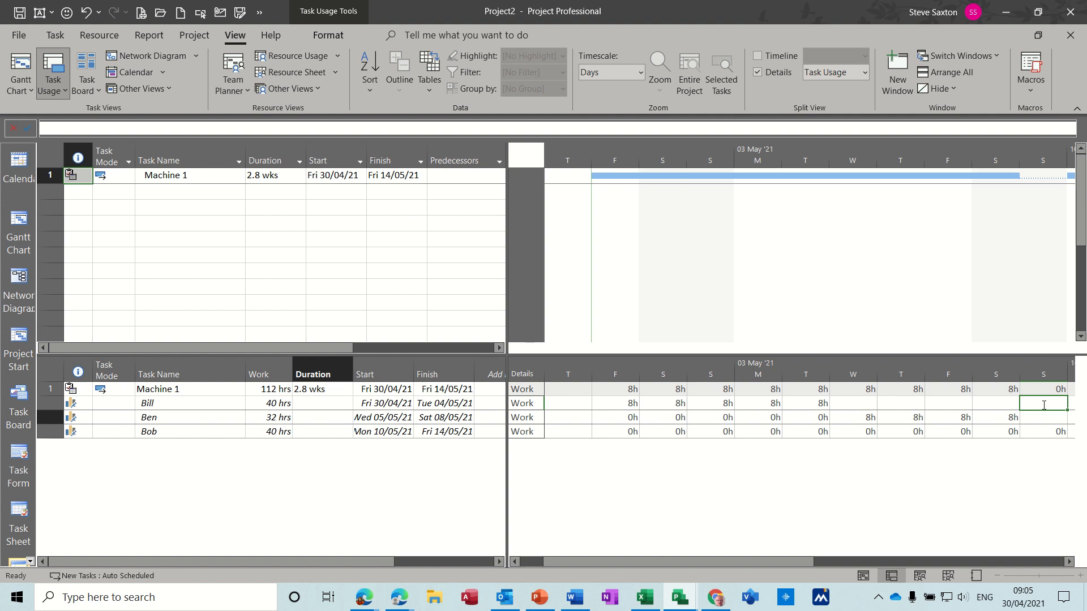
{"action": "left_click", "coordinate": [1043, 417]}
{"action": "type", "text": "8"}
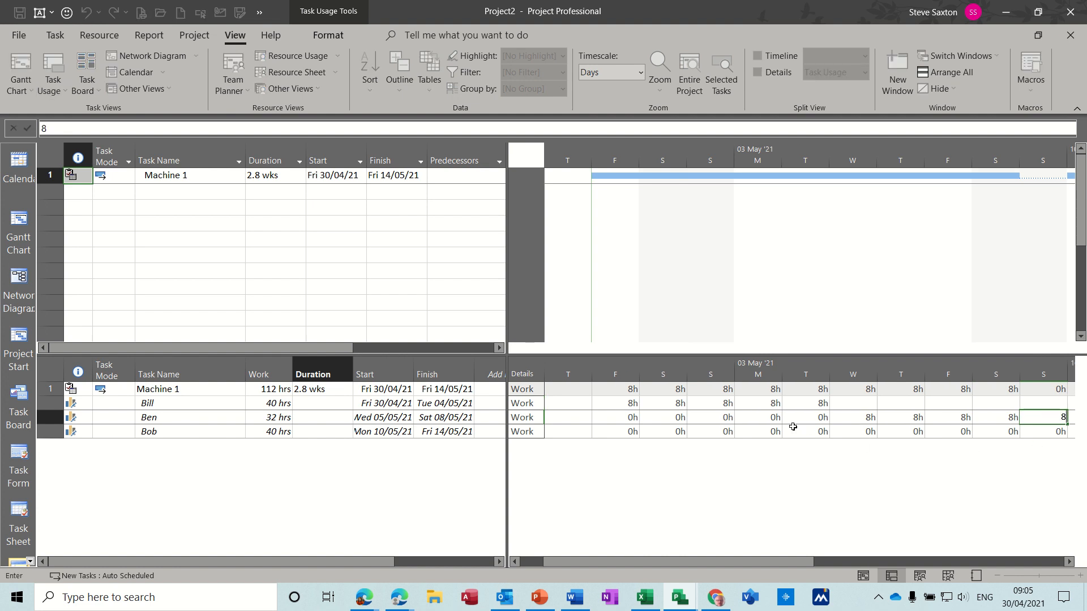
{"action": "key", "text": "Return"}
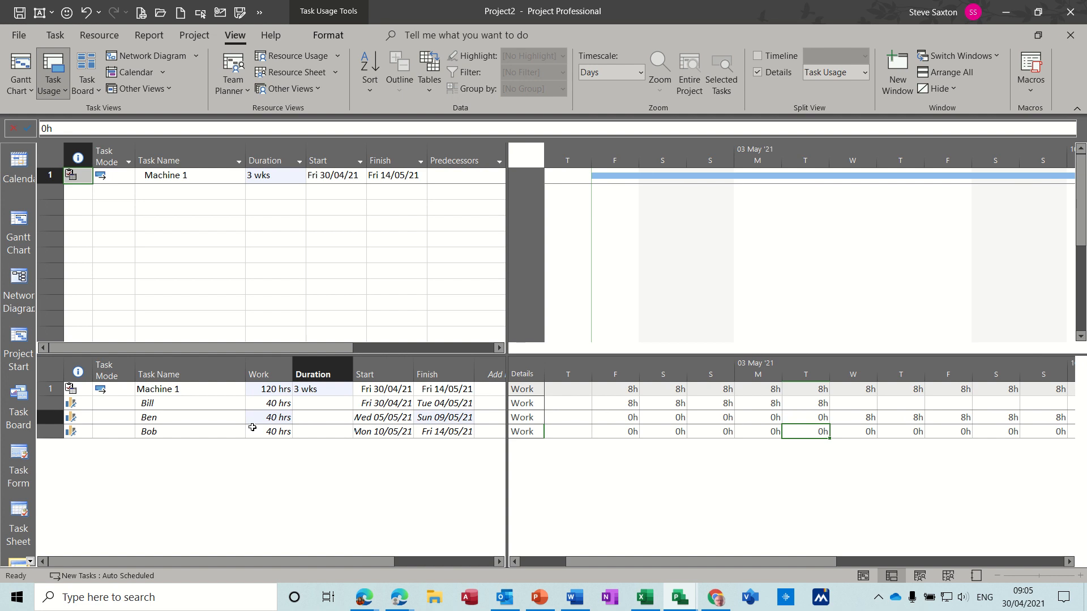
{"action": "mouse_move", "coordinate": [736, 425]}
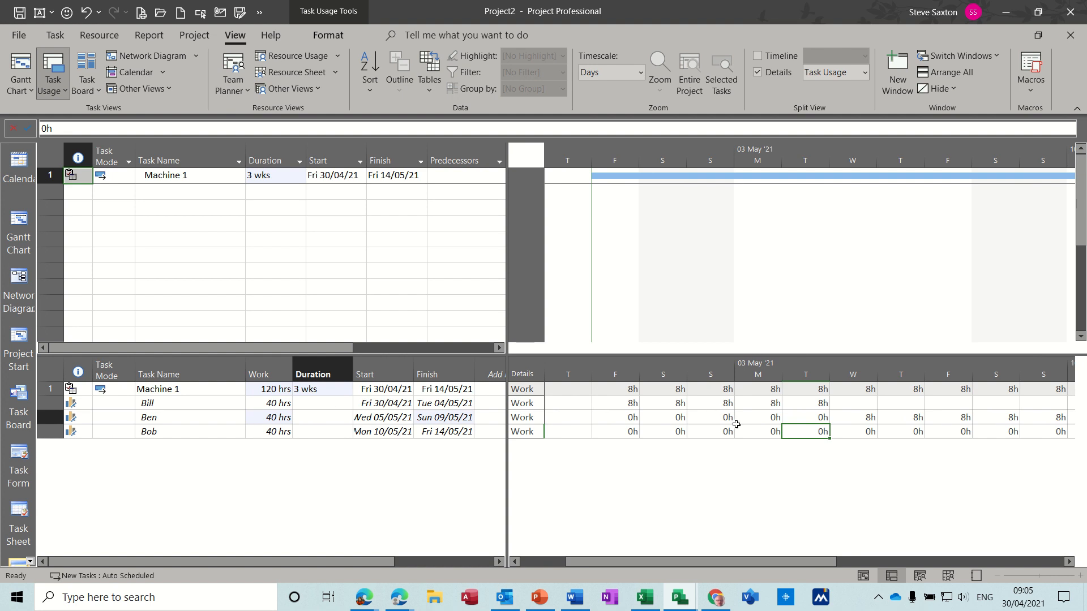
{"action": "mouse_move", "coordinate": [794, 422]}
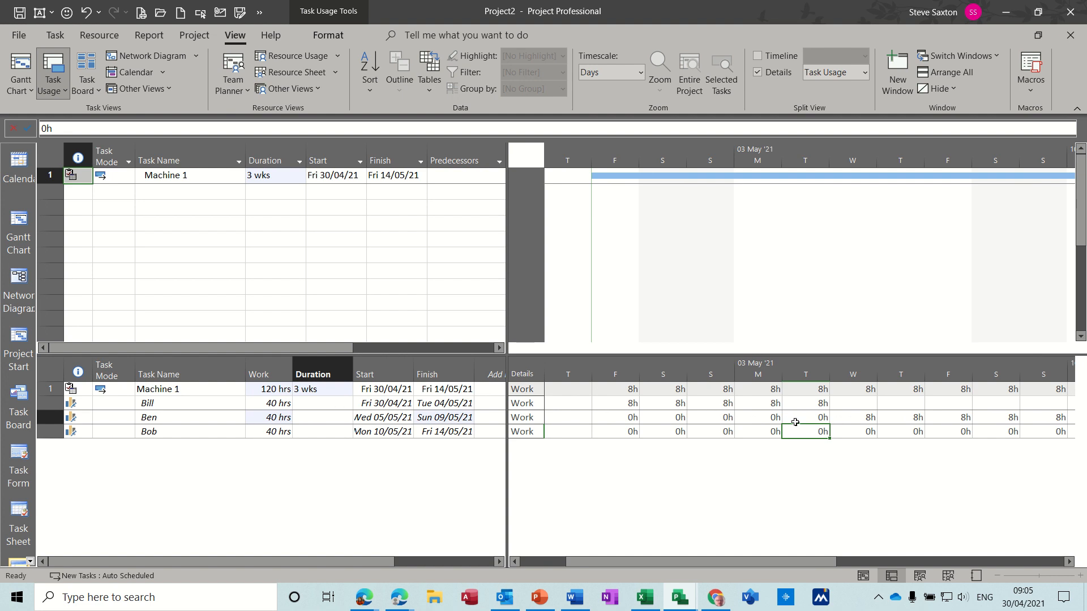
- Check the staggered cells: Ben's empty Friday–Tuesday, his first 8h Wednesday, Bill's empty Thursday
{"action": "left_click", "coordinate": [613, 418]}
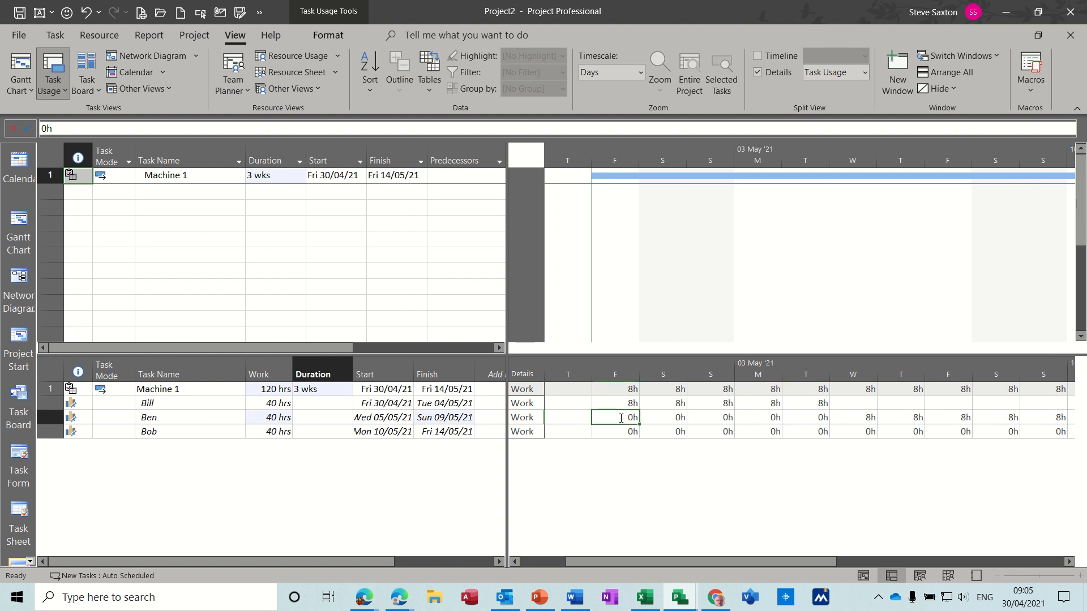
{"action": "left_click", "coordinate": [662, 417]}
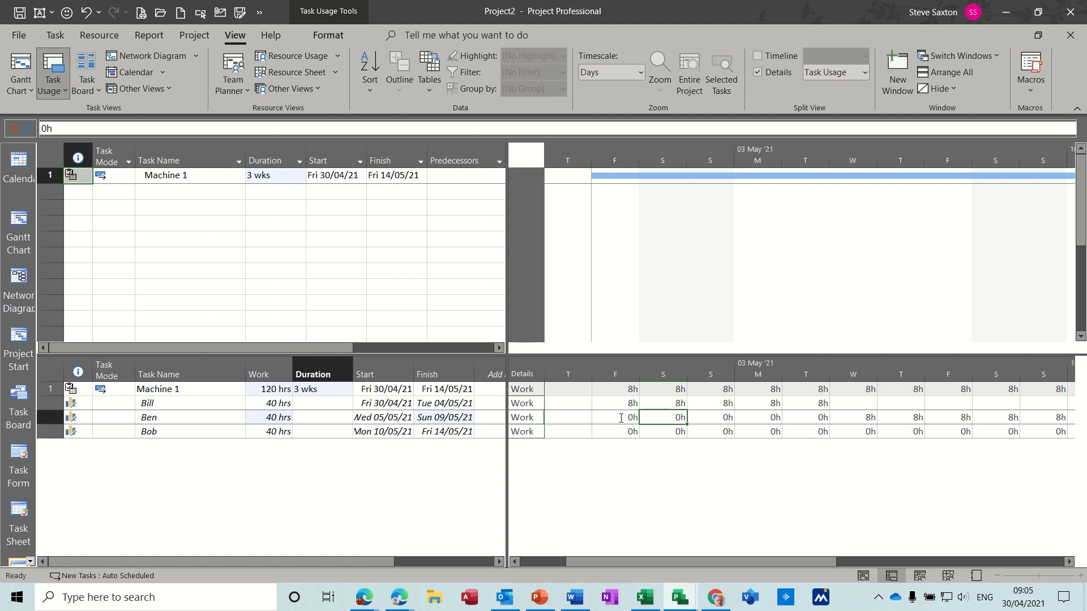
{"action": "left_click", "coordinate": [804, 417]}
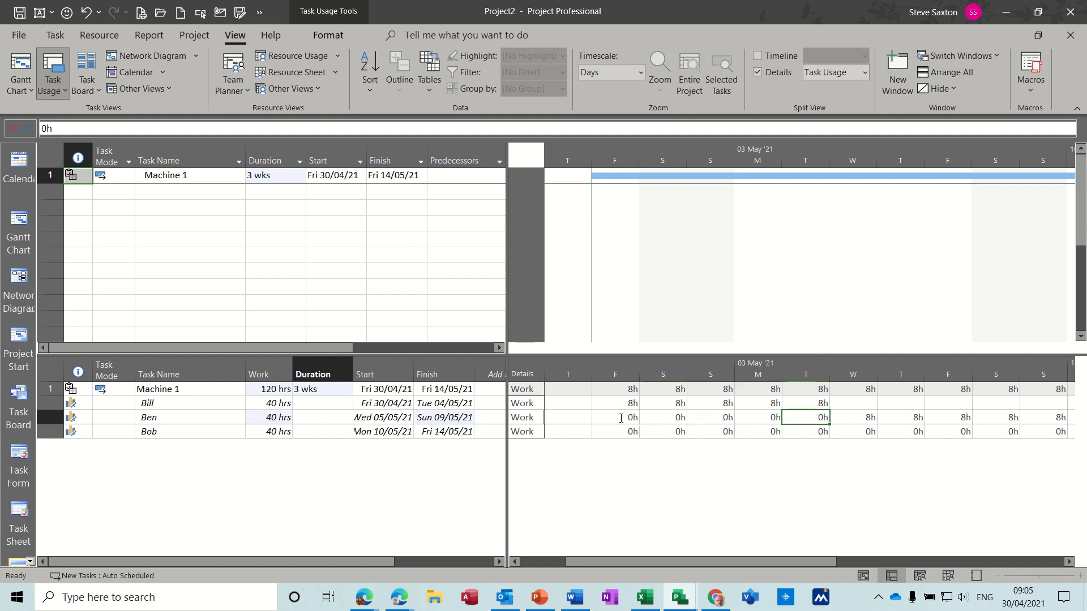
{"action": "left_click", "coordinate": [852, 418]}
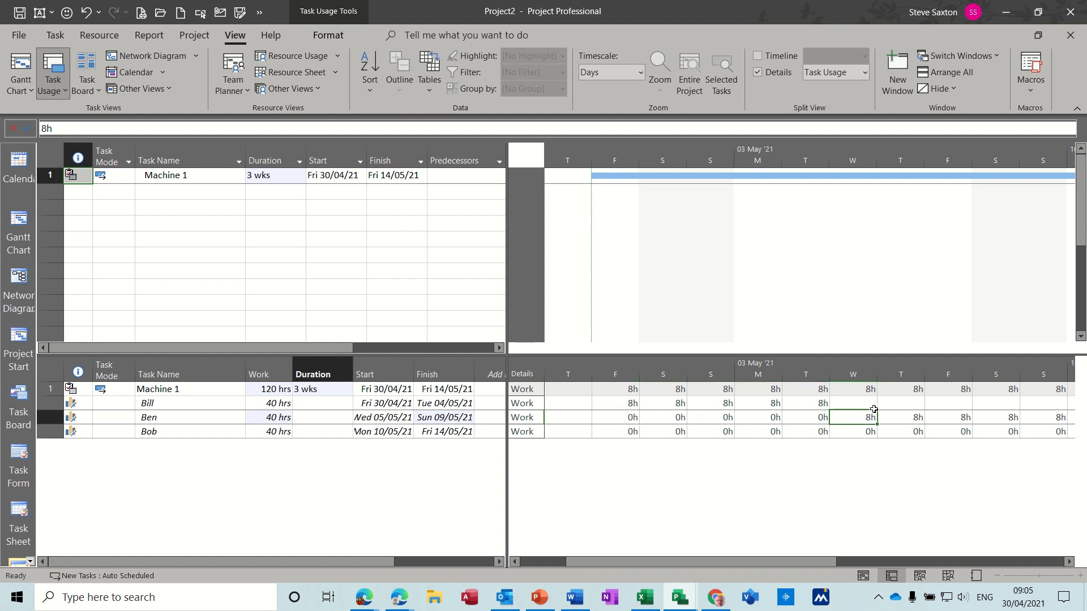
{"action": "left_click", "coordinate": [901, 403]}
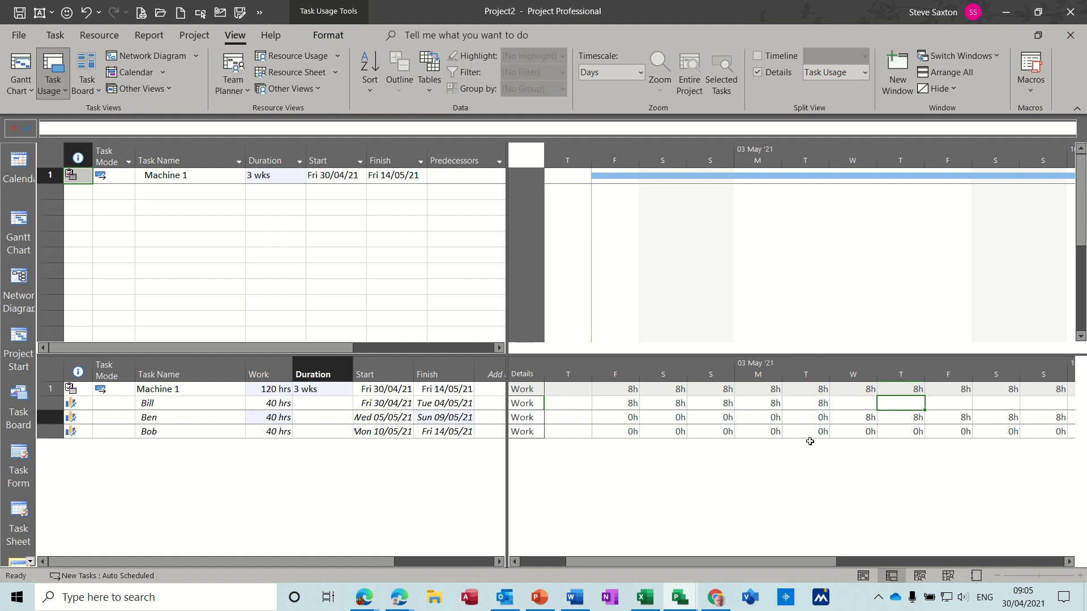
{"action": "mouse_move", "coordinate": [163, 187]}
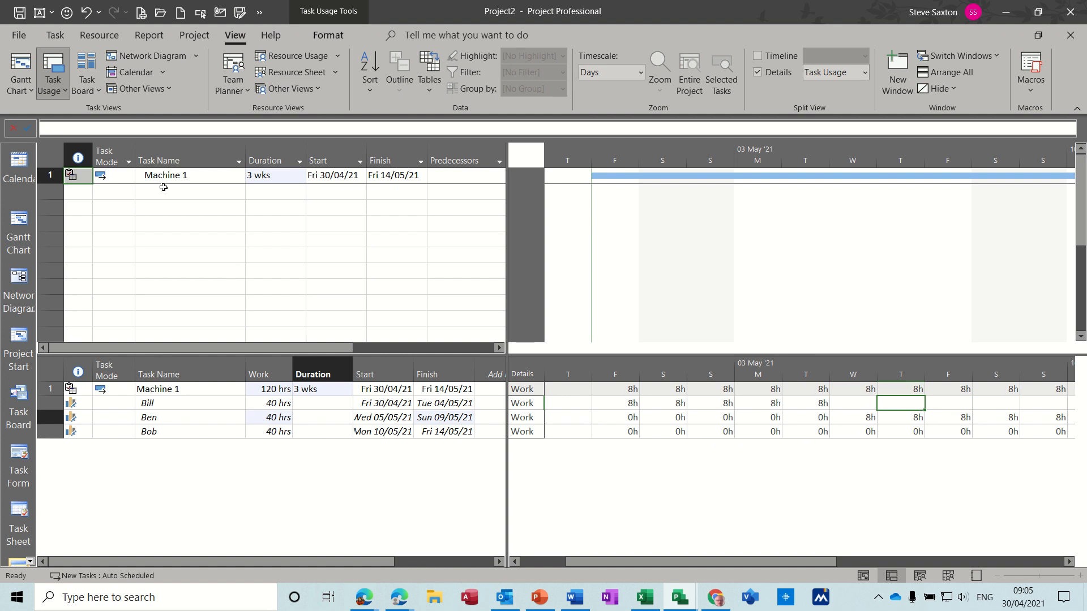
{"action": "mouse_move", "coordinate": [248, 324]}
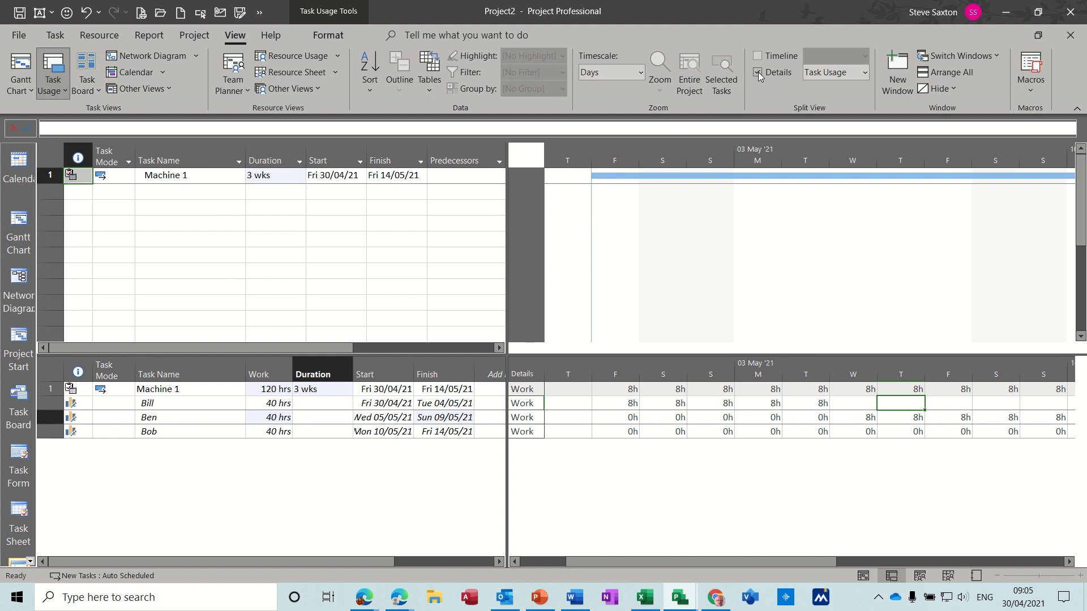
- Show the Gantt Chart with Machine 1's task form below listing Ben, Bill, Bob at 40h
{"action": "left_click", "coordinate": [758, 73]}
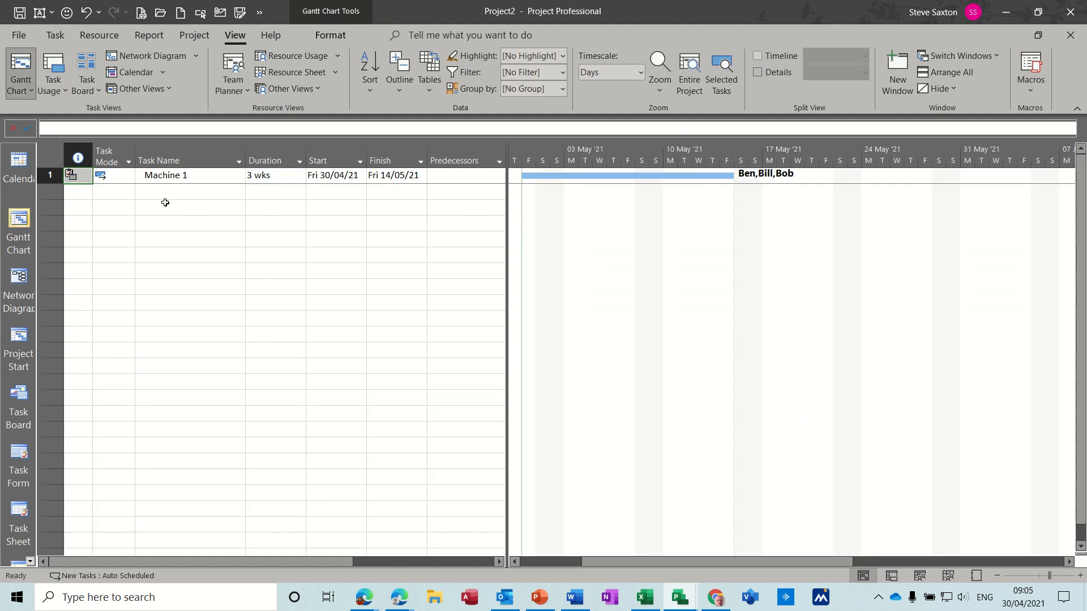
{"action": "mouse_move", "coordinate": [233, 183]}
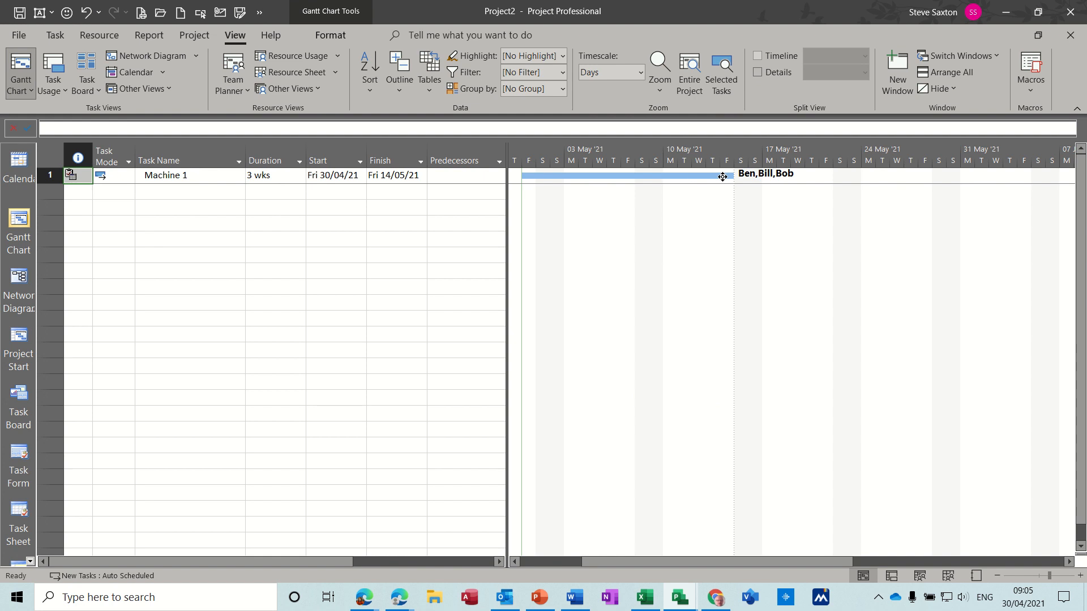
{"action": "mouse_move", "coordinate": [675, 185]}
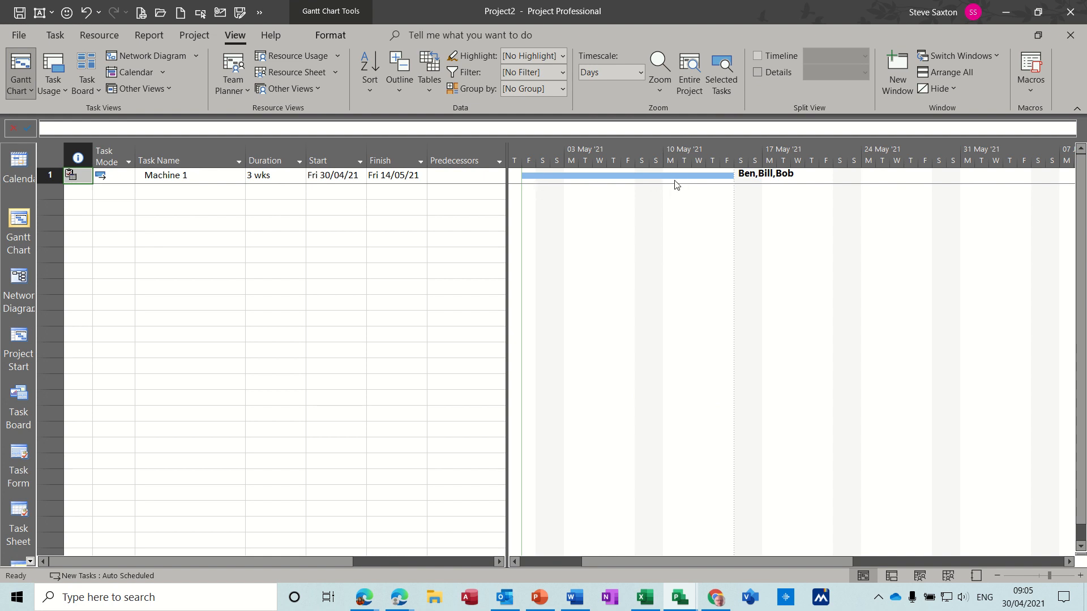
{"action": "mouse_move", "coordinate": [800, 185]}
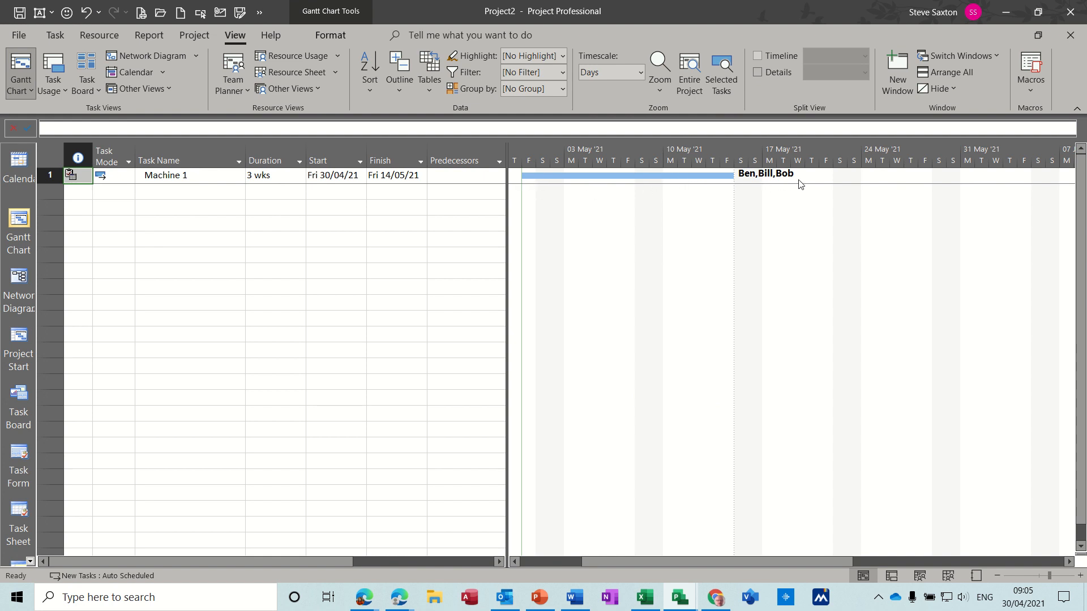
{"action": "mouse_move", "coordinate": [762, 182]}
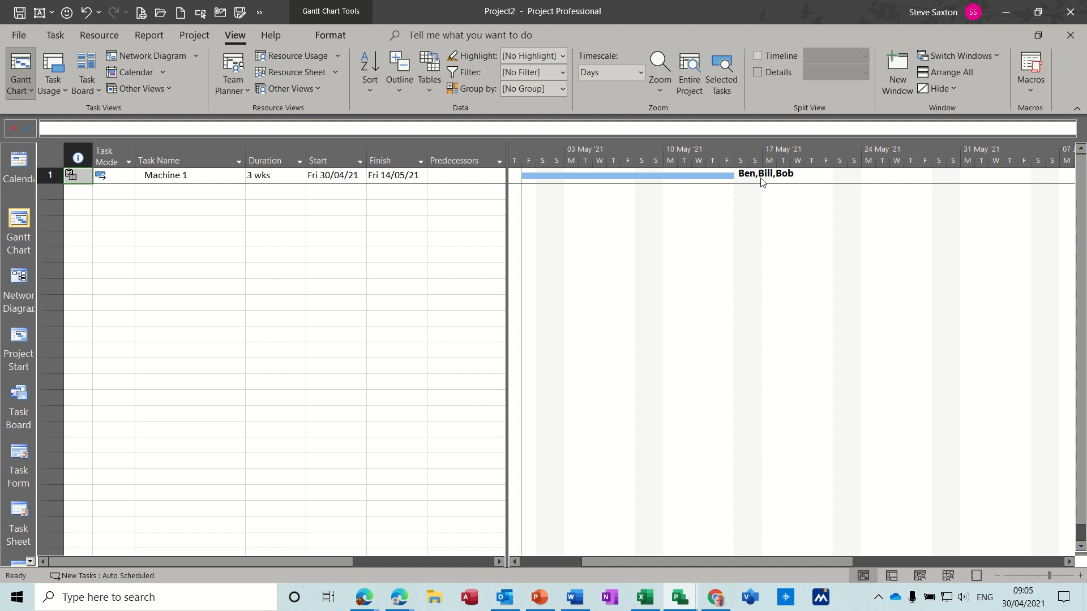
{"action": "mouse_move", "coordinate": [839, 240]}
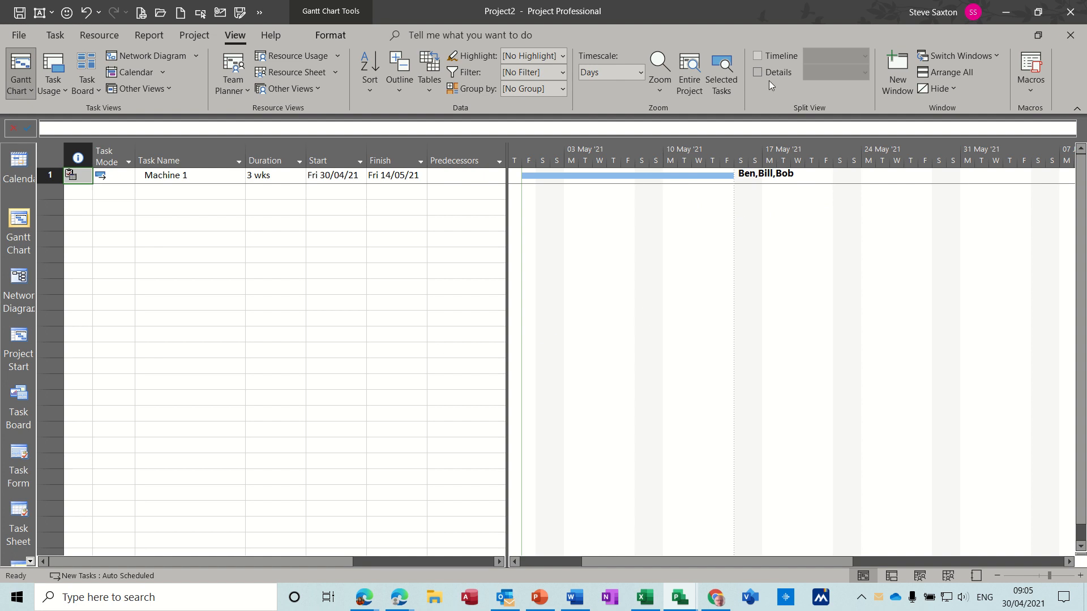
{"action": "left_click", "coordinate": [757, 73]}
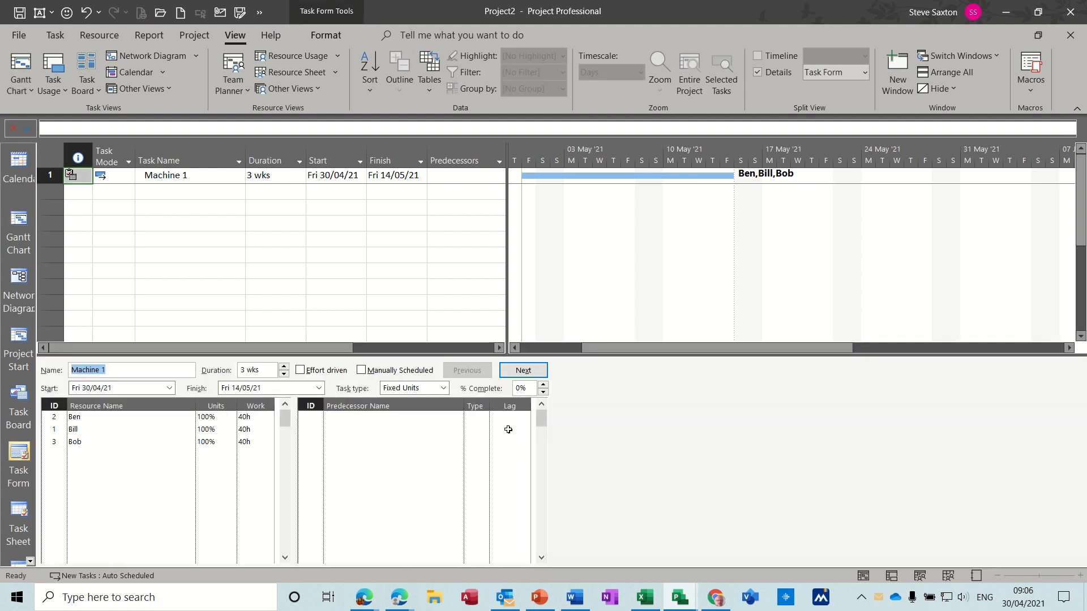
- Switch the lower pane to Task Usage showing the three 40h assignments in sequence
{"action": "left_click", "coordinate": [864, 73]}
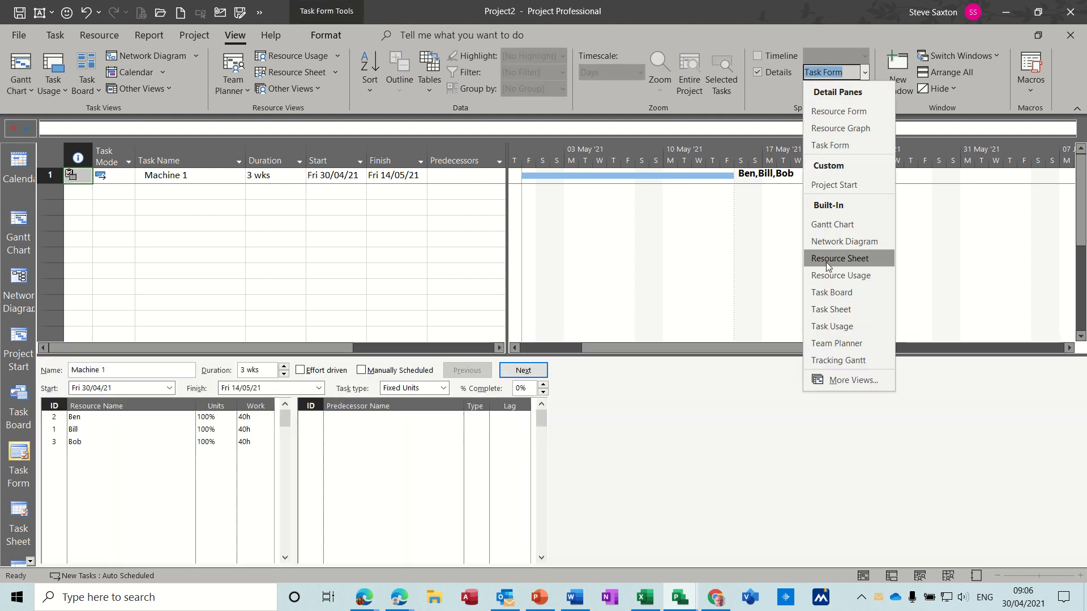
{"action": "left_click", "coordinate": [839, 258]}
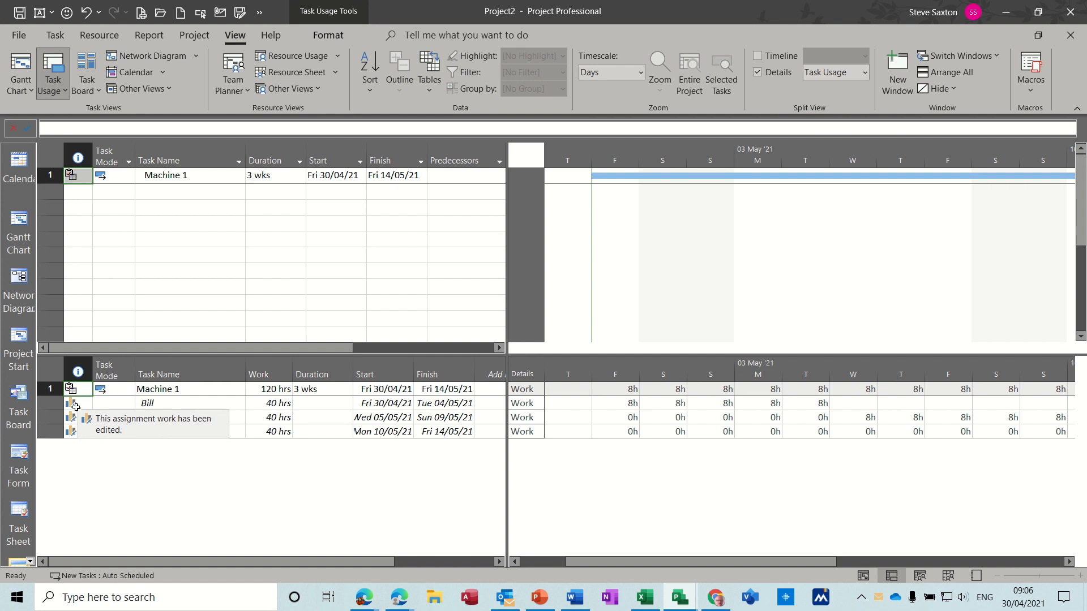
{"action": "double_click", "coordinate": [147, 403]}
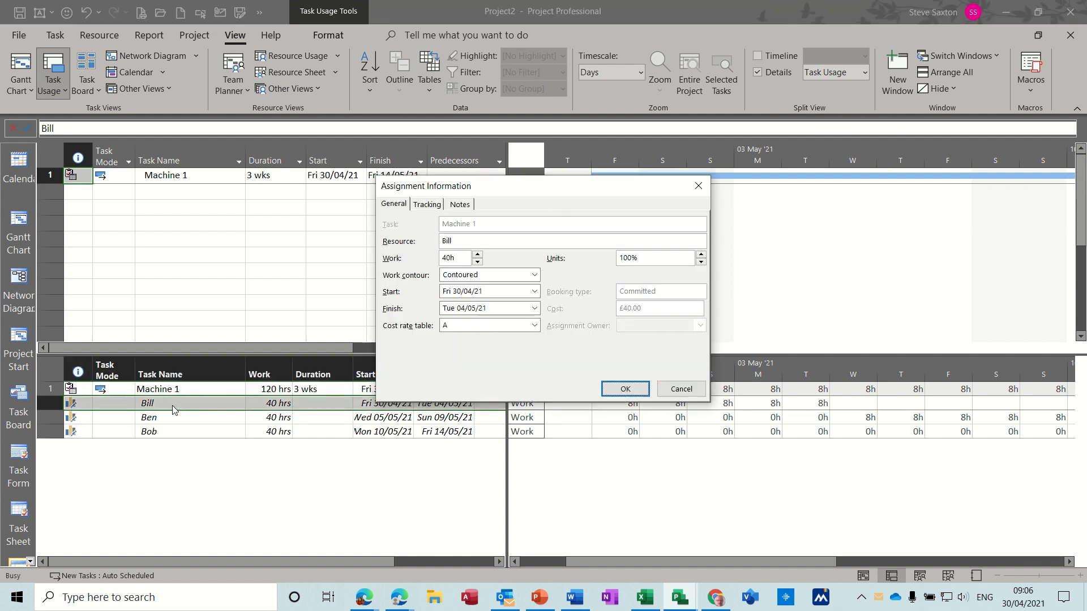
{"action": "mouse_move", "coordinate": [458, 246]}
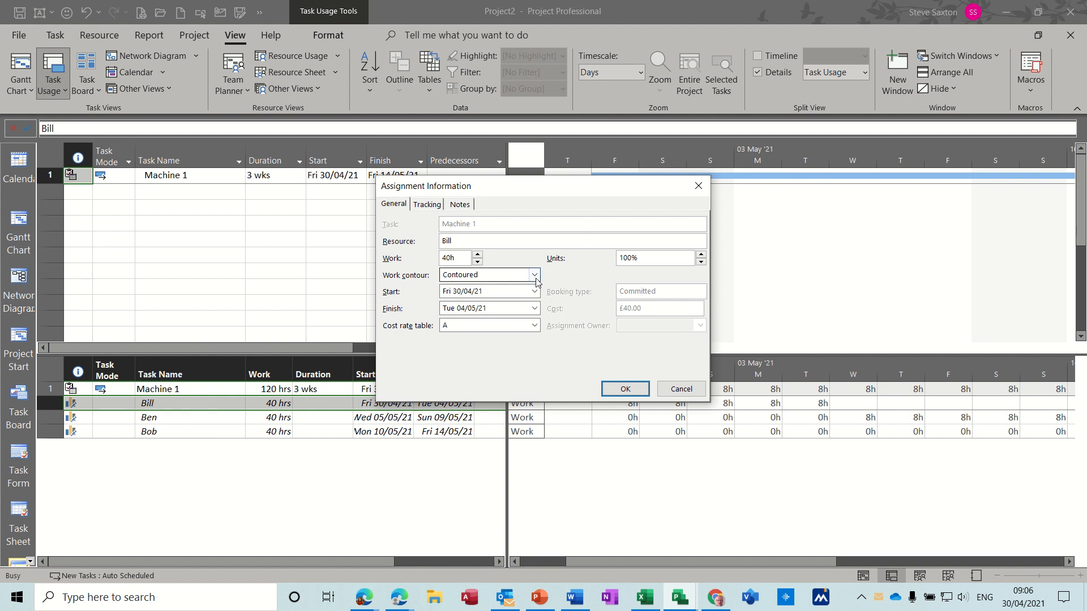
{"action": "left_click", "coordinate": [535, 275]}
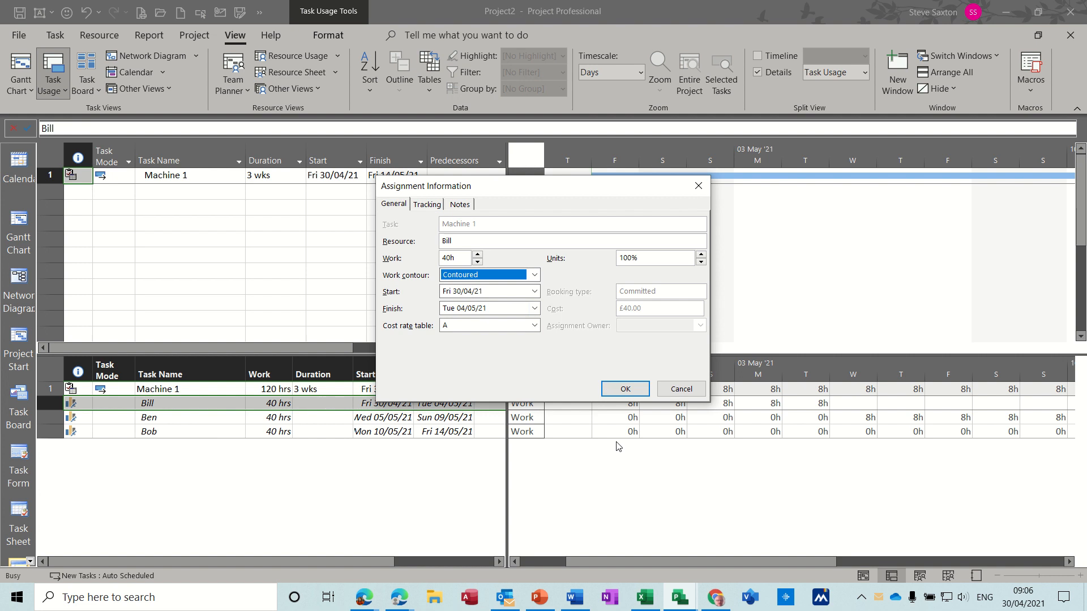
{"action": "mouse_move", "coordinate": [572, 355]}
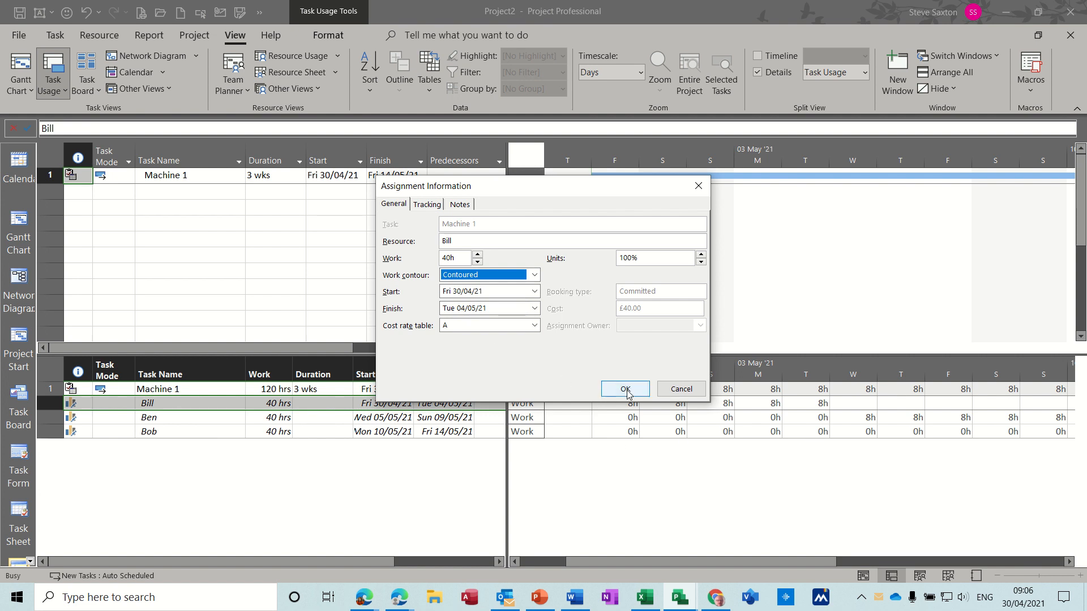
{"action": "left_click", "coordinate": [625, 388]}
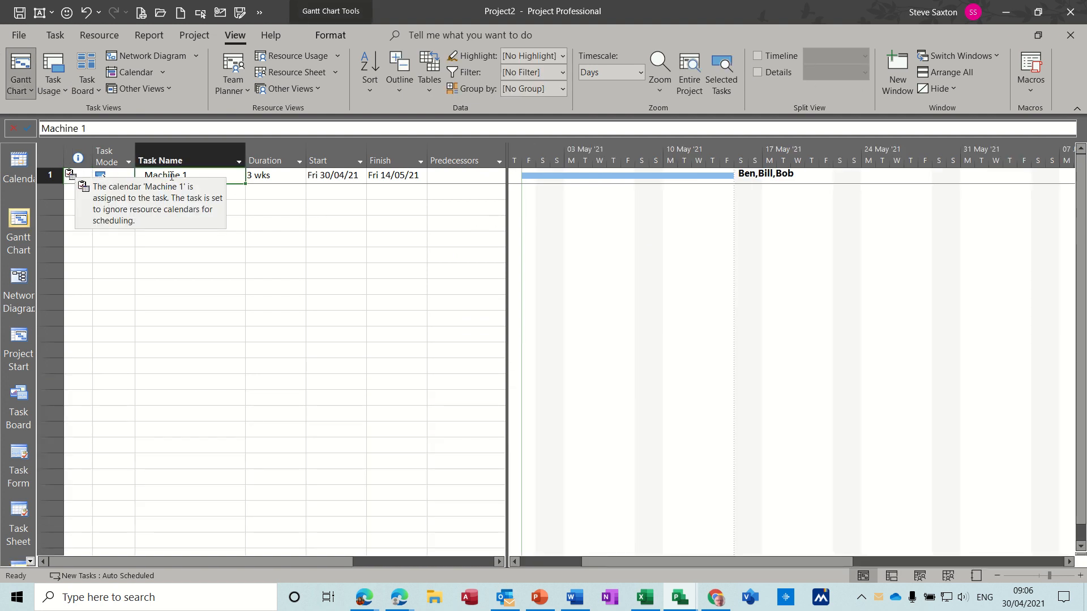
{"action": "mouse_move", "coordinate": [211, 191]}
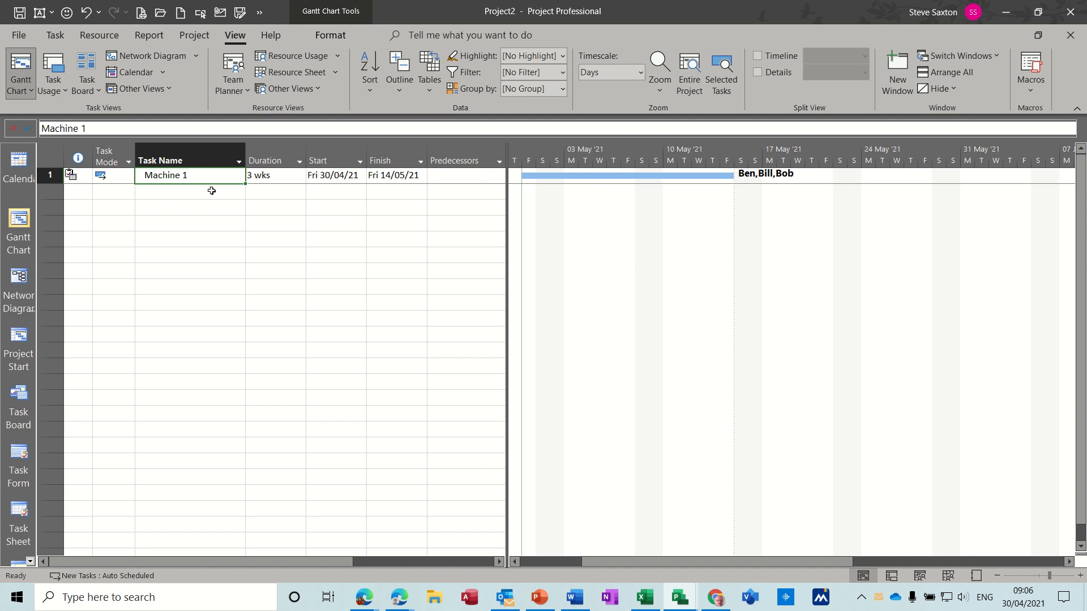
{"action": "mouse_move", "coordinate": [164, 176]}
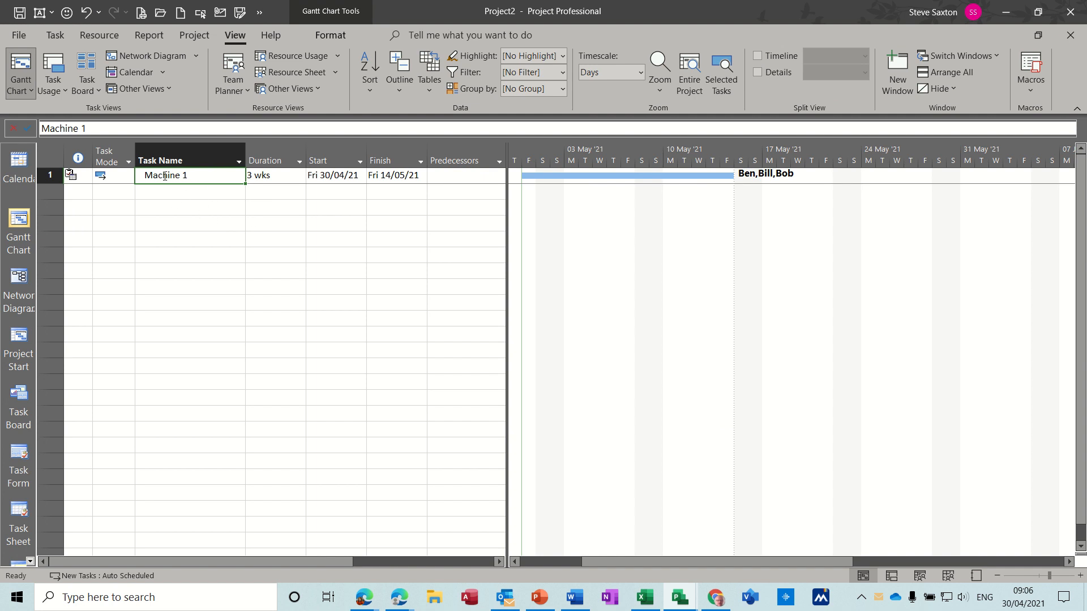
{"action": "mouse_move", "coordinate": [218, 272]}
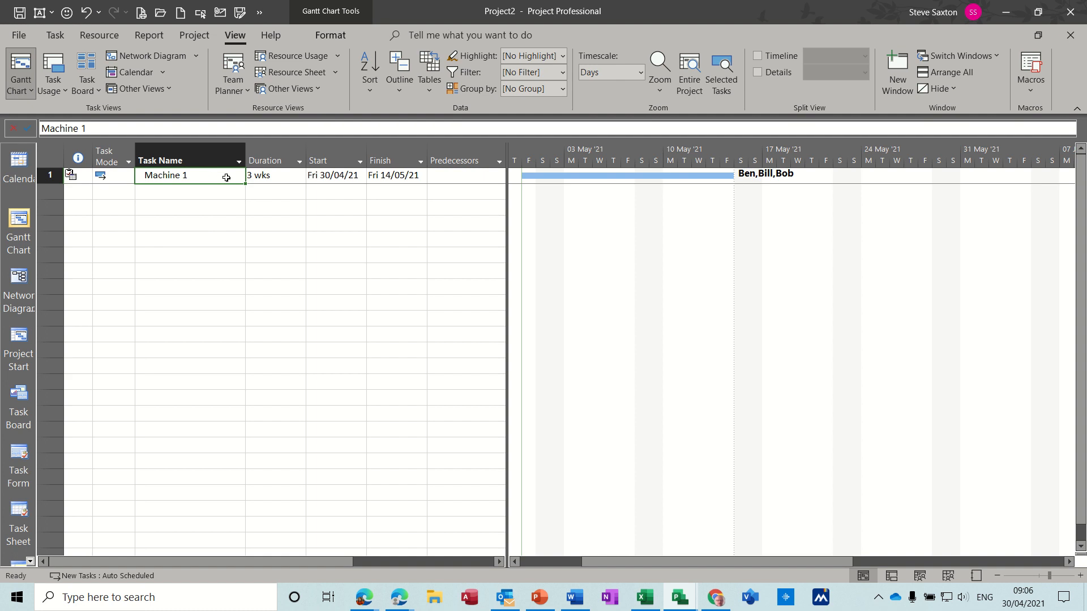
{"action": "mouse_move", "coordinate": [183, 282]}
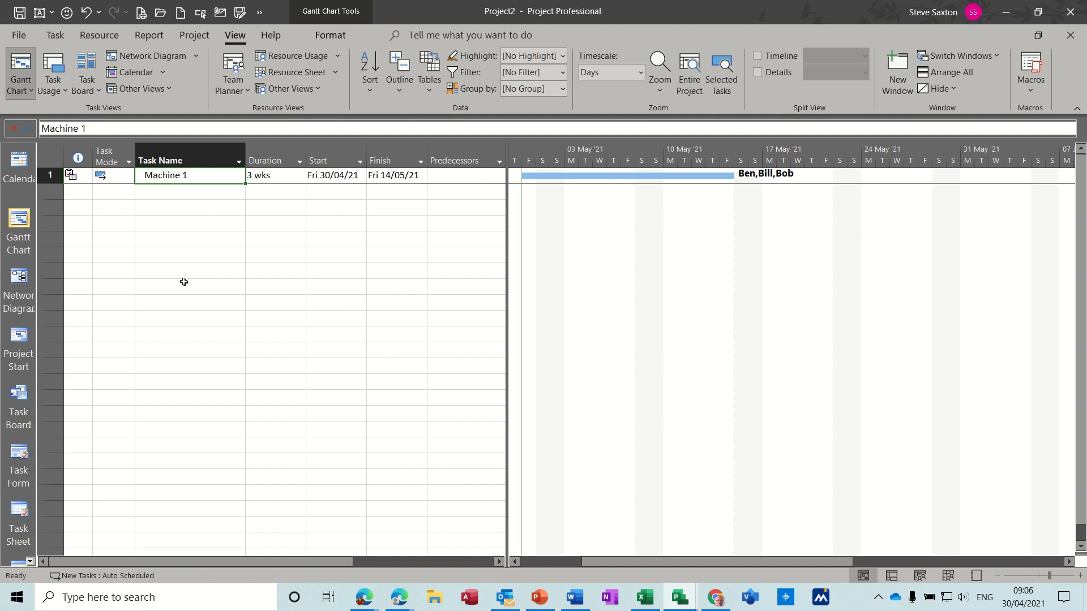
{"action": "mouse_move", "coordinate": [206, 230]}
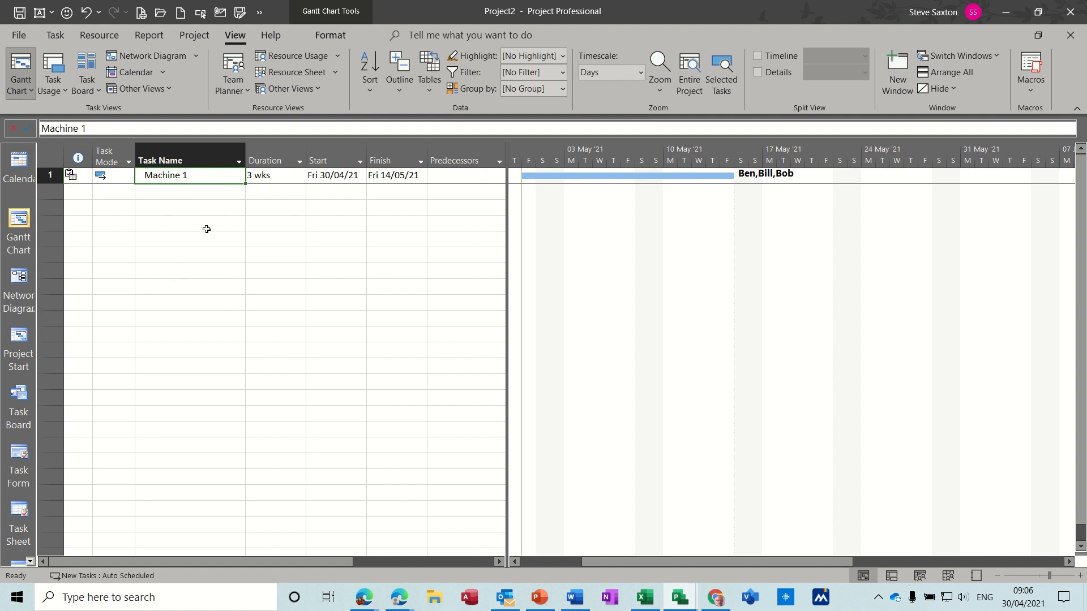